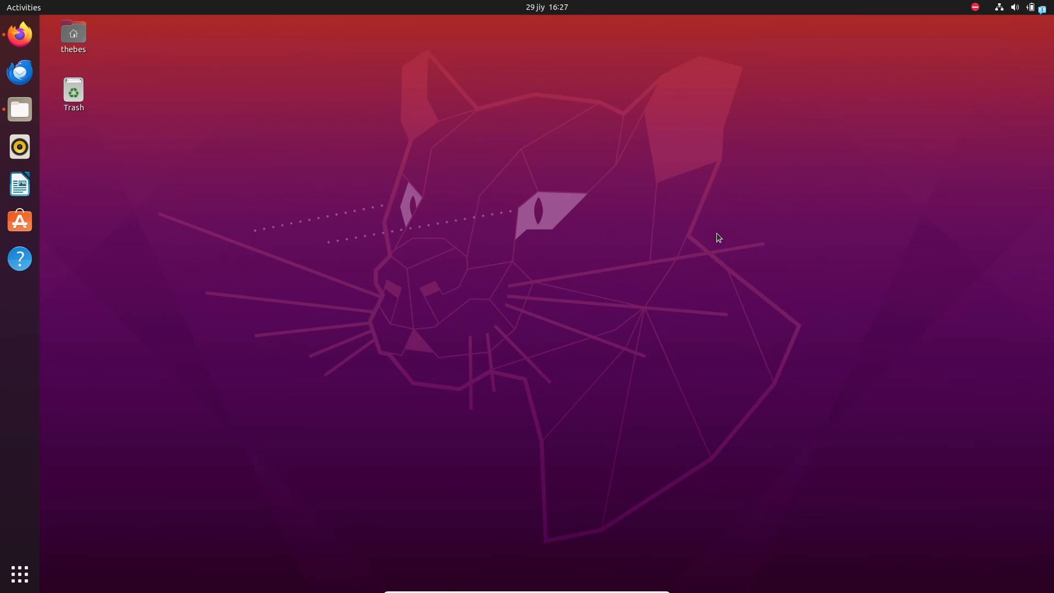
mouse_move(606, 236)
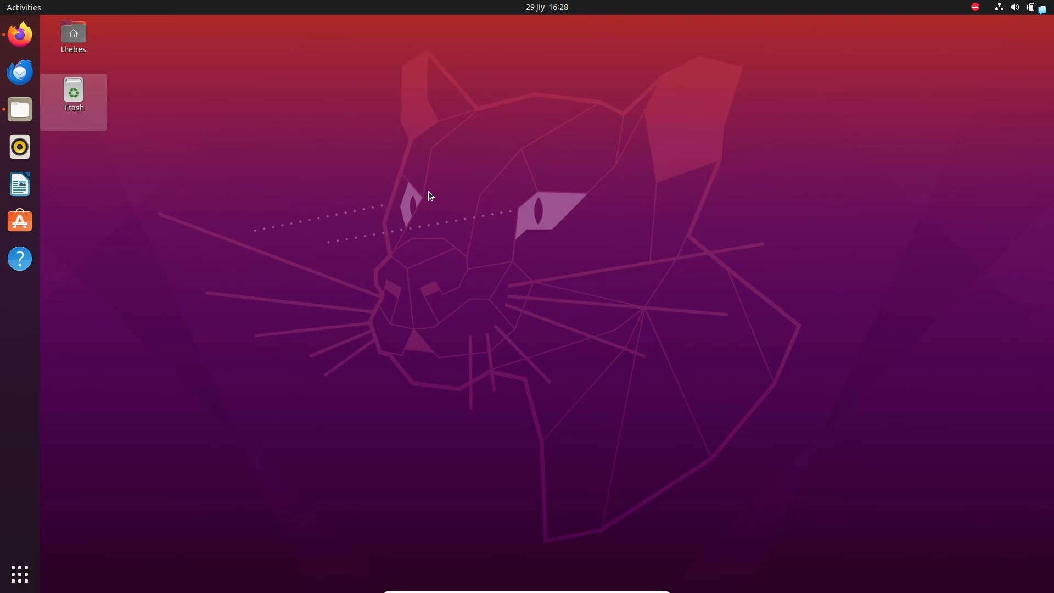
Bring up the oot repository in Firefox and scroll to the Linux build dependencies
left_click(20, 34)
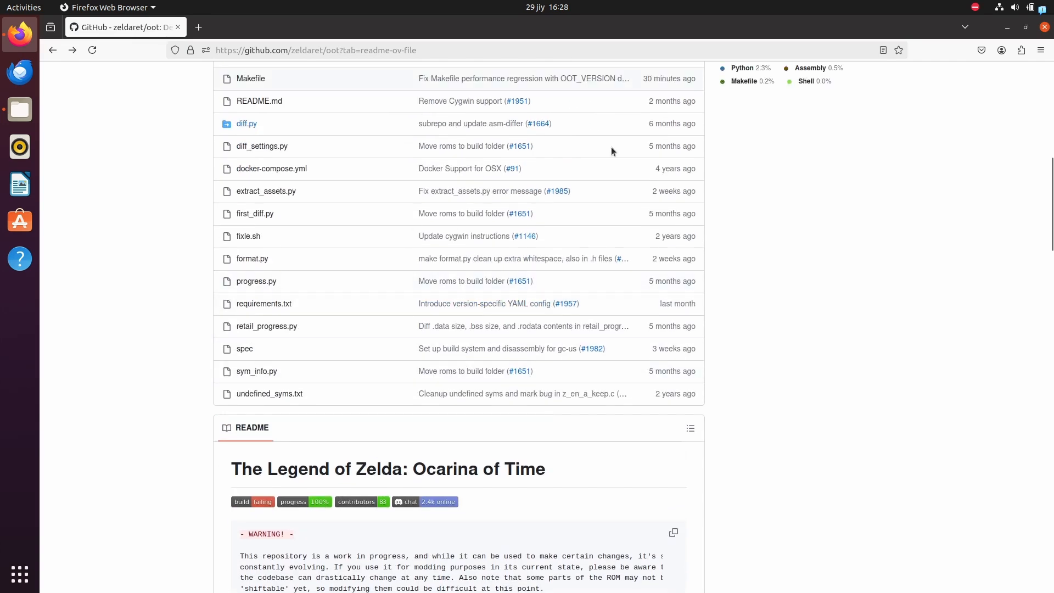
scroll("down", 3)
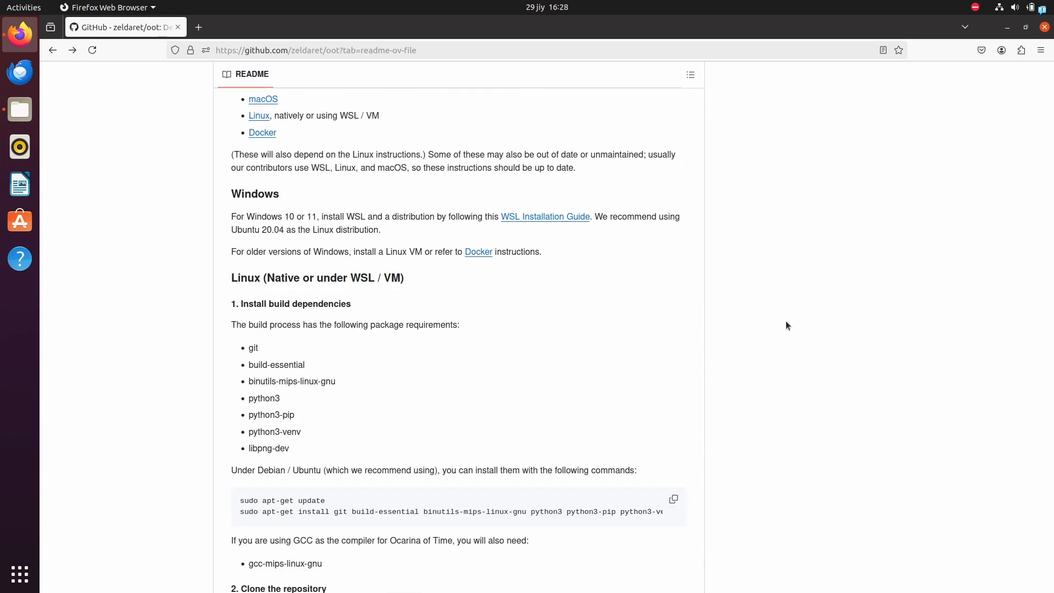
scroll("down", 3)
type("term")
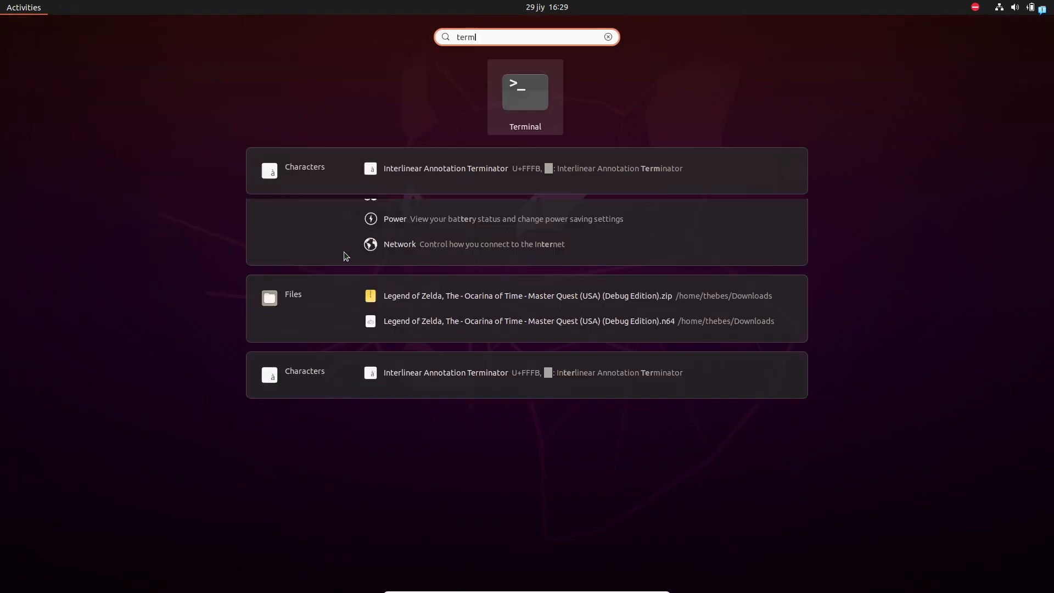
Run the README's apt-get update and dependency install commands in Terminal
left_click(524, 97)
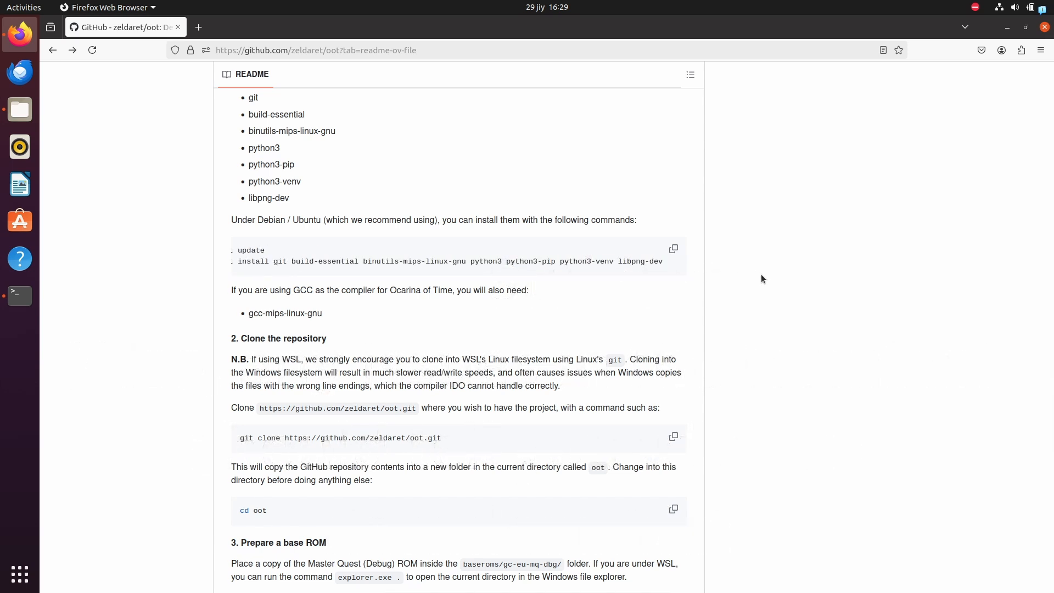
left_click(18, 295)
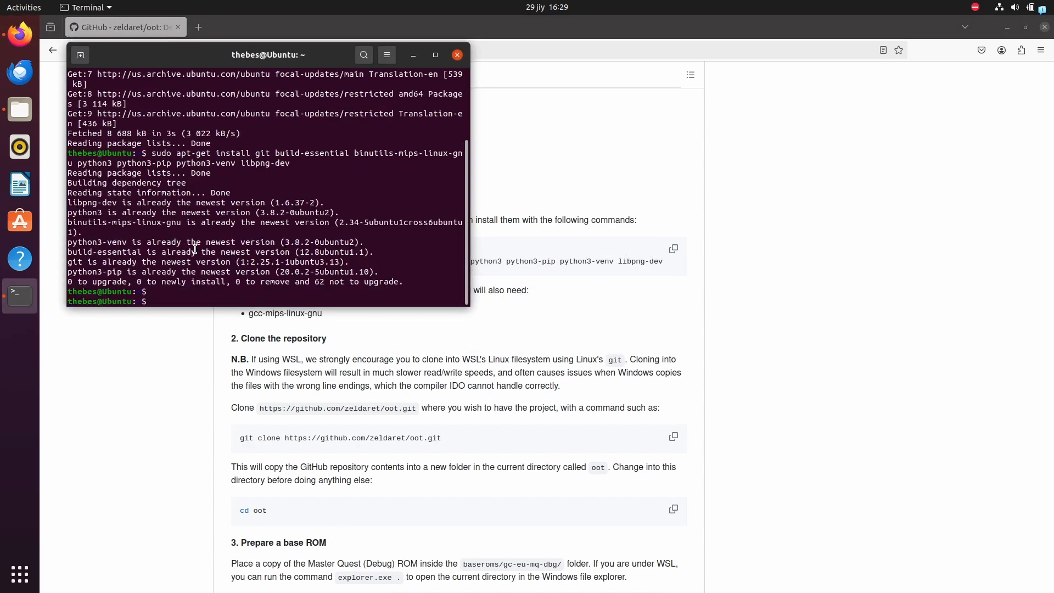
mouse_move(301, 262)
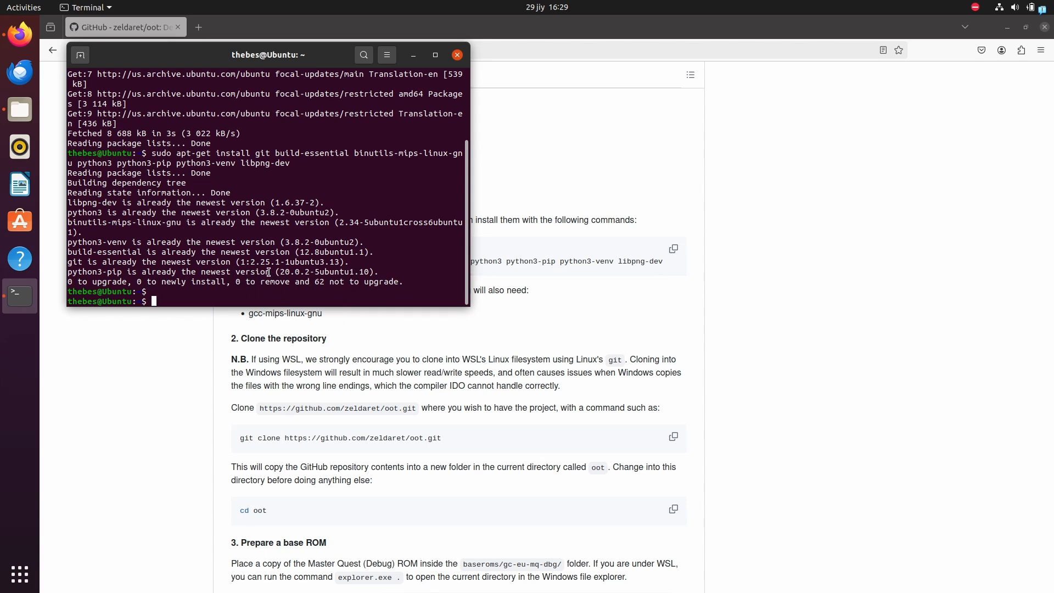
left_click(456, 55)
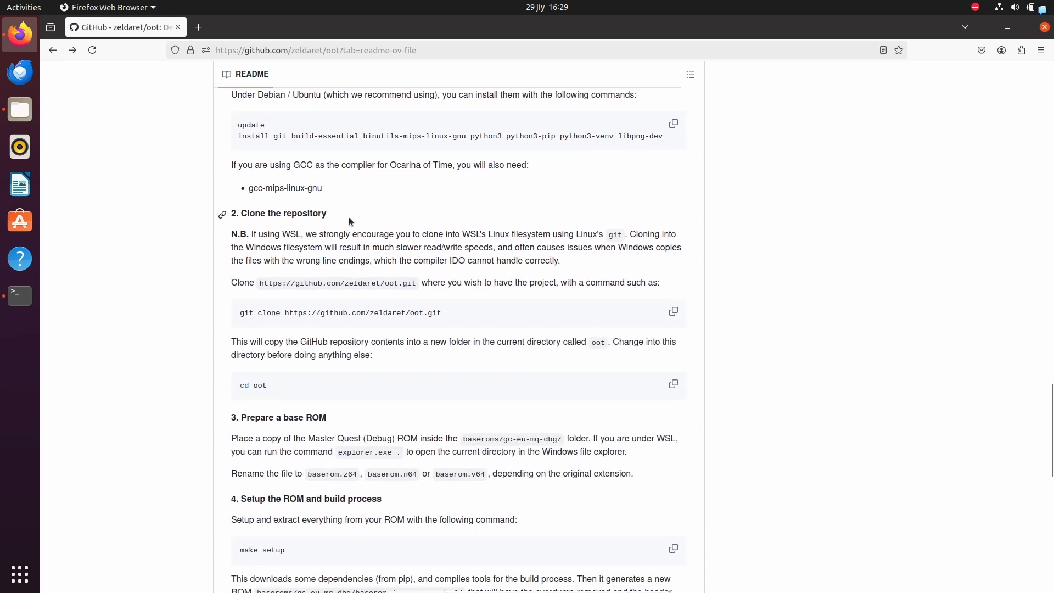
double_click(352, 313)
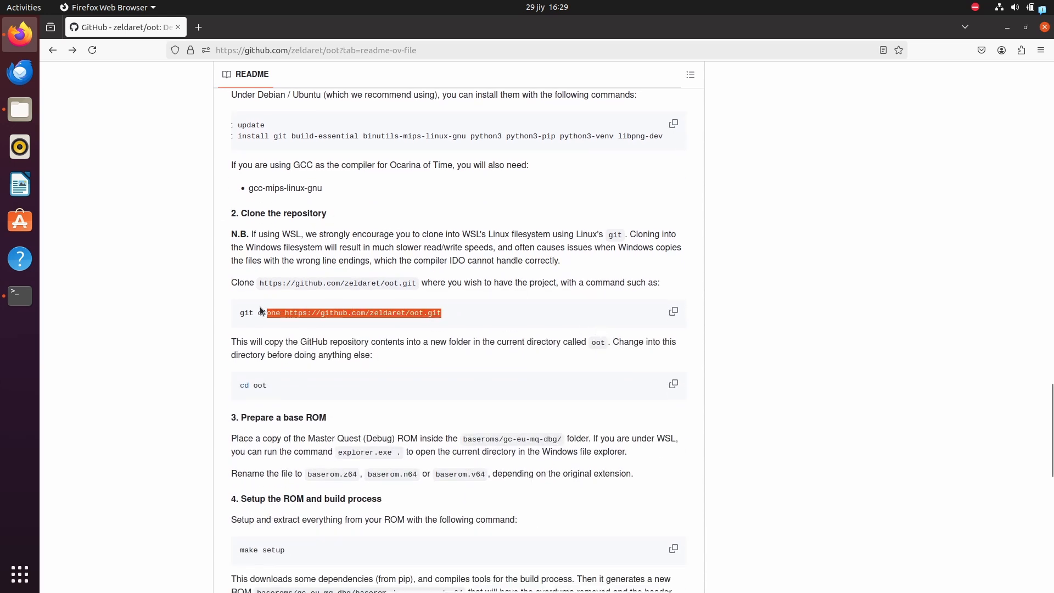
left_click(19, 295)
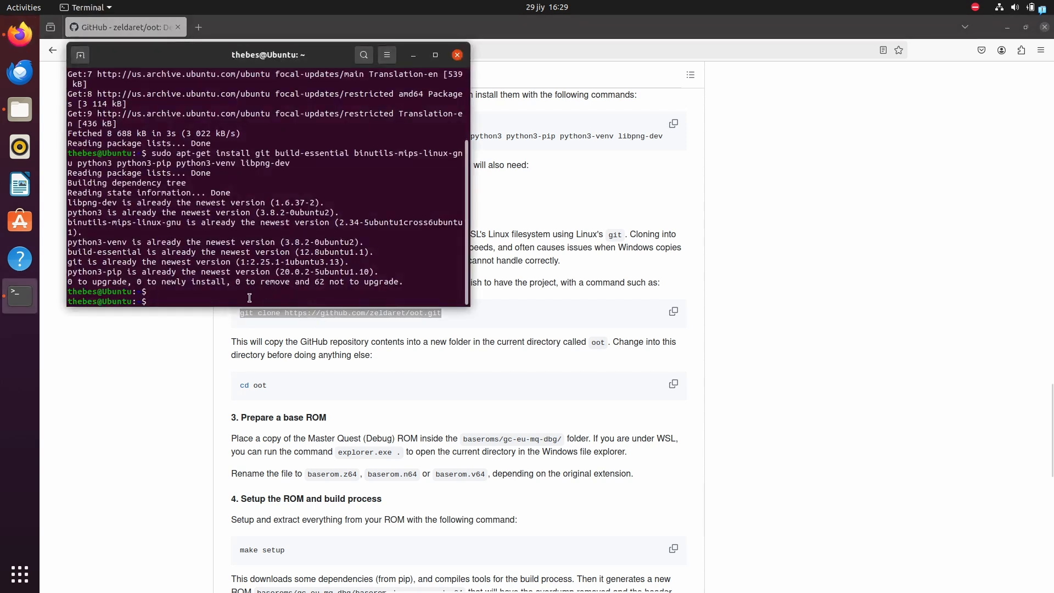
type("git clone https://github.com/zeldaret/oot.git")
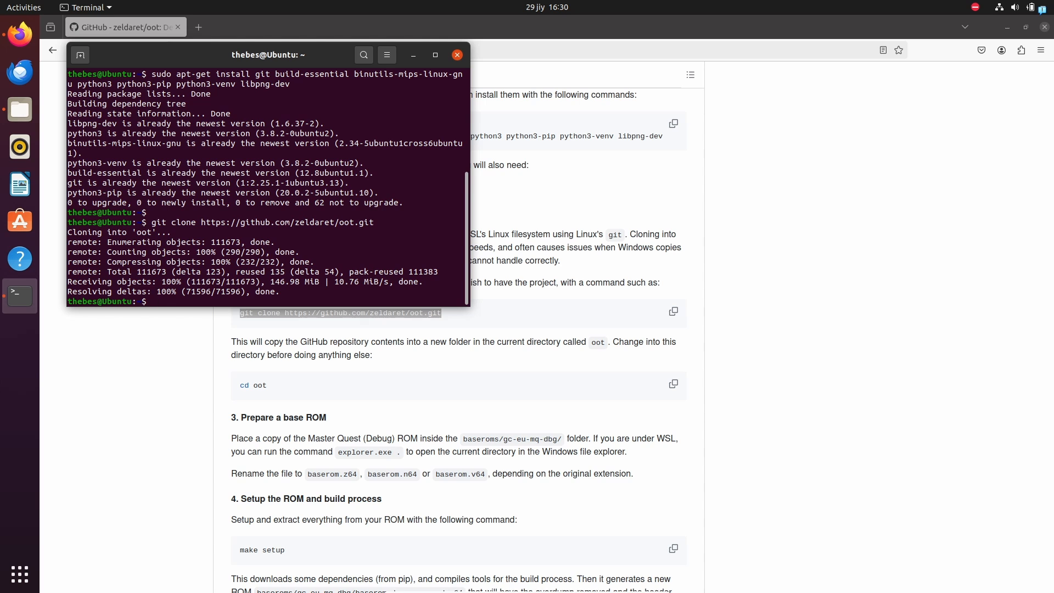
Enter the oot folder and check out commit 21cb04d
type("cd")
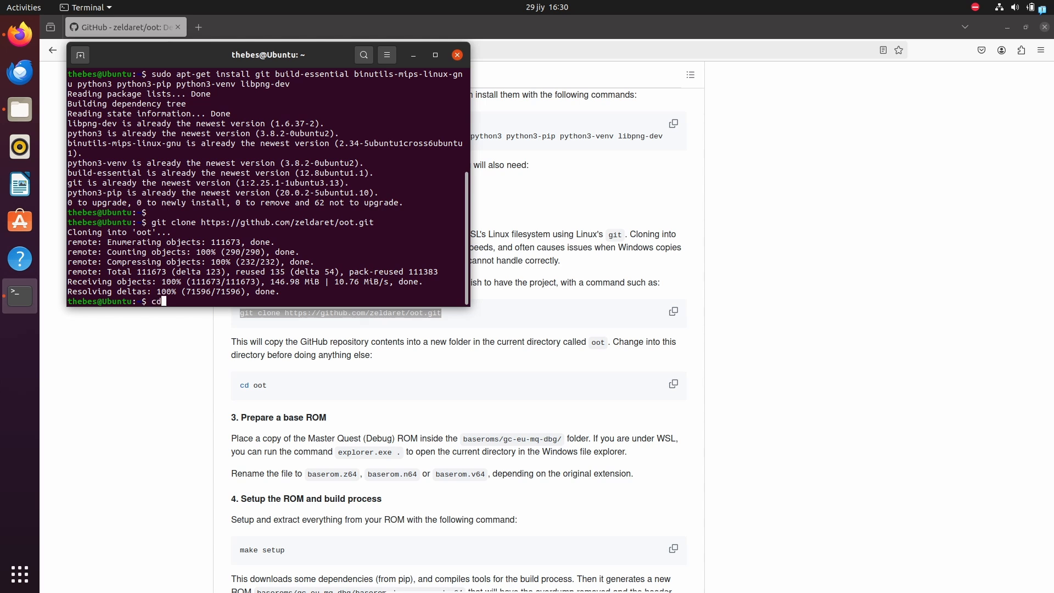
type("oot")
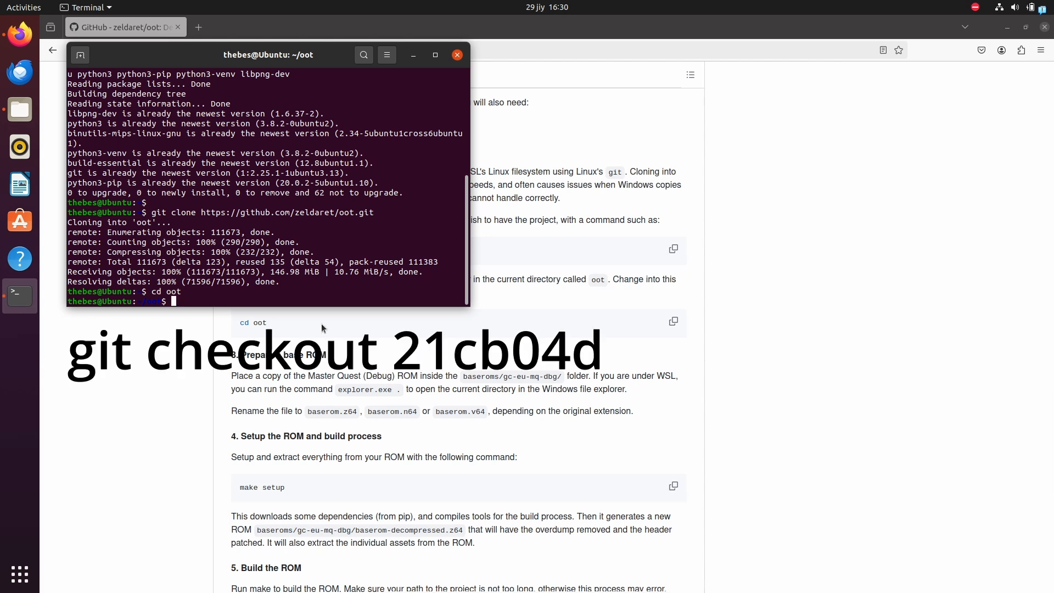
type("git checkout")
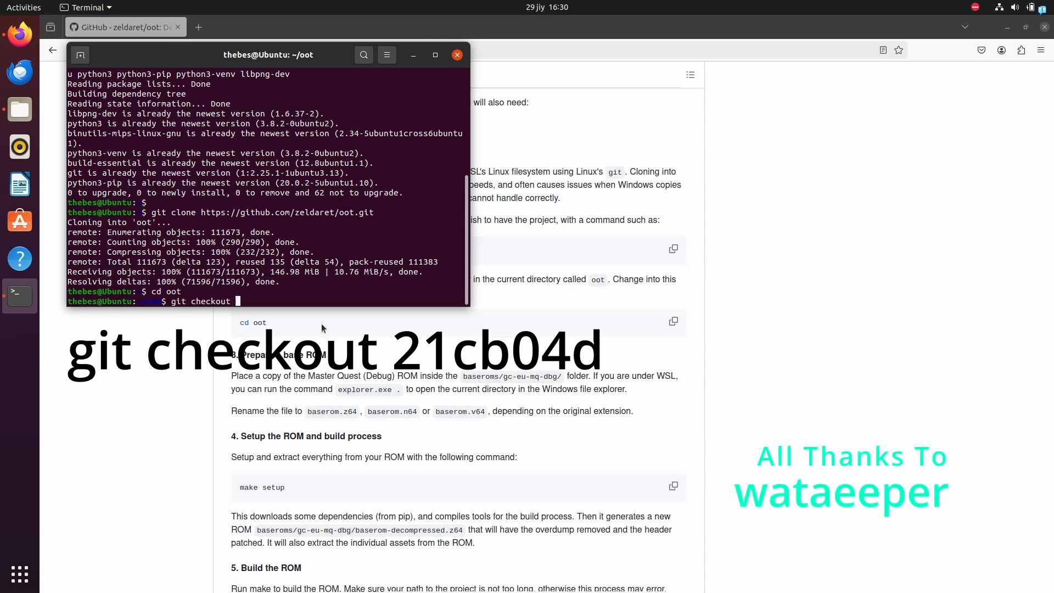
type("21c")
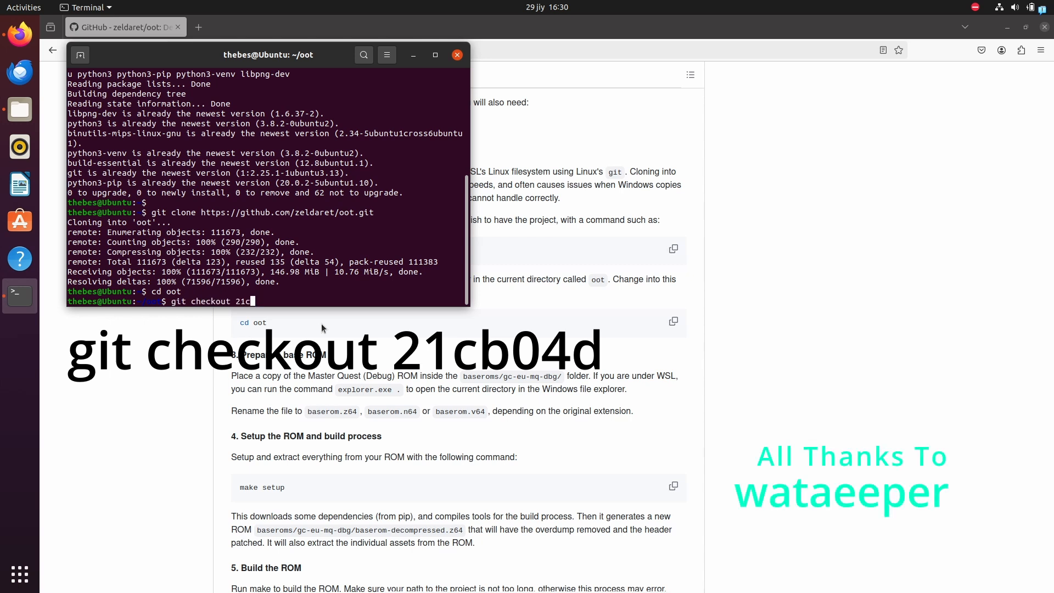
type("04d")
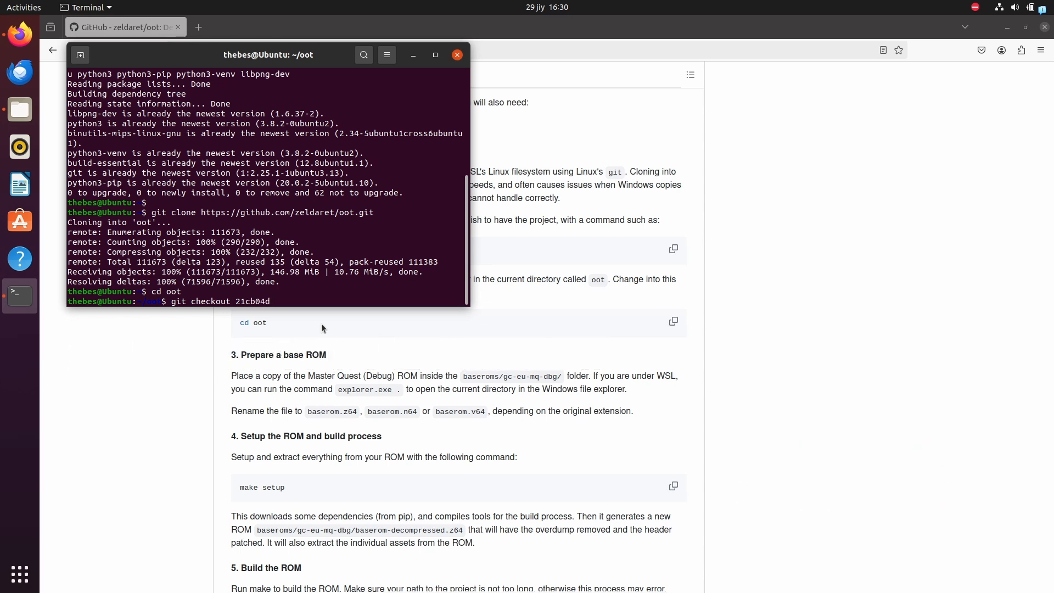
key("Return")
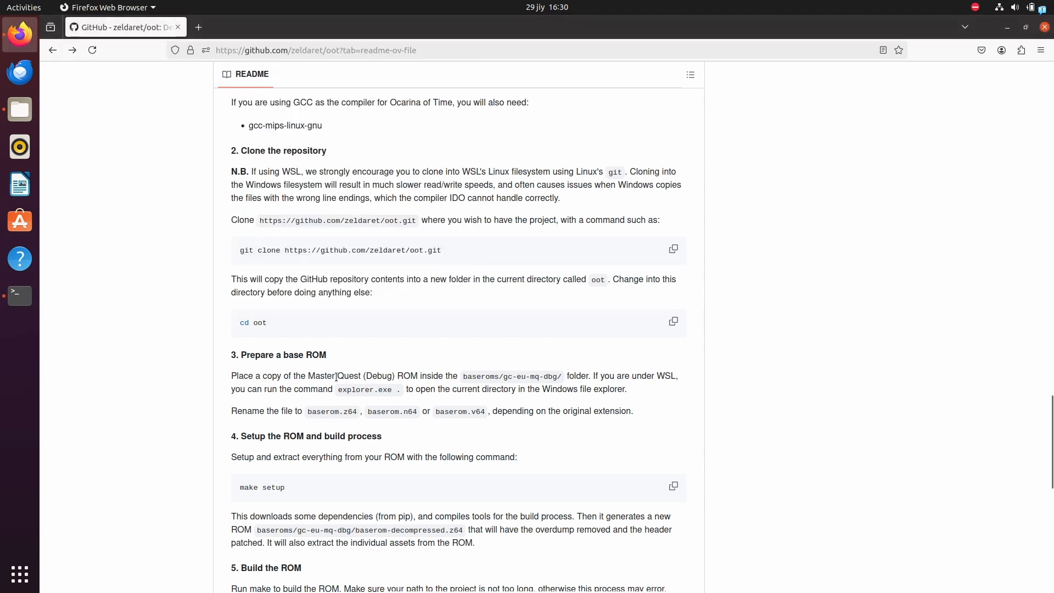
mouse_move(321, 310)
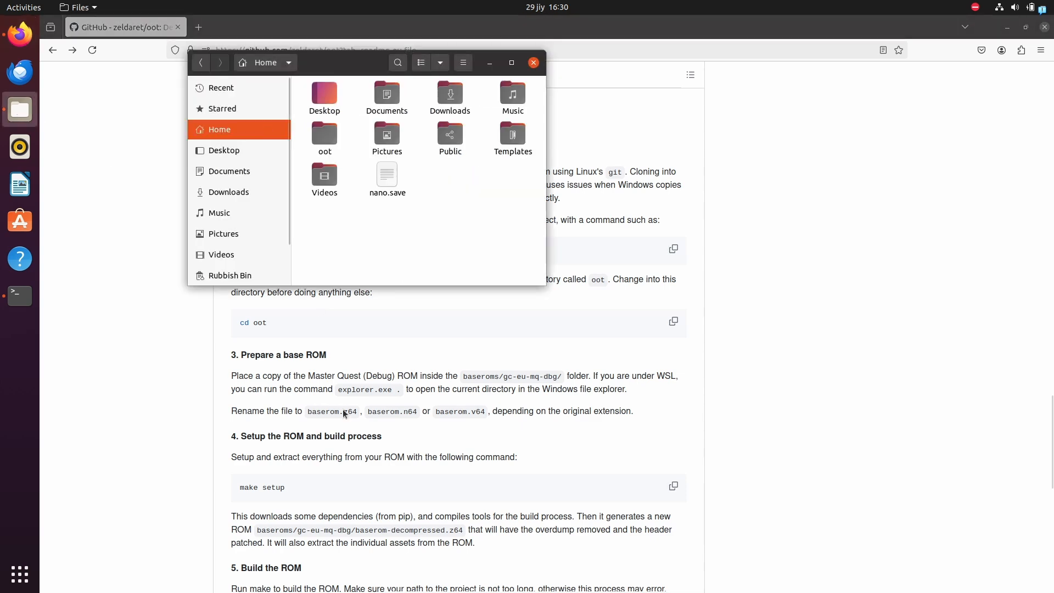
Browse the cloned oot folder's contents in Files
left_click(534, 62)
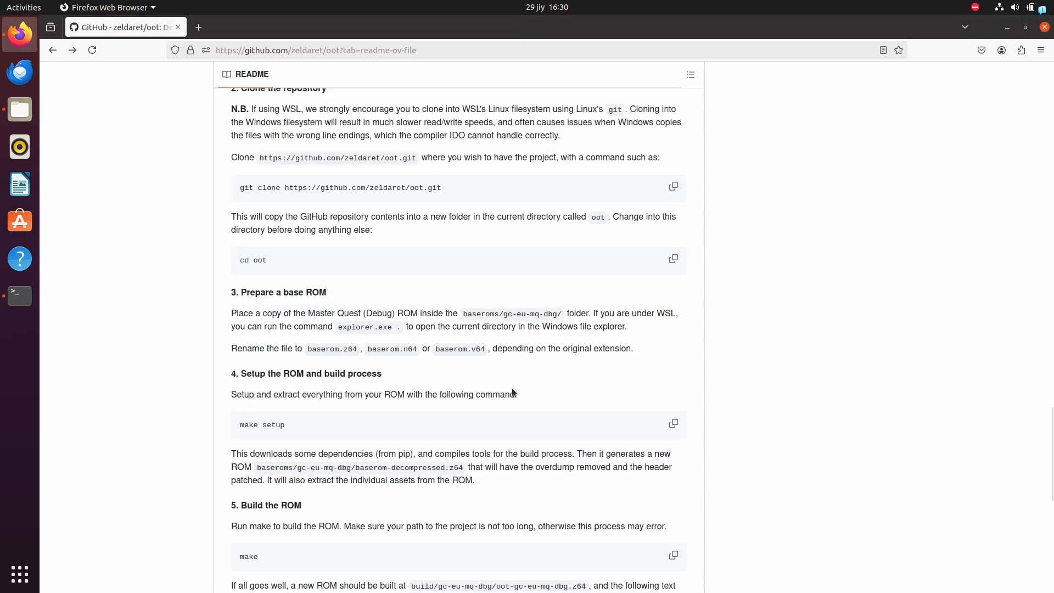
left_click(20, 109)
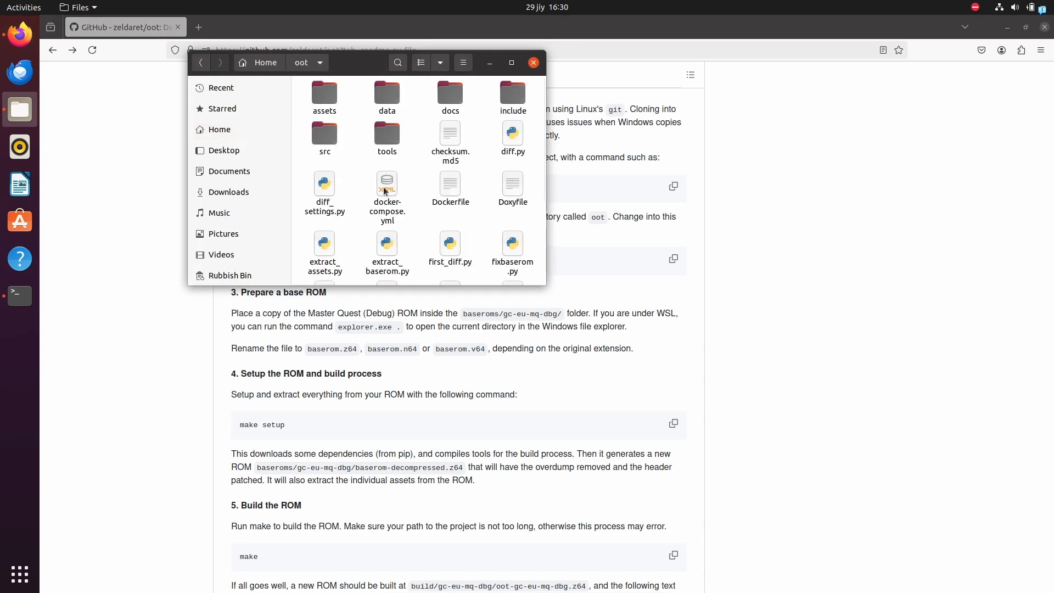
scroll("down", 3)
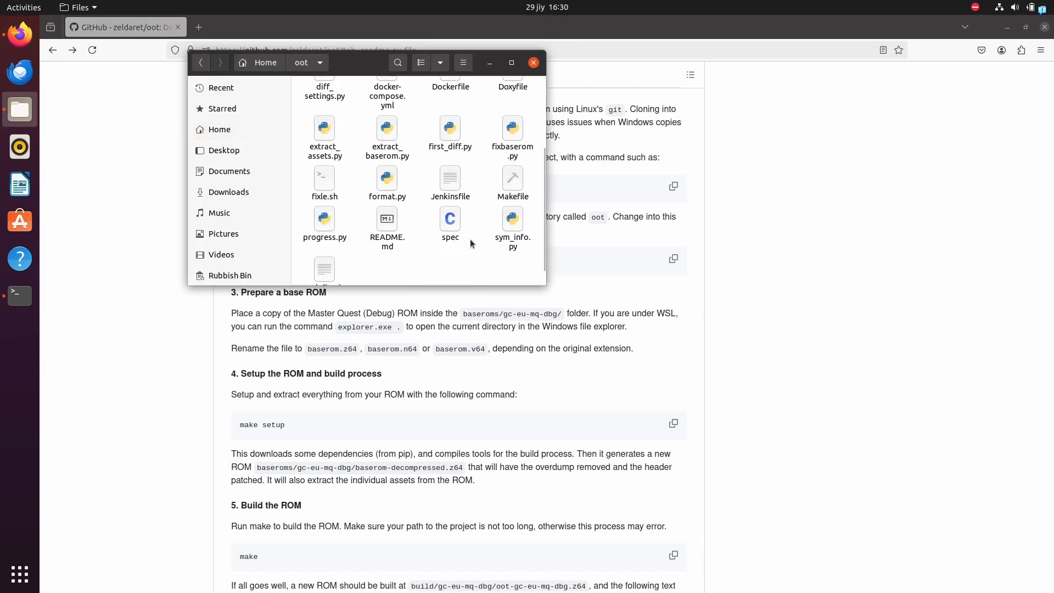
Read README.md in Text Editor, scrolling to the ROM preparation steps
double_click(386, 224)
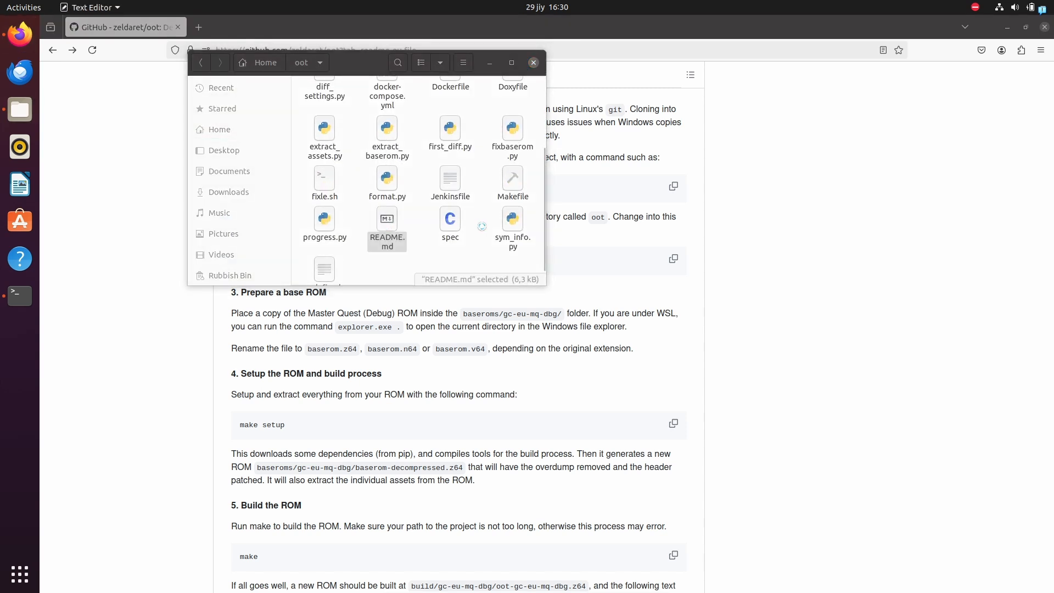
double_click(387, 223)
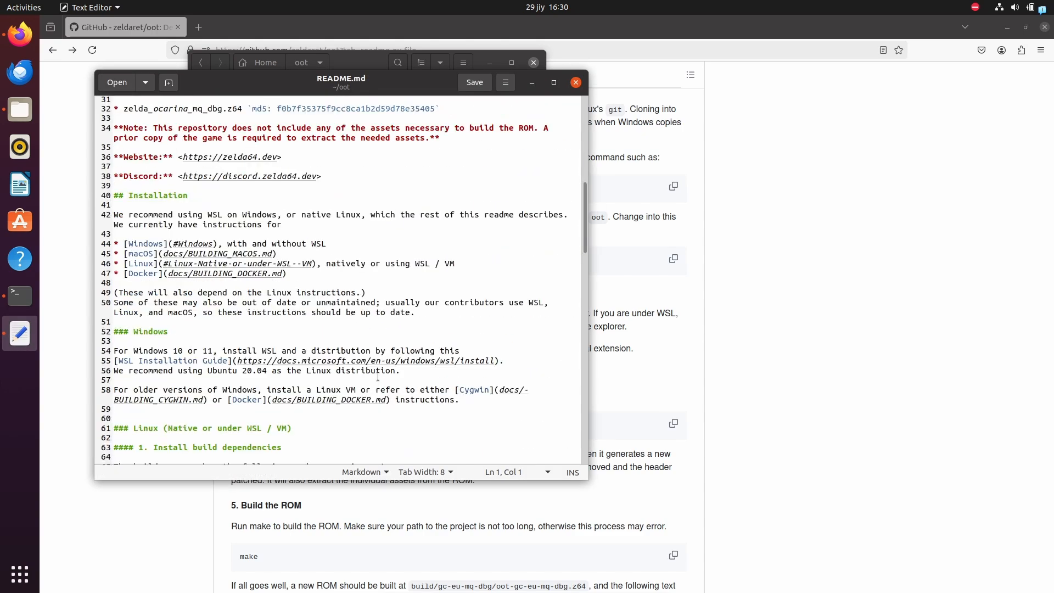
scroll("down", 3)
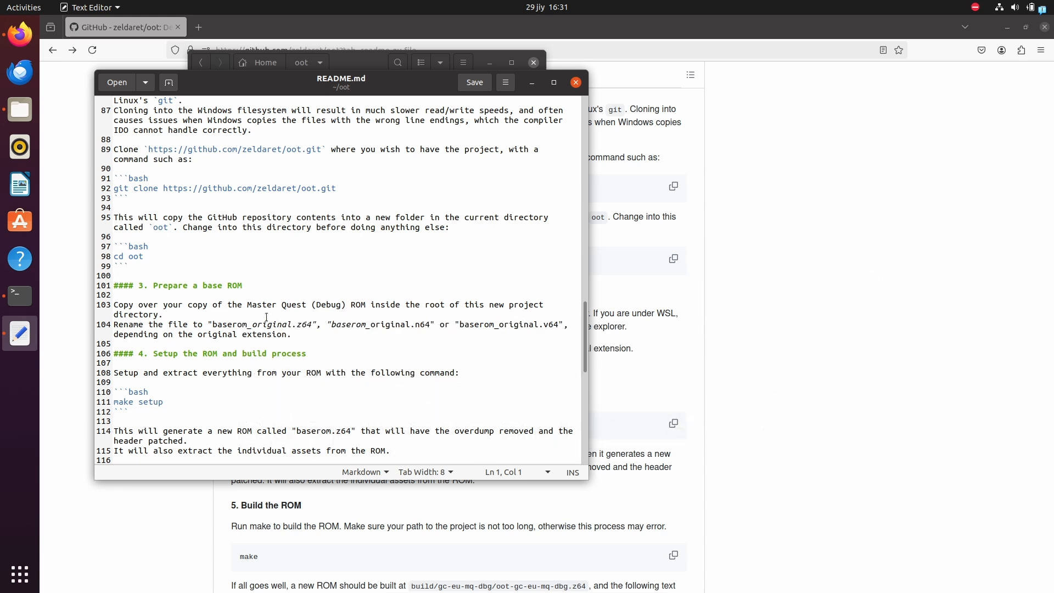
mouse_move(273, 344)
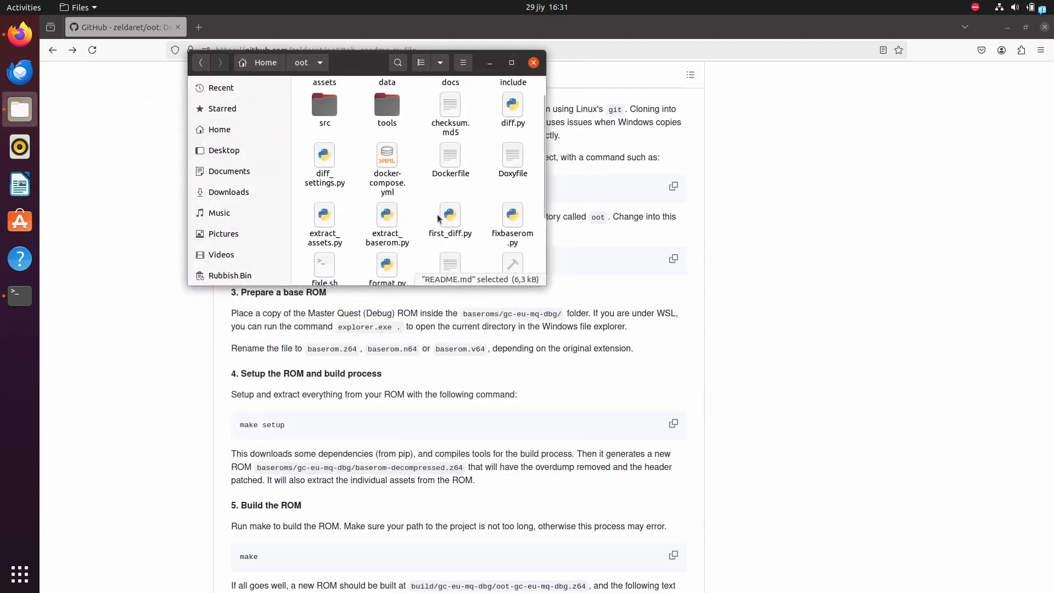
scroll("down", 3)
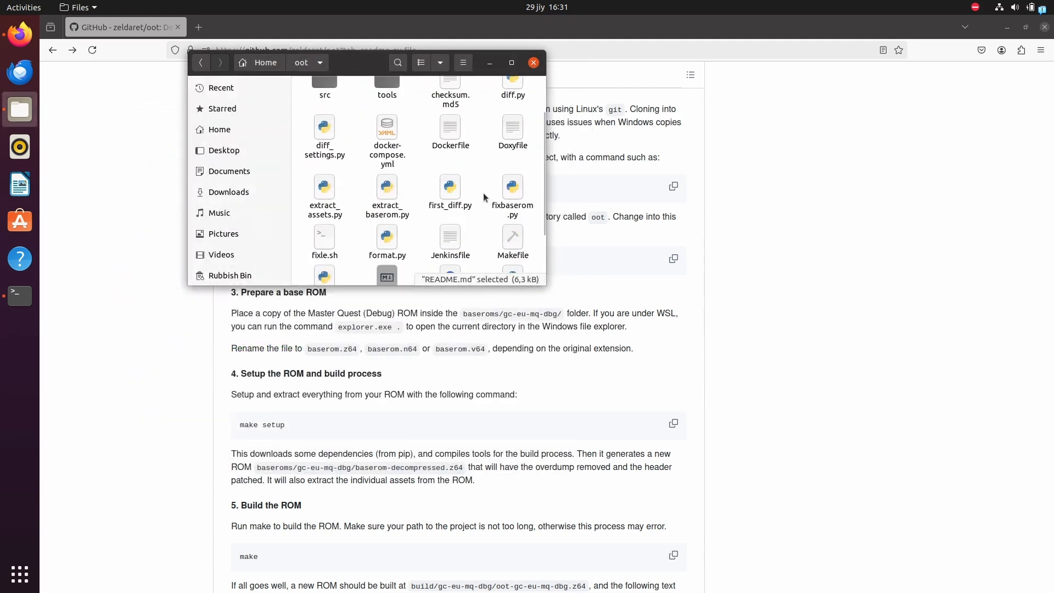
scroll("down", 3)
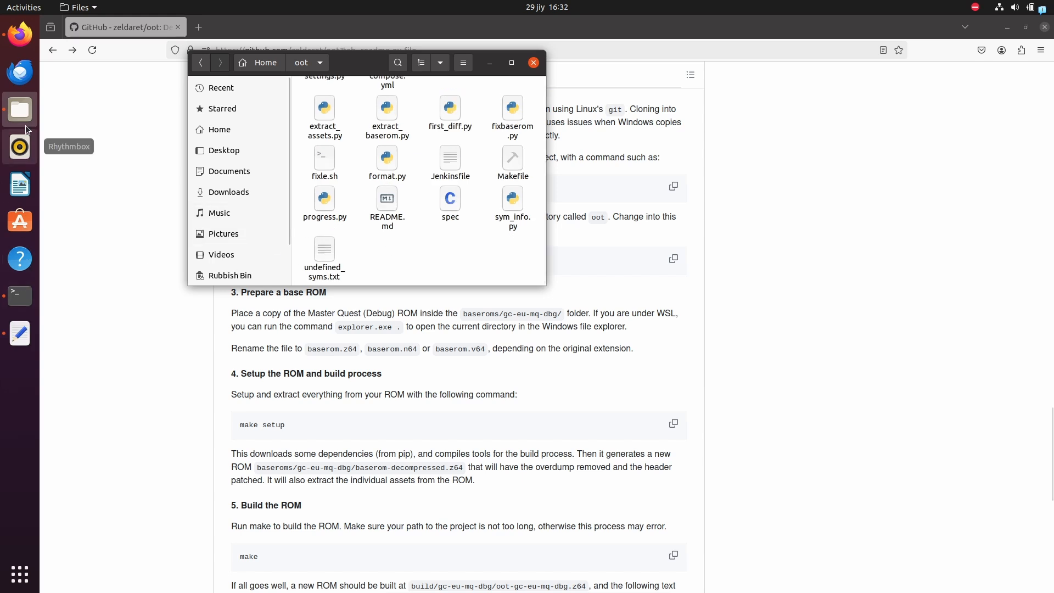
Extract the Master Quest Debug ROM from the Downloads zip into the oot folder, overwriting the existing file
right_click(19, 109)
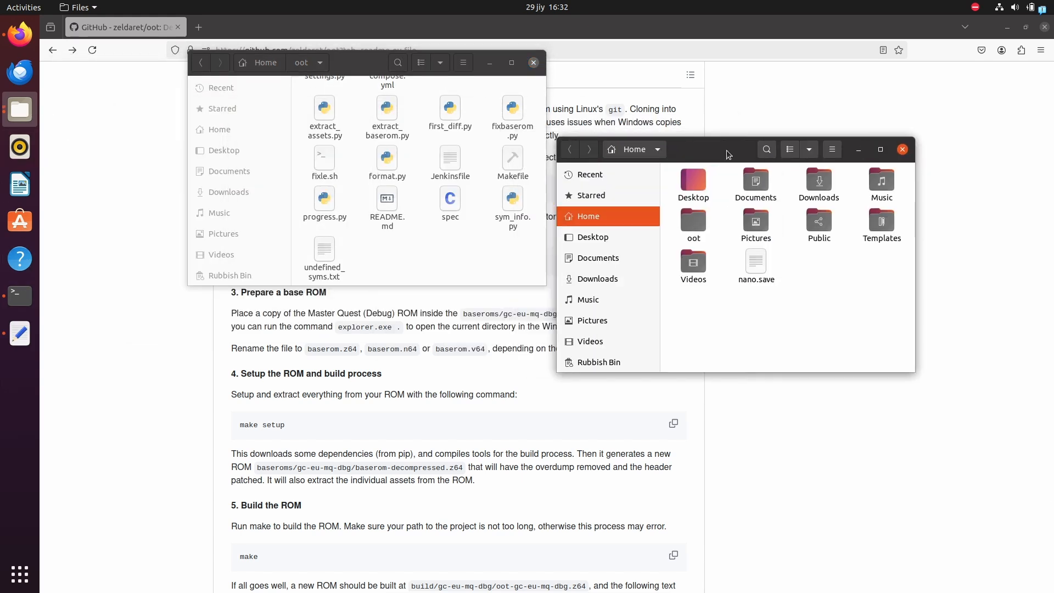
left_click(597, 278)
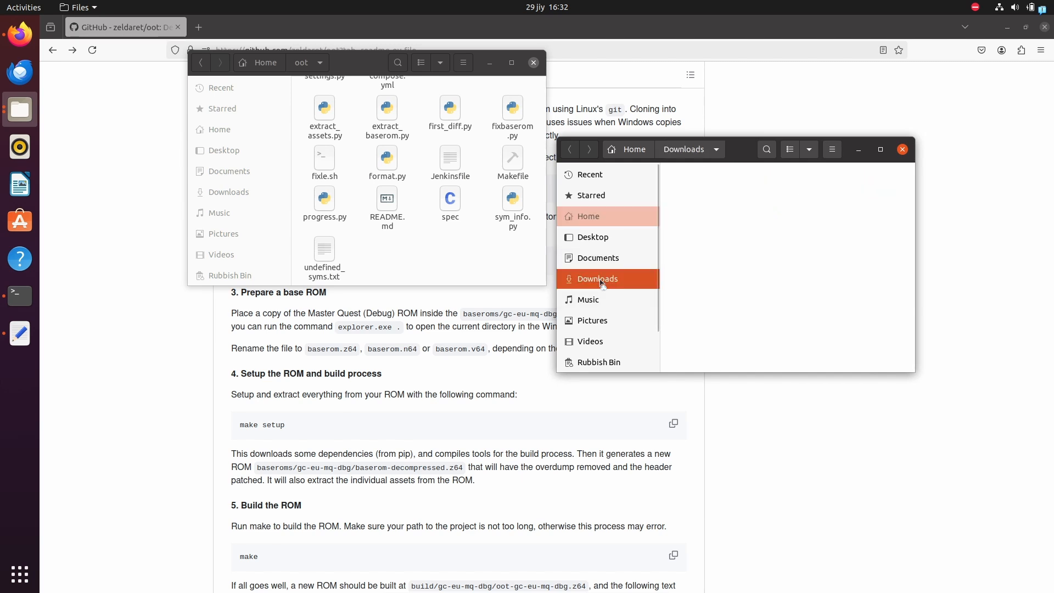
double_click(690, 222)
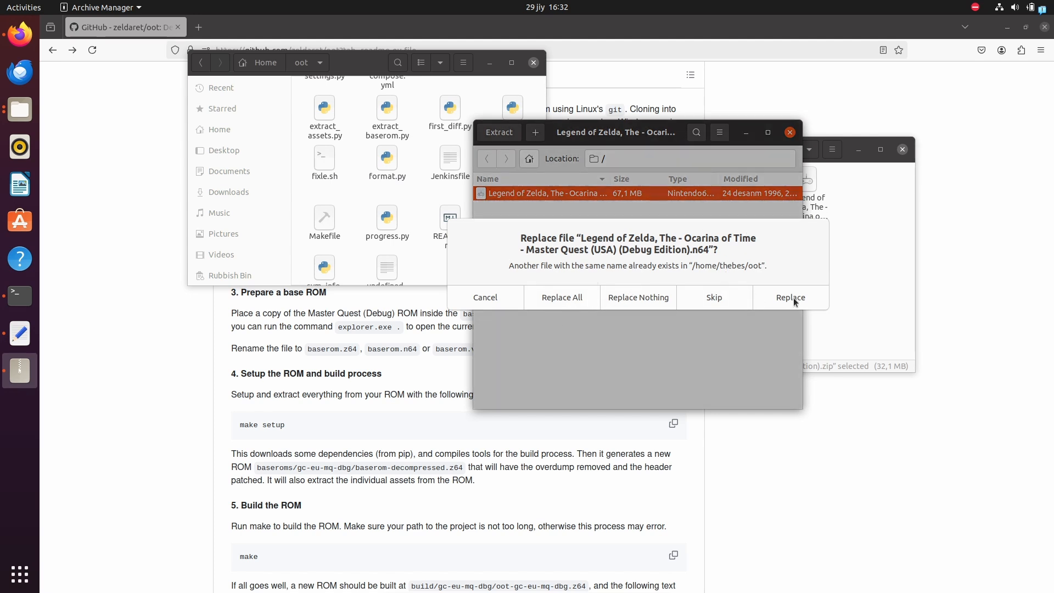
left_click(790, 298)
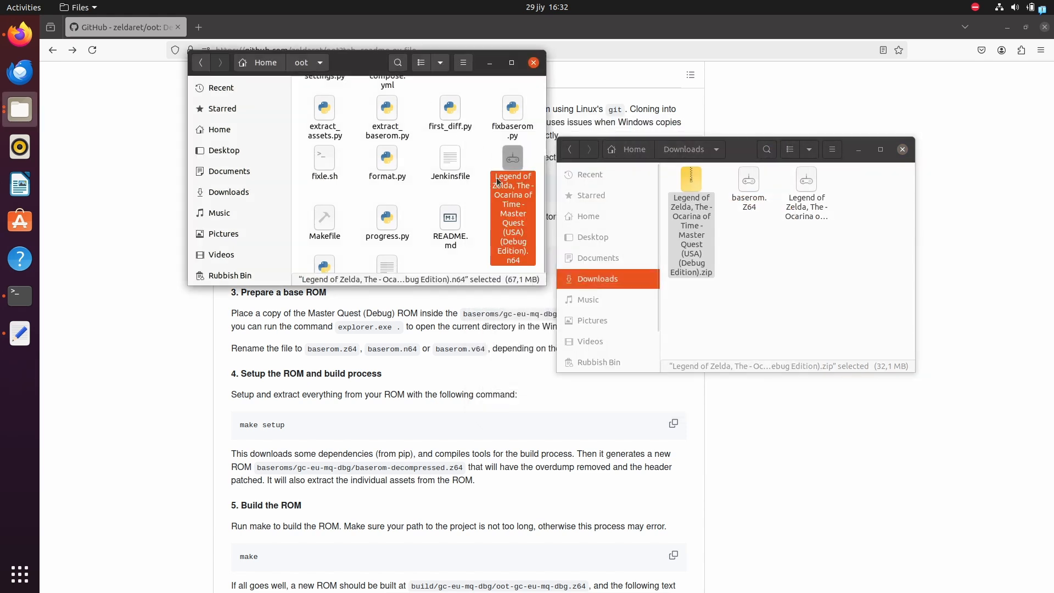
mouse_move(409, 341)
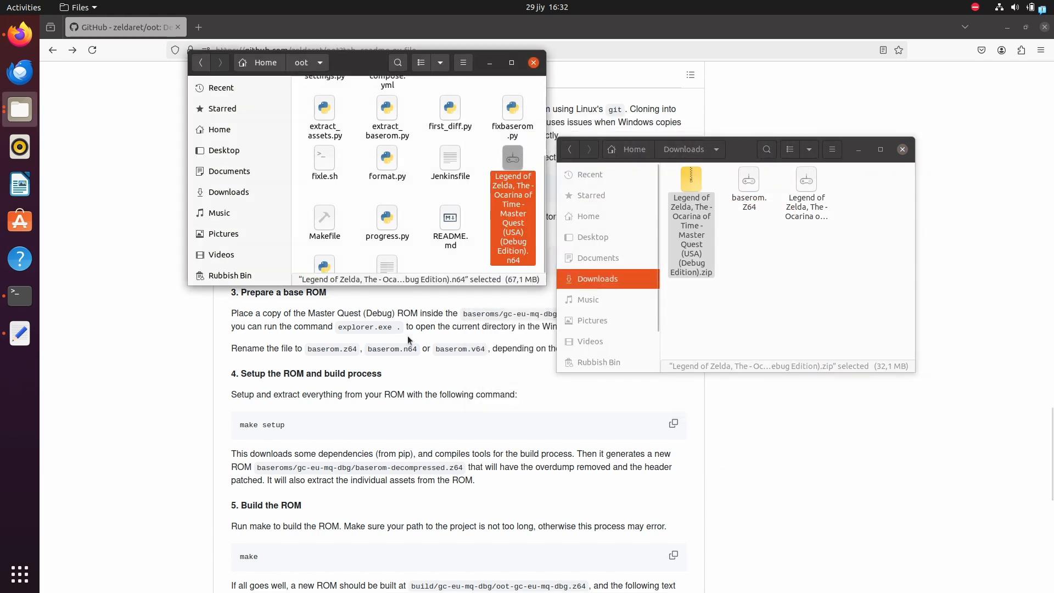
key("F2")
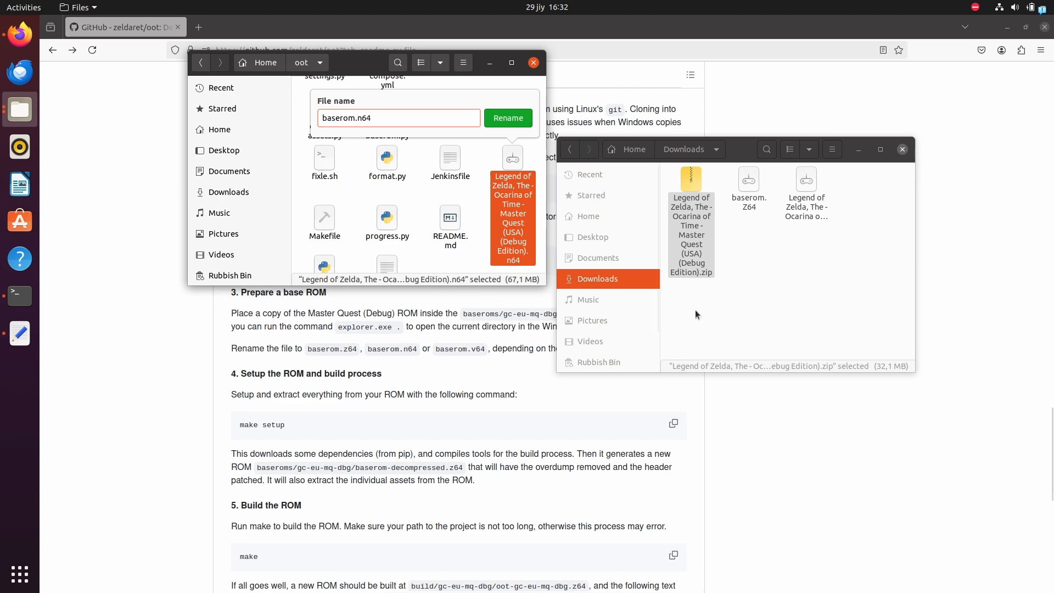
Rename the extracted ROM to baserom_original.n64
key("alt+Tab")
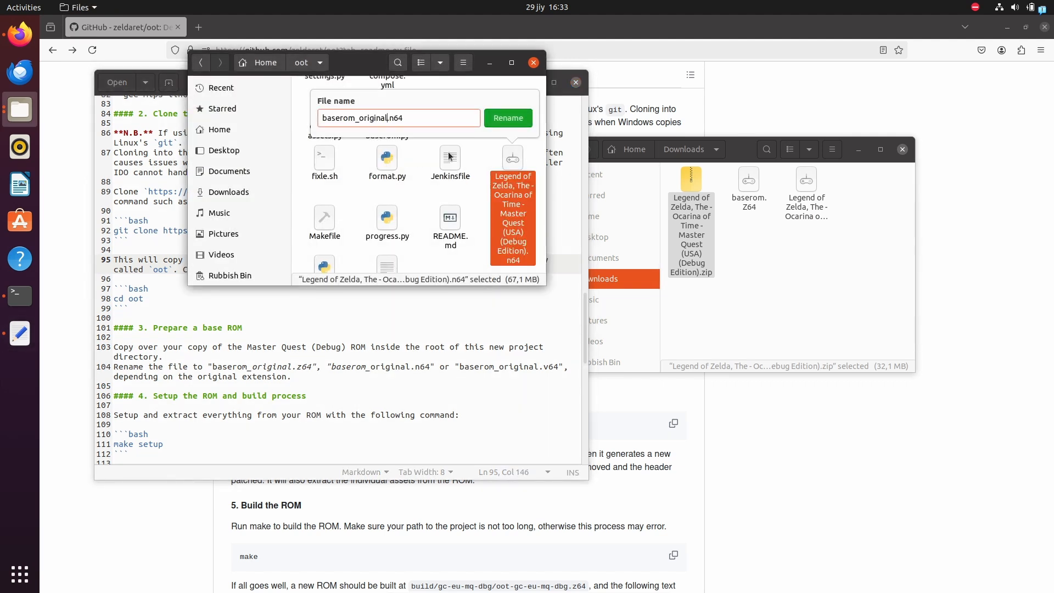
left_click(507, 117)
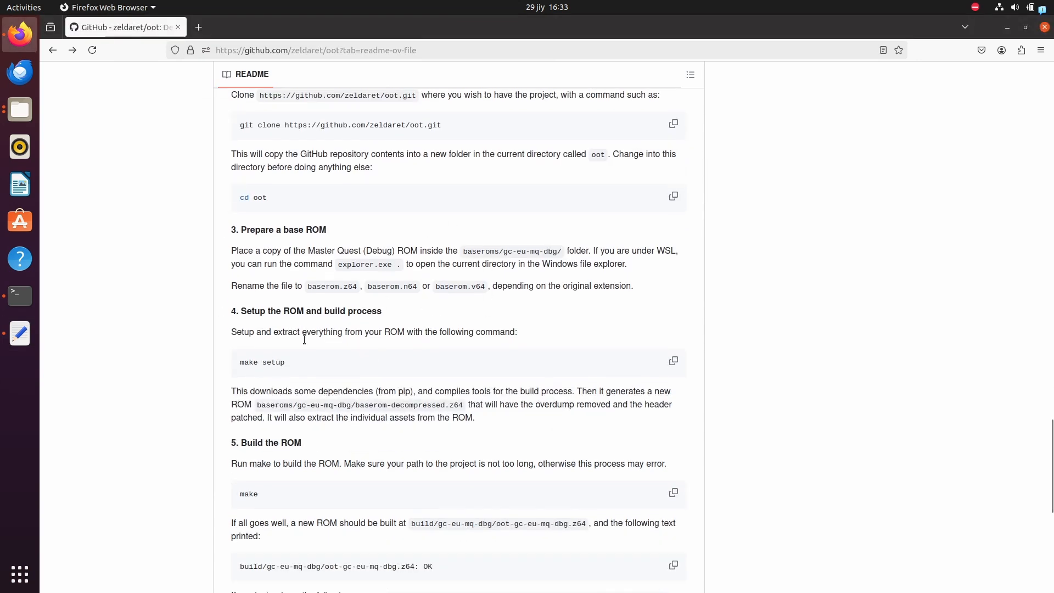
Run make setup in the oot folder to extract the game assets
scroll("down", 3)
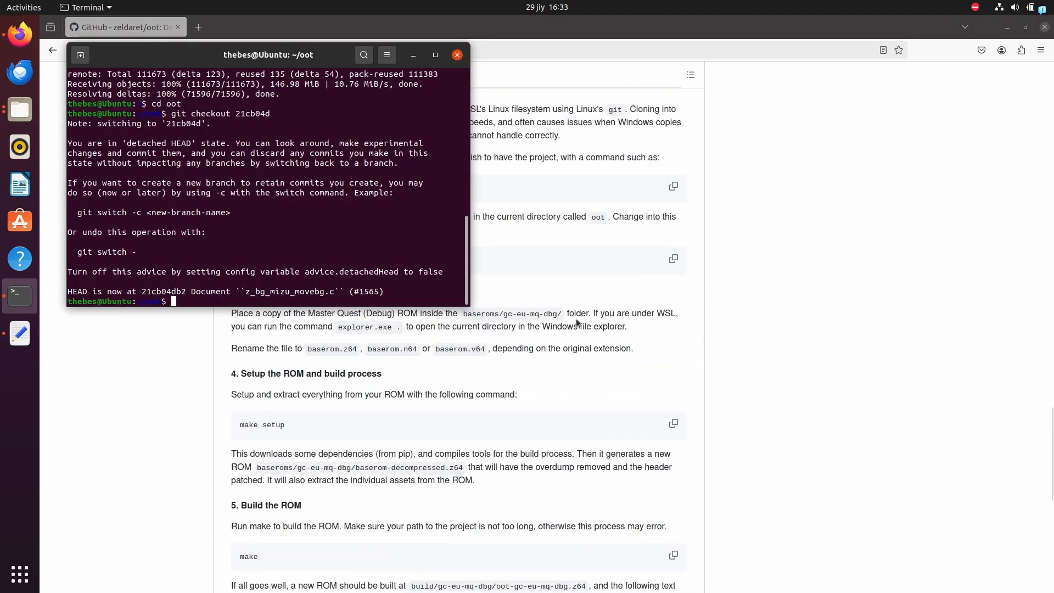
type("make setup")
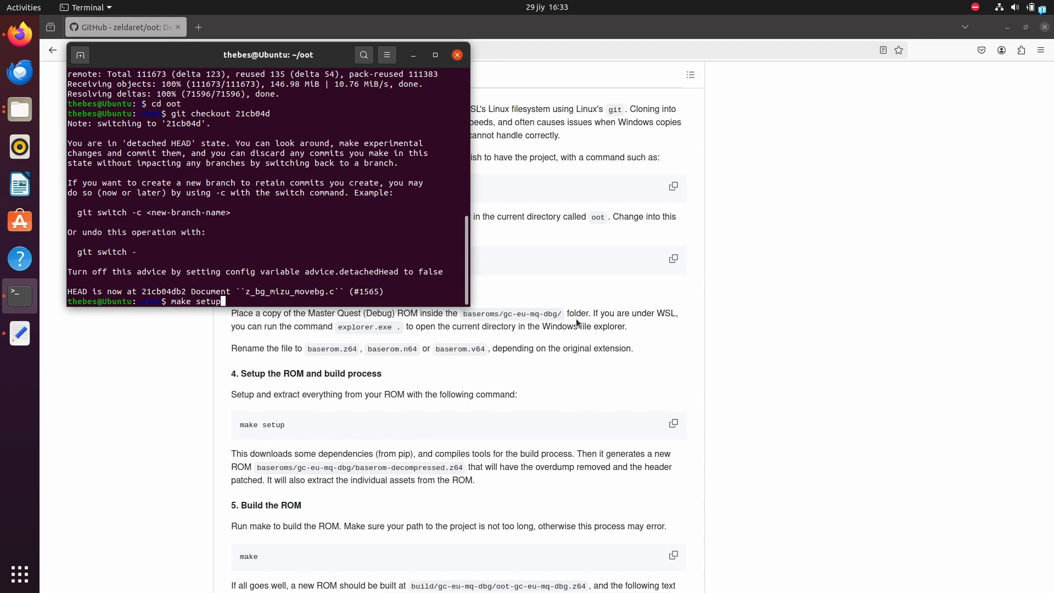
key("Return")
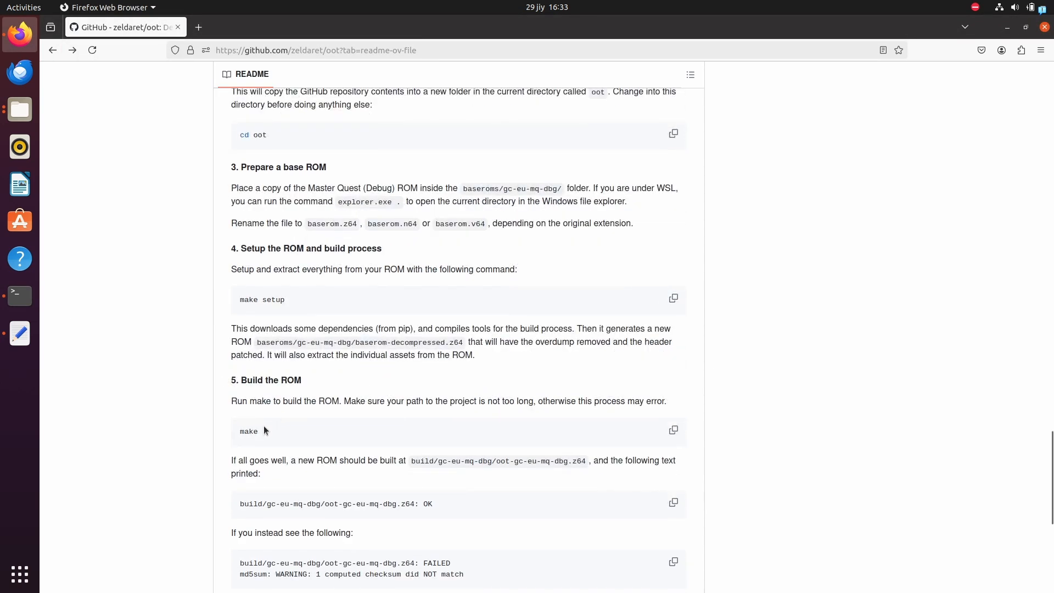
mouse_move(771, 365)
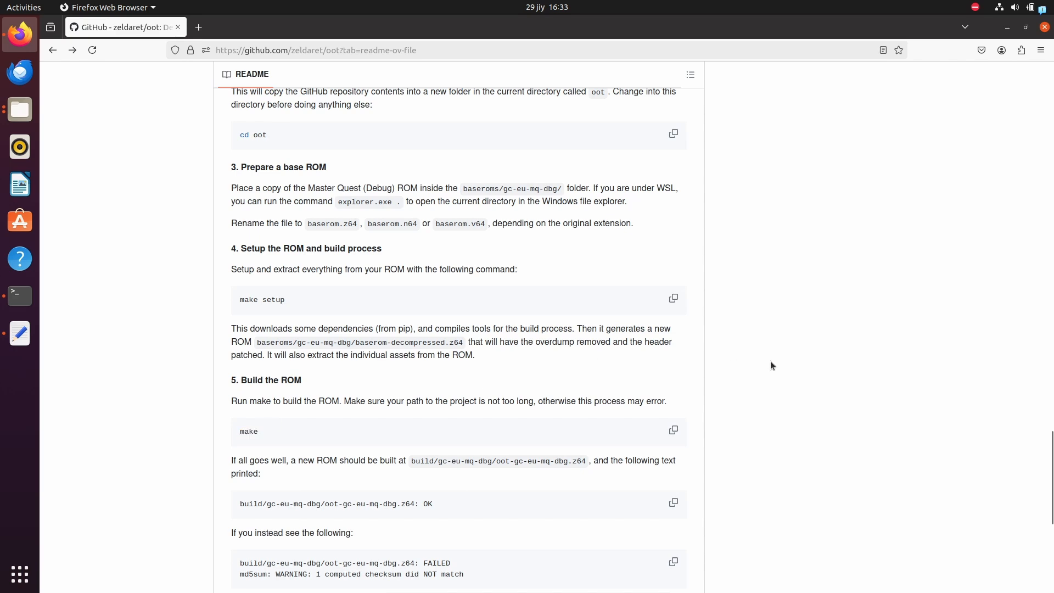
Check the ZAPD asset-extraction output until the shell prompt returns
left_click(18, 294)
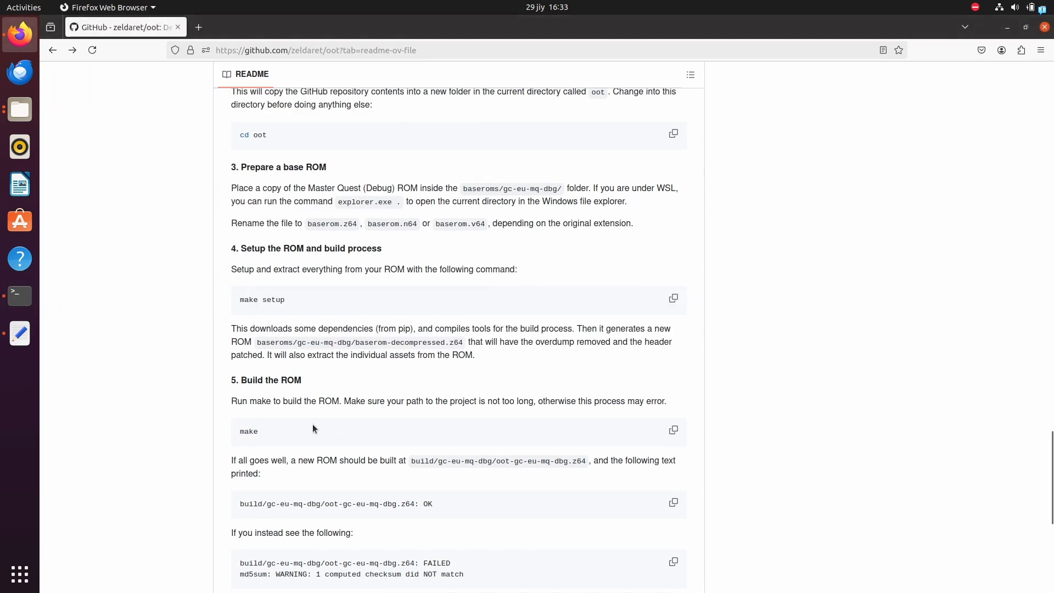
scroll("down", 3)
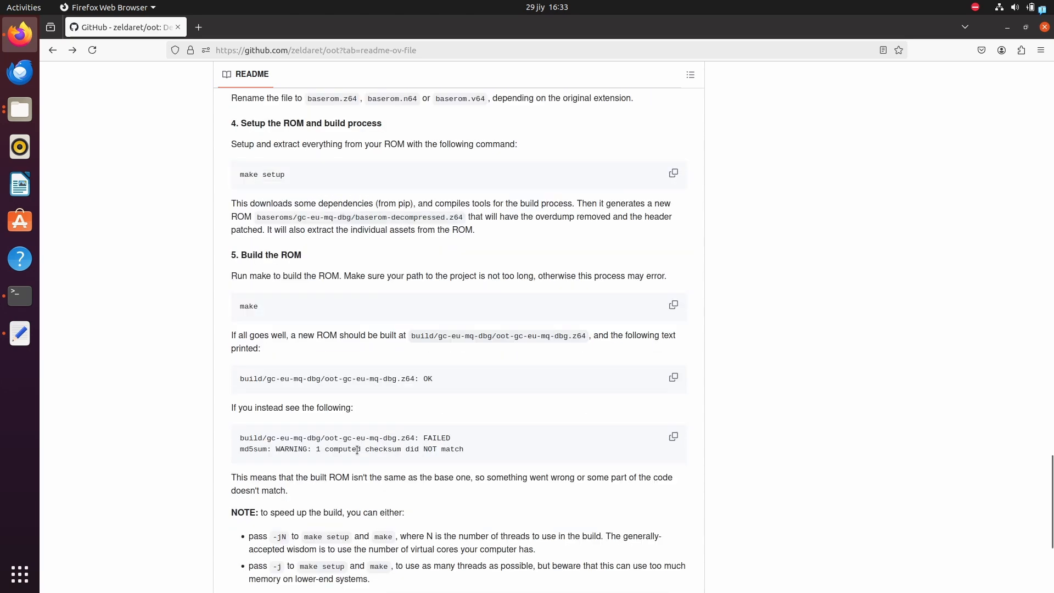
scroll("down", 3)
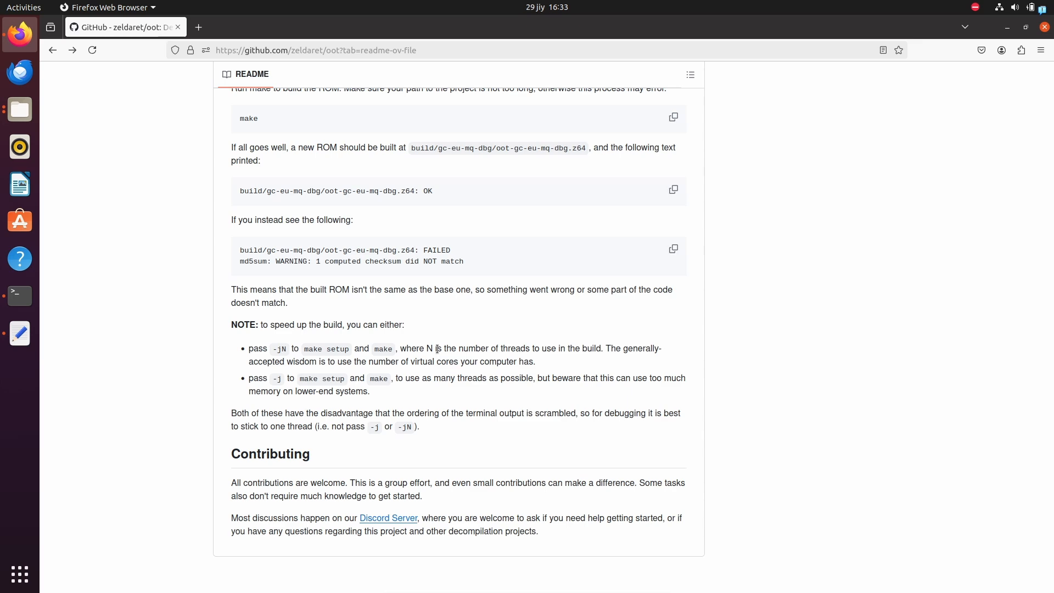
scroll("up", 3)
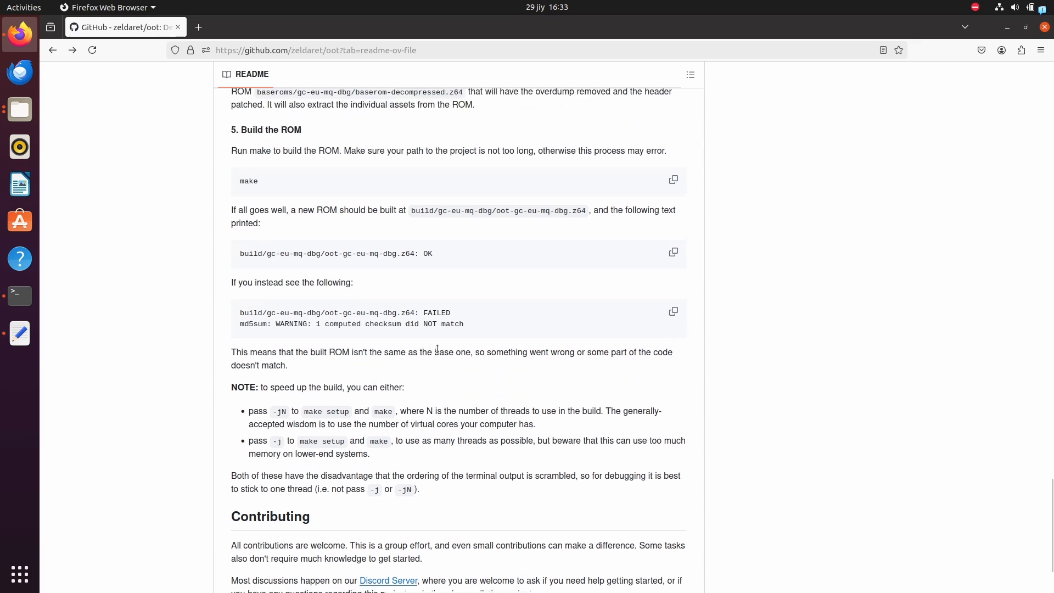
left_click(20, 295)
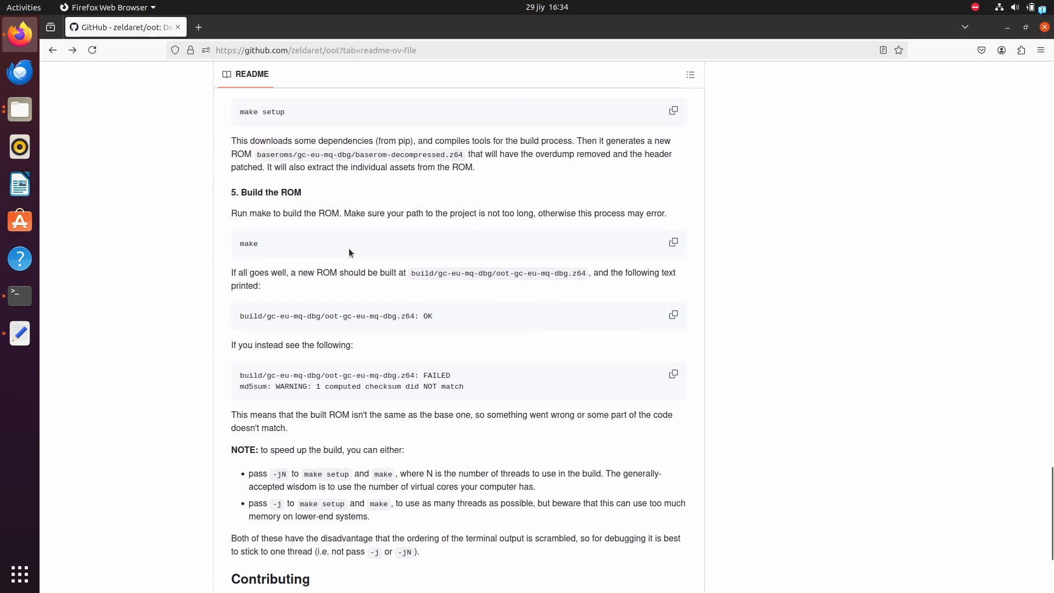
left_click(20, 295)
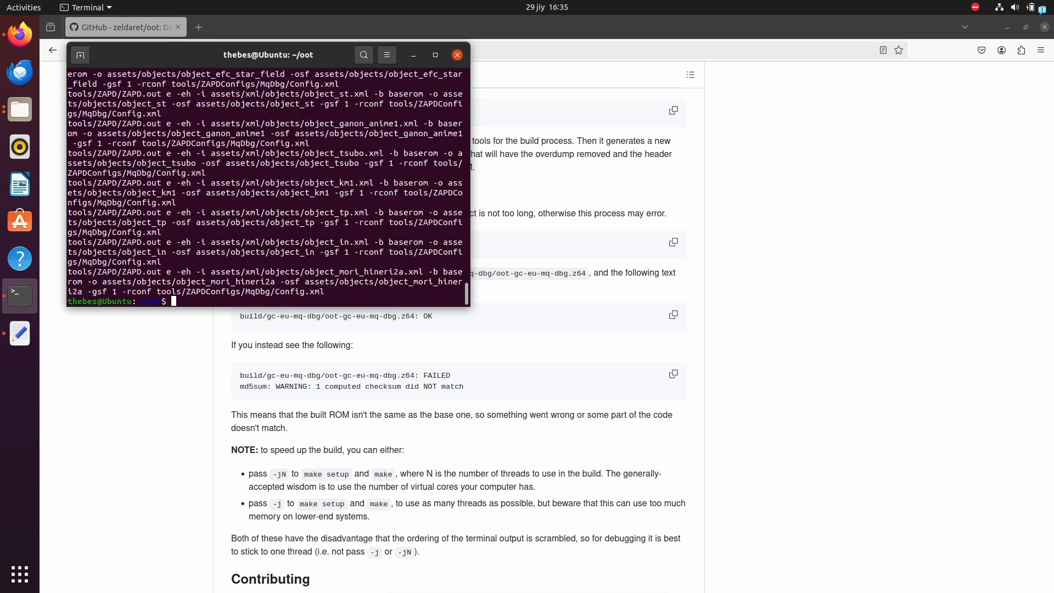
Start the ROM build with make and read the build instructions while it runs
left_click(458, 55)
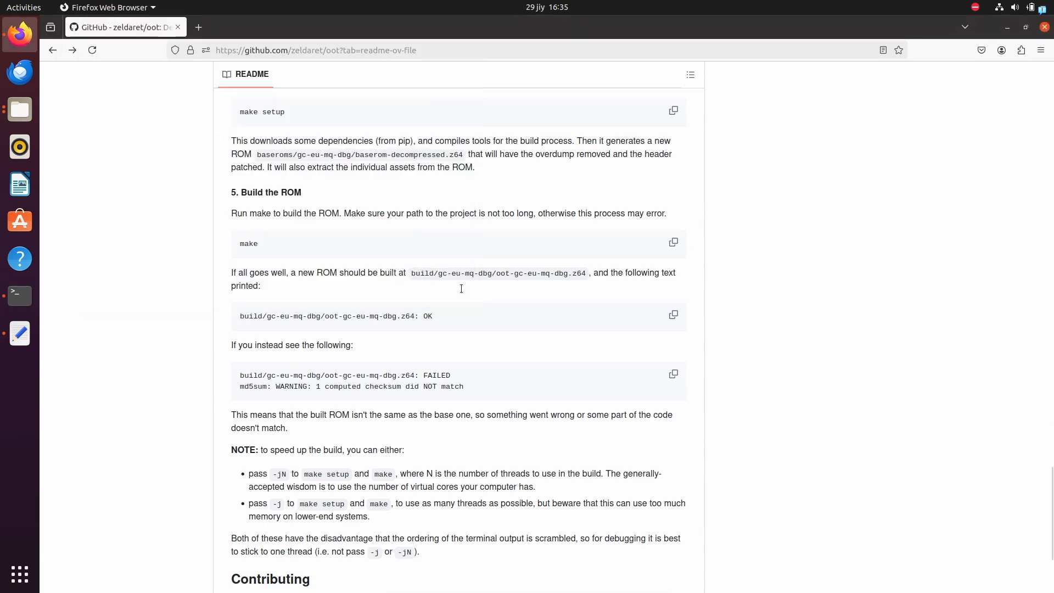
left_click(20, 294)
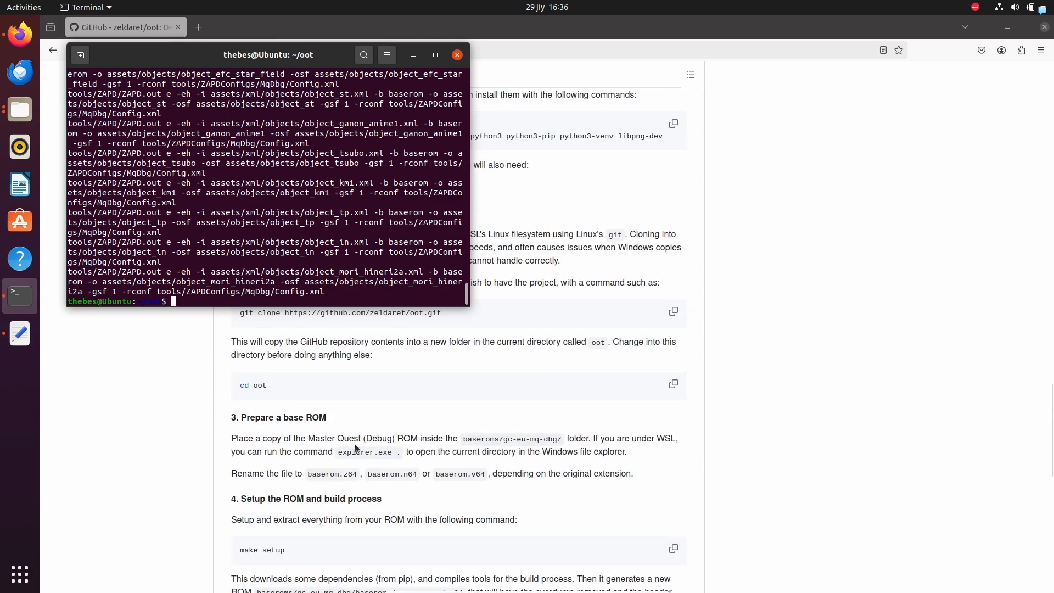
type("makie")
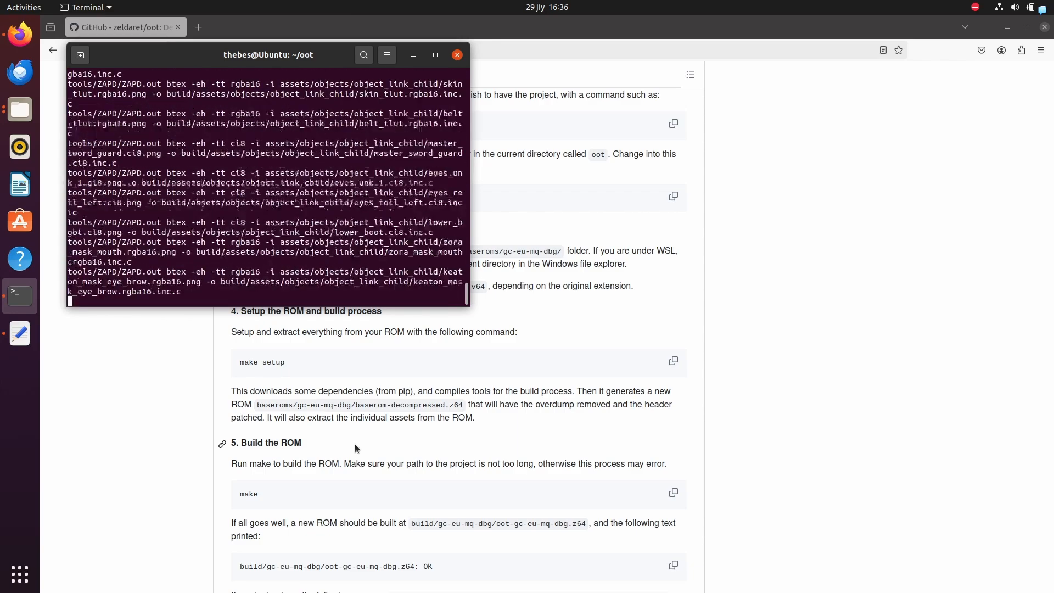
left_click(457, 55)
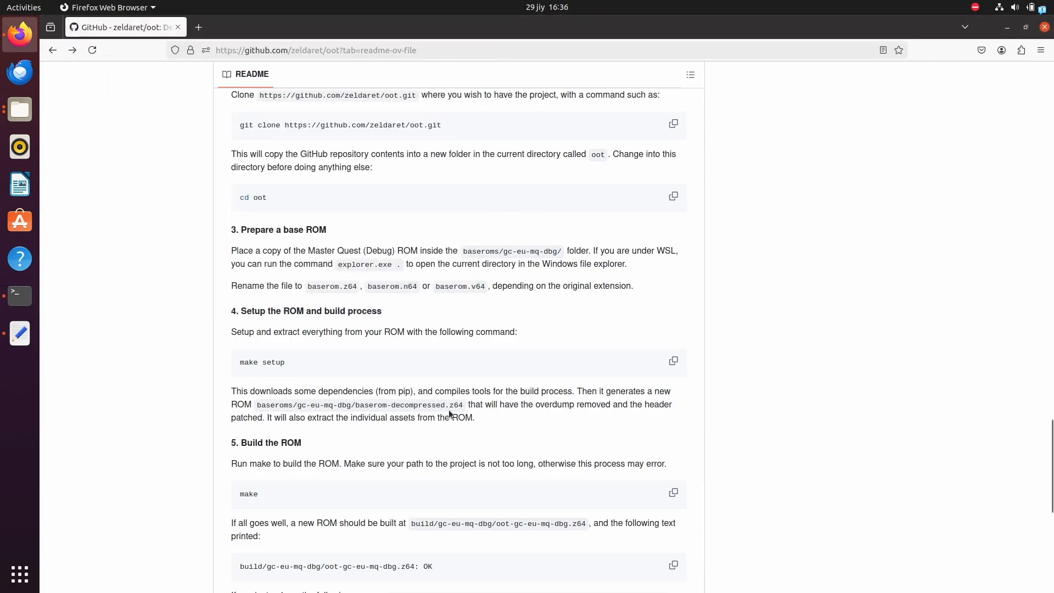
scroll("down", 3)
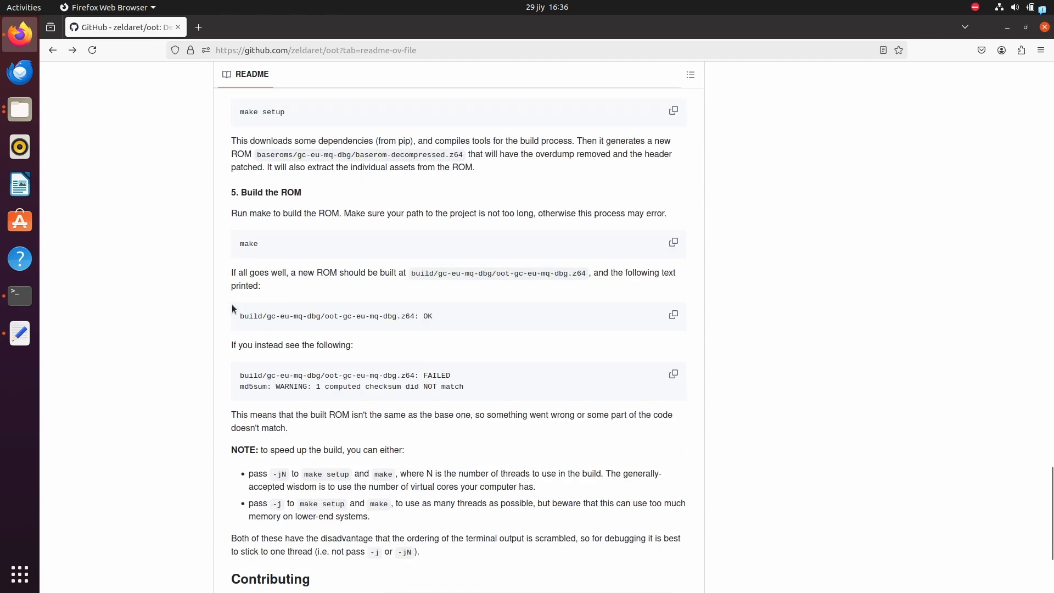
mouse_move(460, 320)
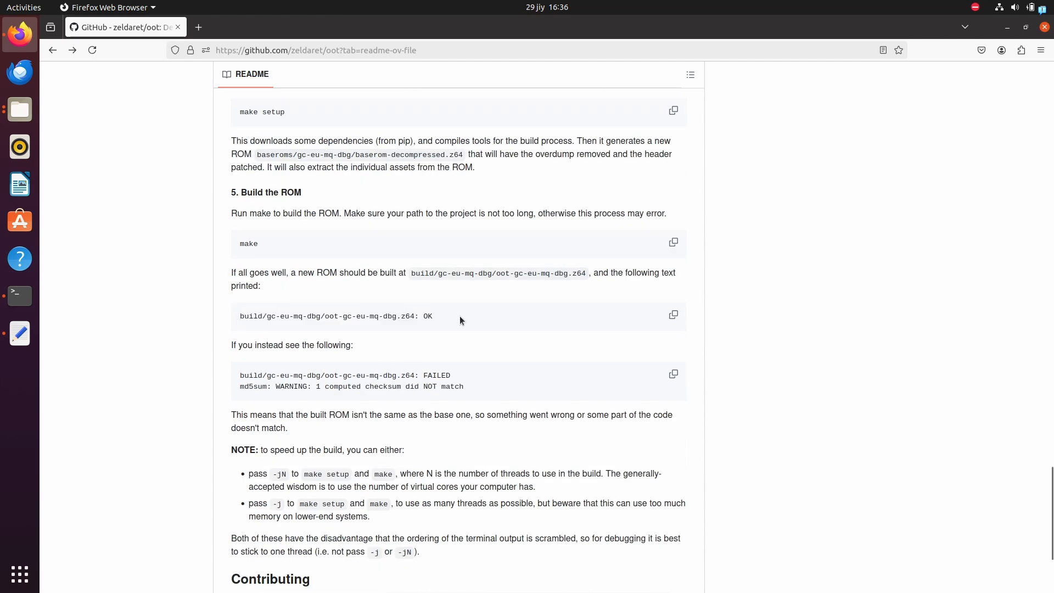
mouse_move(238, 374)
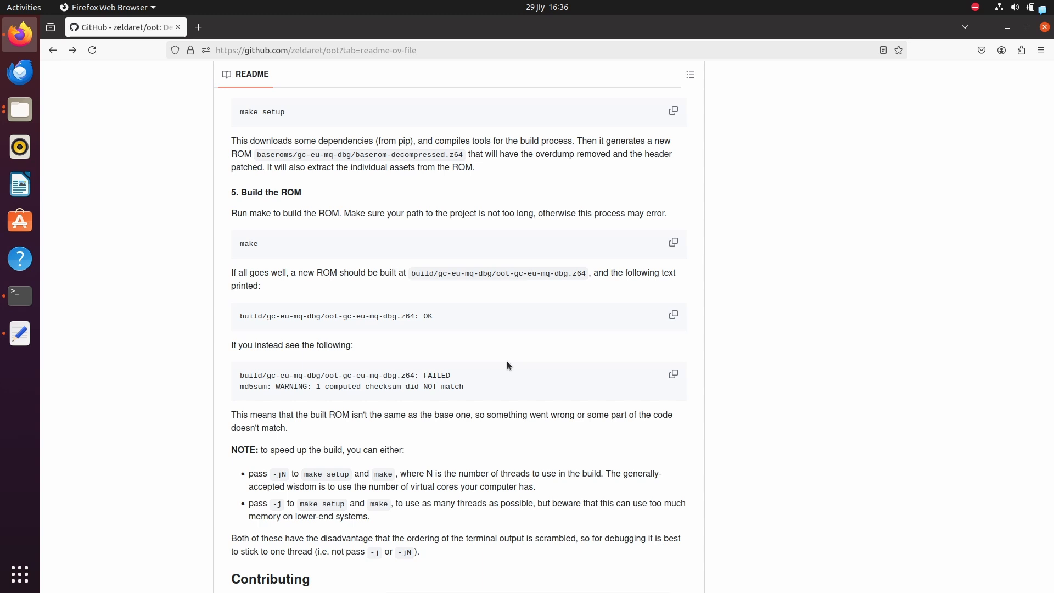
Check the build progress and switch to the file manager
left_click(19, 296)
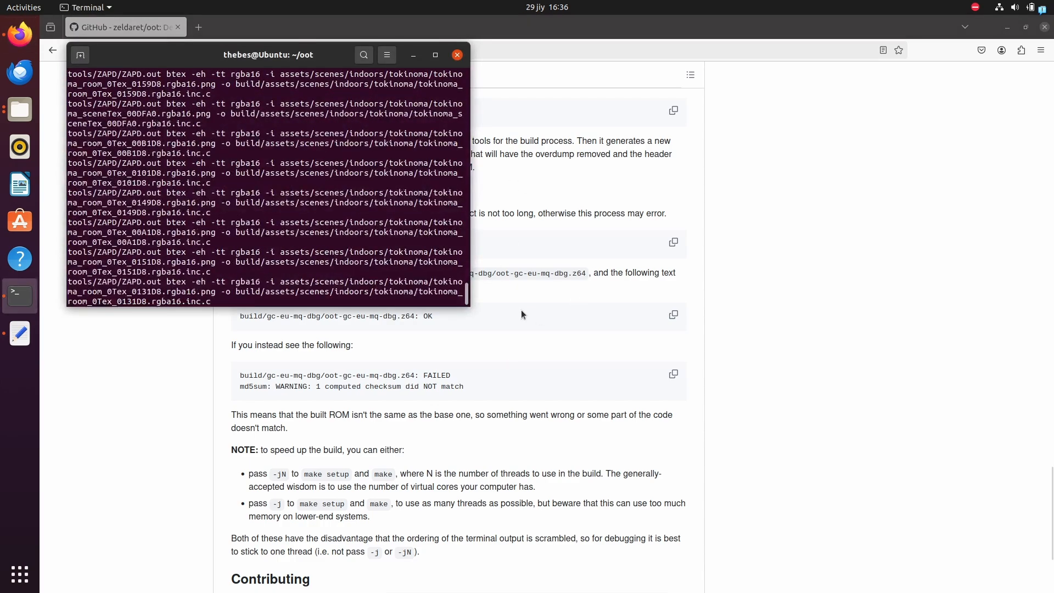
left_click(456, 55)
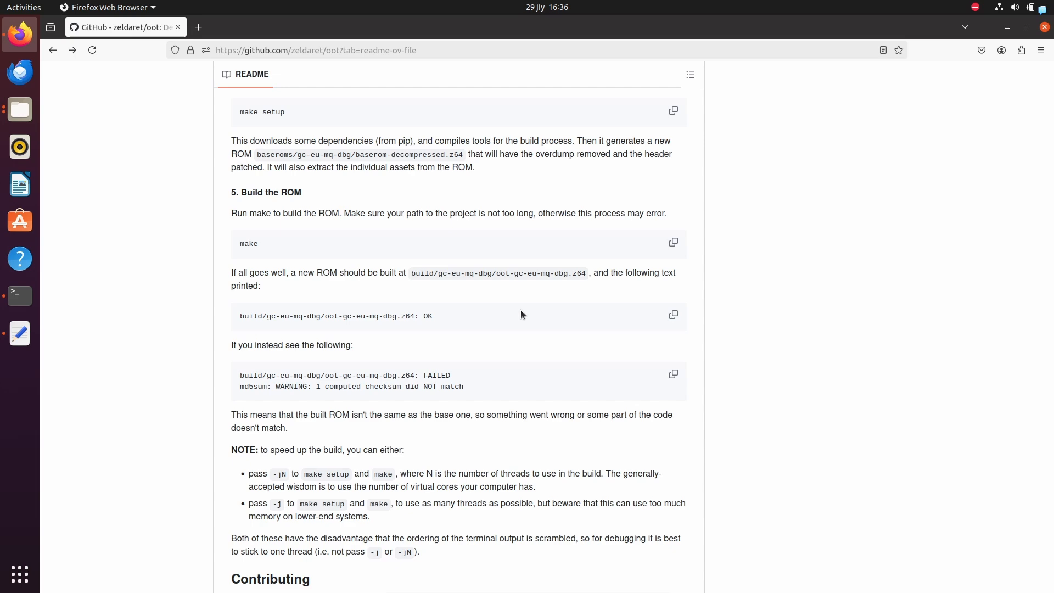
left_click(19, 295)
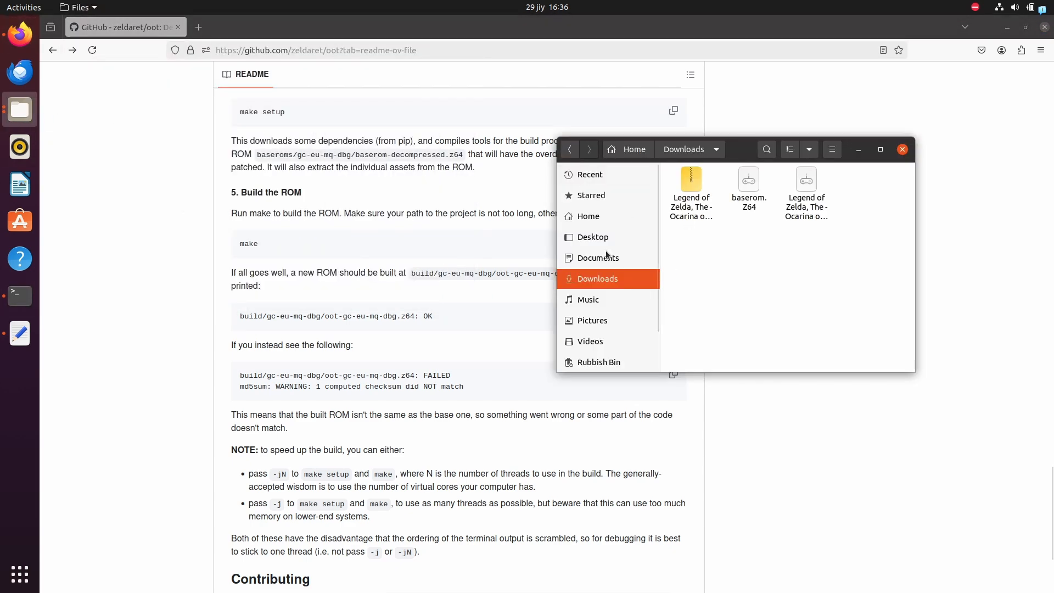
Show the Home folder and pick out the oot project folder
left_click(588, 216)
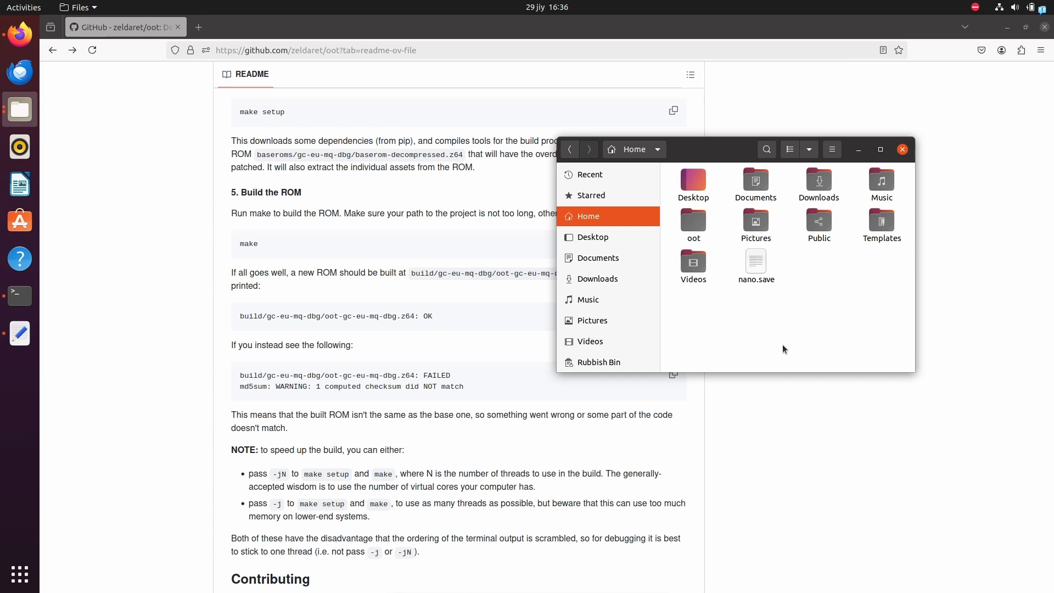
mouse_move(731, 250)
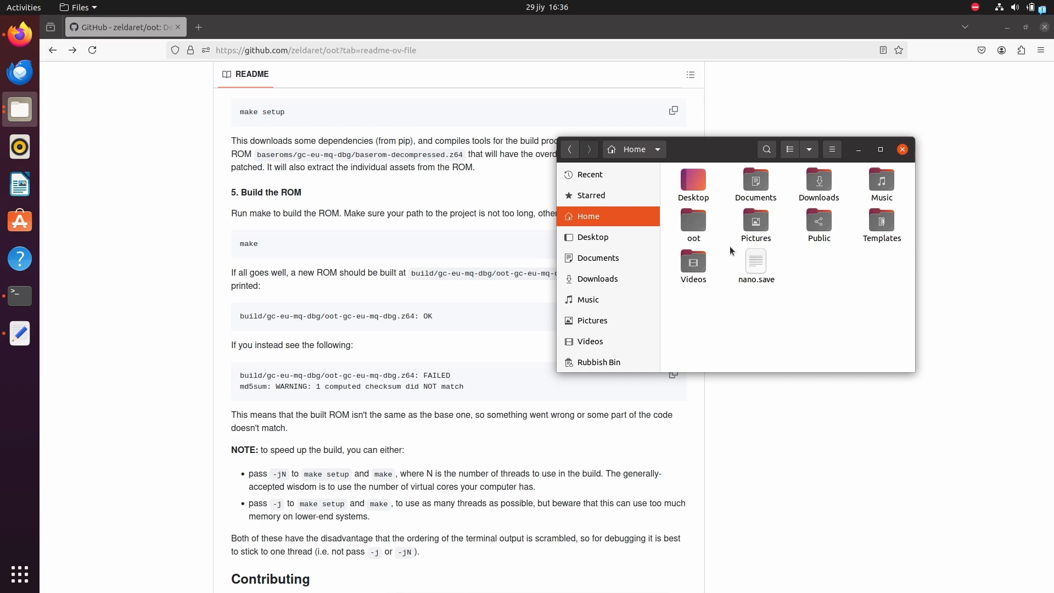
left_click(692, 222)
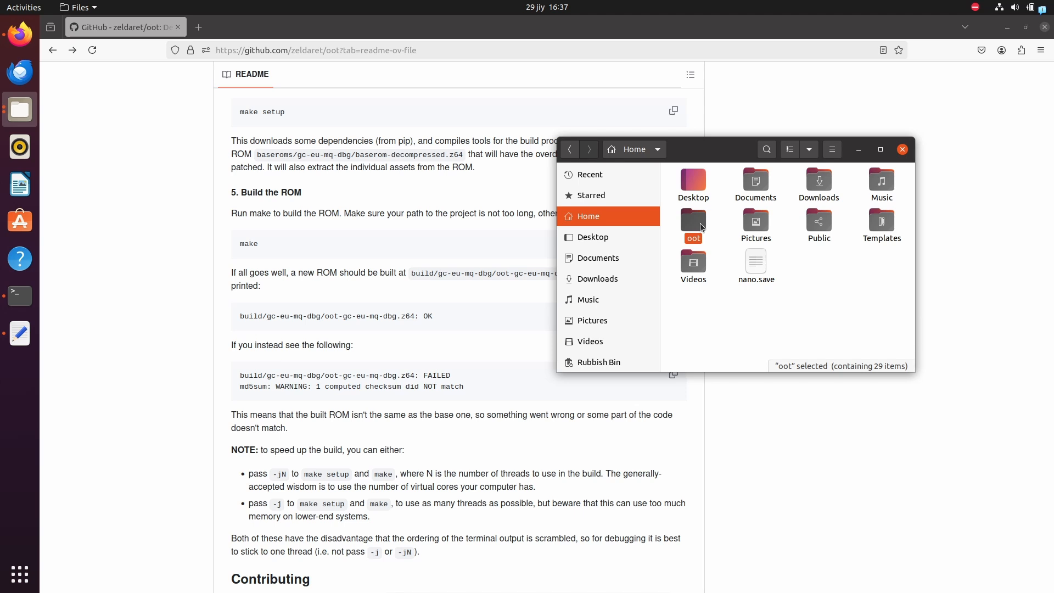
mouse_move(713, 319)
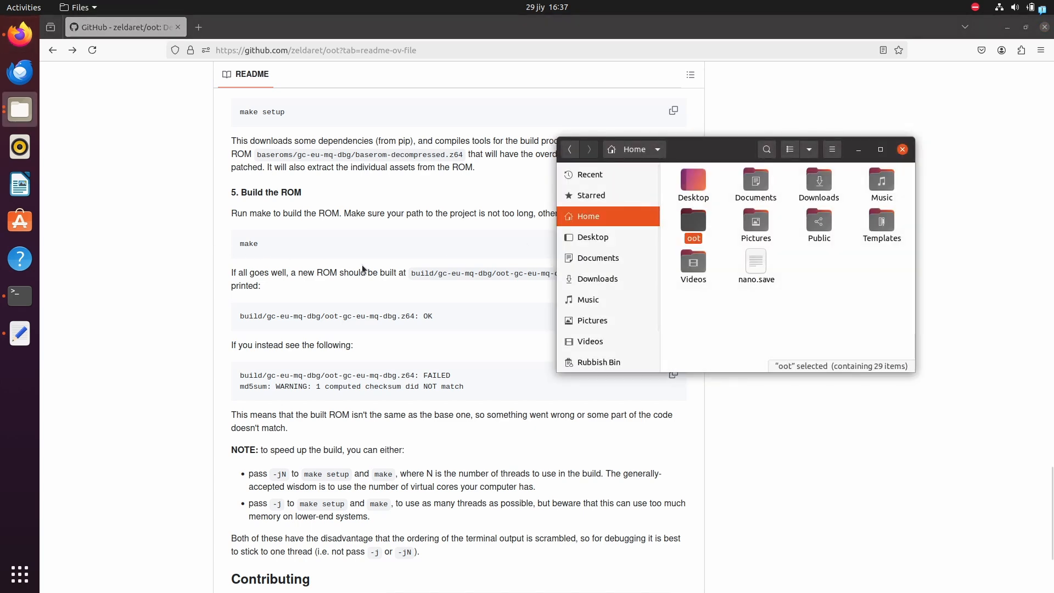
mouse_move(659, 319)
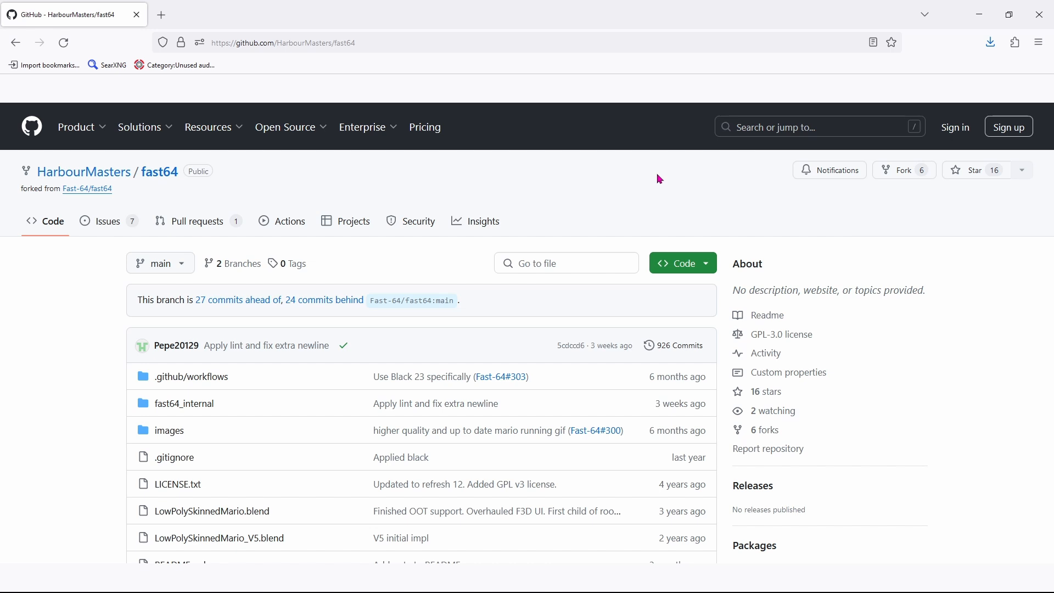
Follow the fast64 README's 'old version of HM's fork' link to the legacy branch
scroll("down", 3)
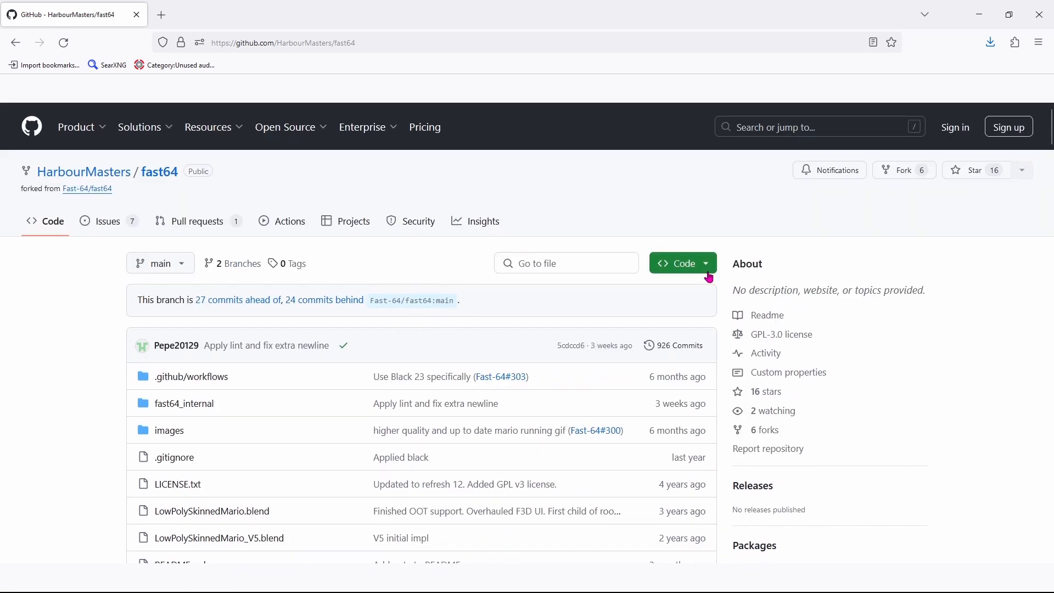
left_click(680, 262)
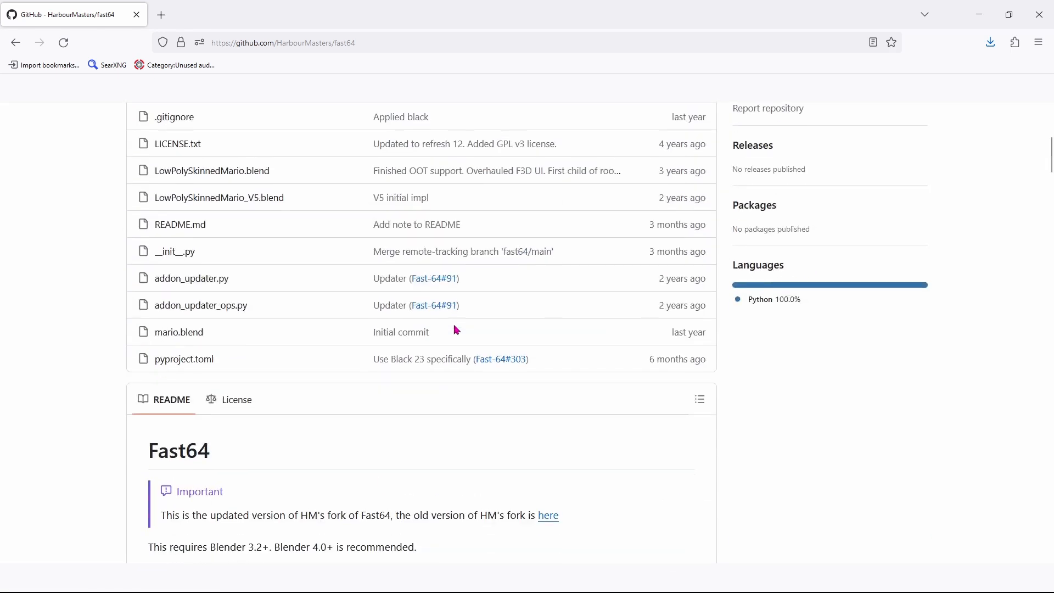
scroll("down", 3)
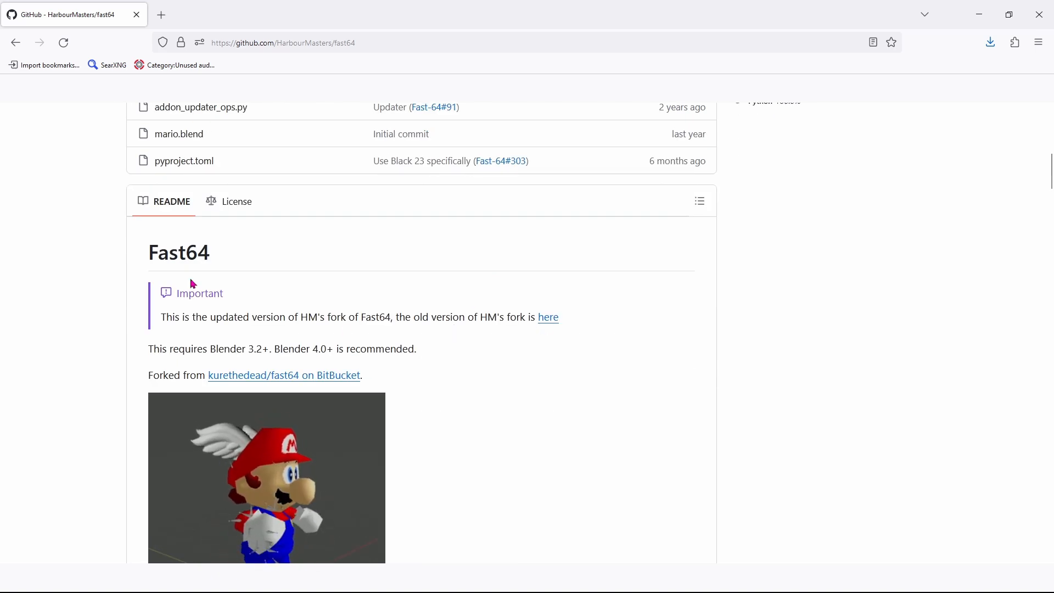
left_click_drag(400, 317, 547, 316)
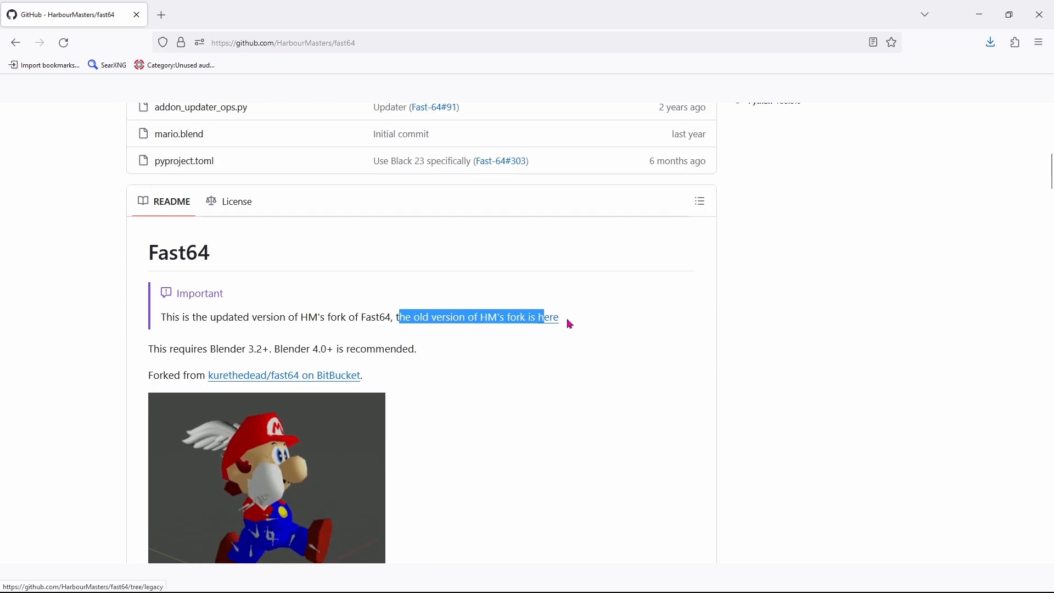
left_click(550, 316)
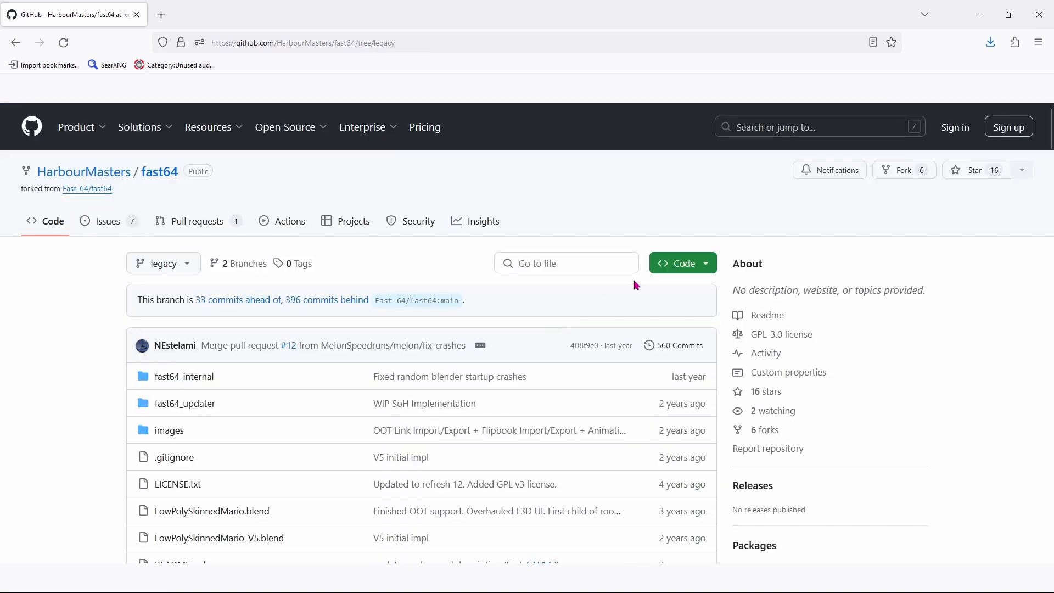
left_click(677, 262)
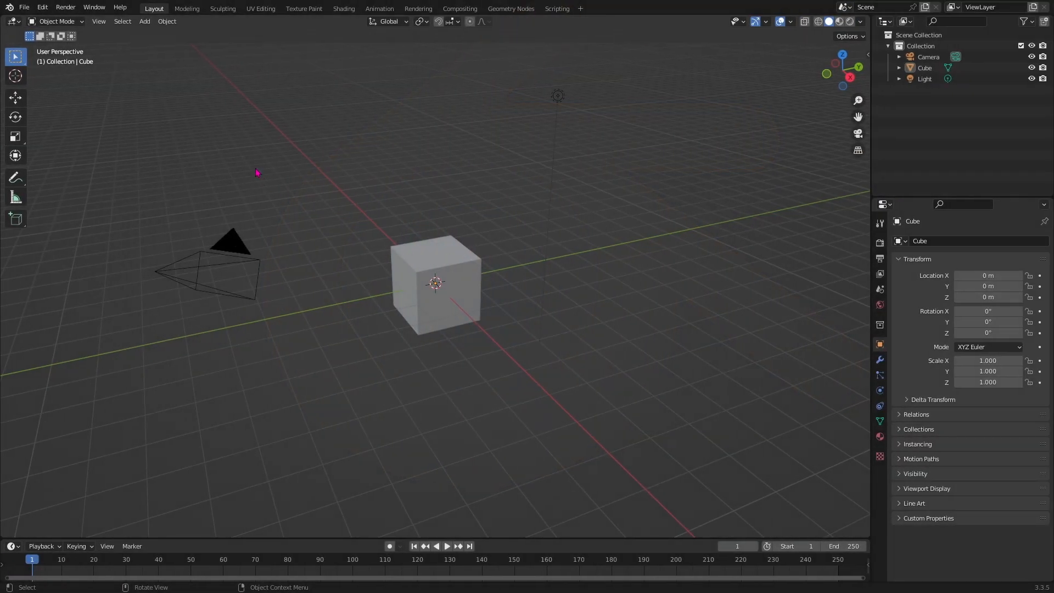
mouse_move(101, 107)
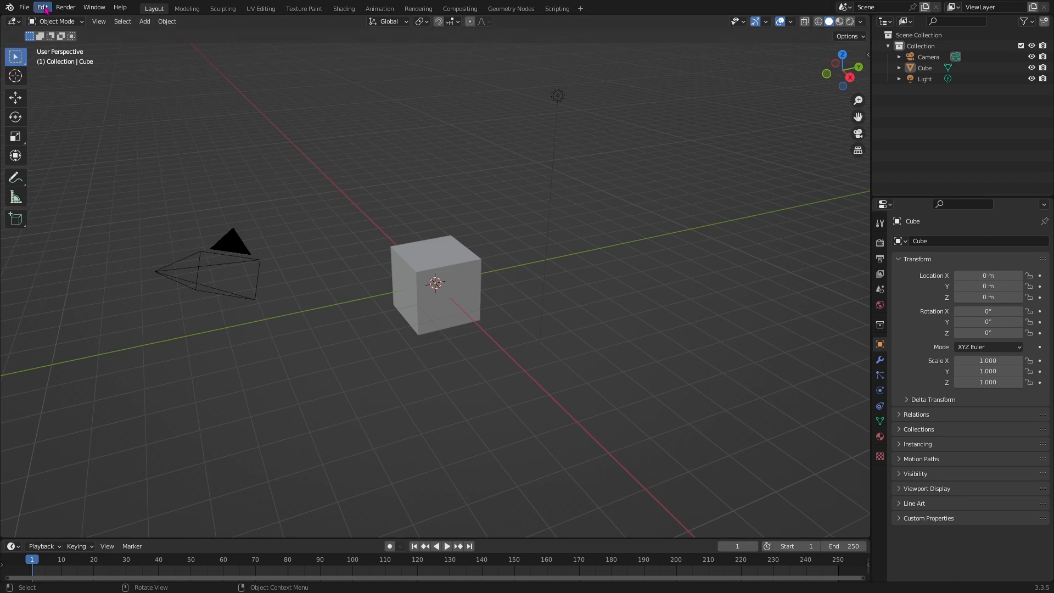
Filter the Preferences add-on list to the Fast64 entries
left_click(42, 8)
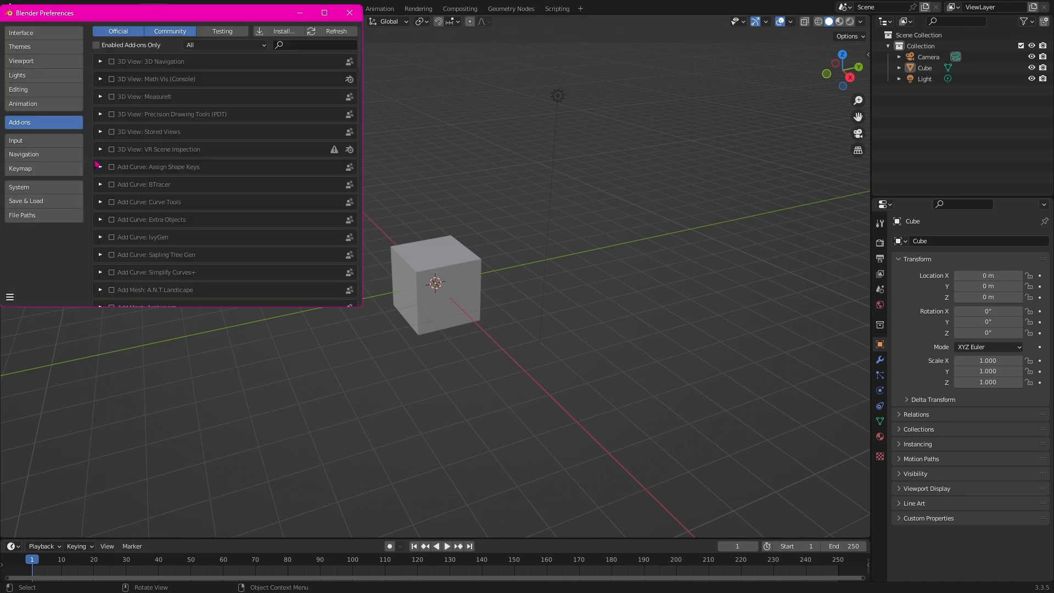
type("F")
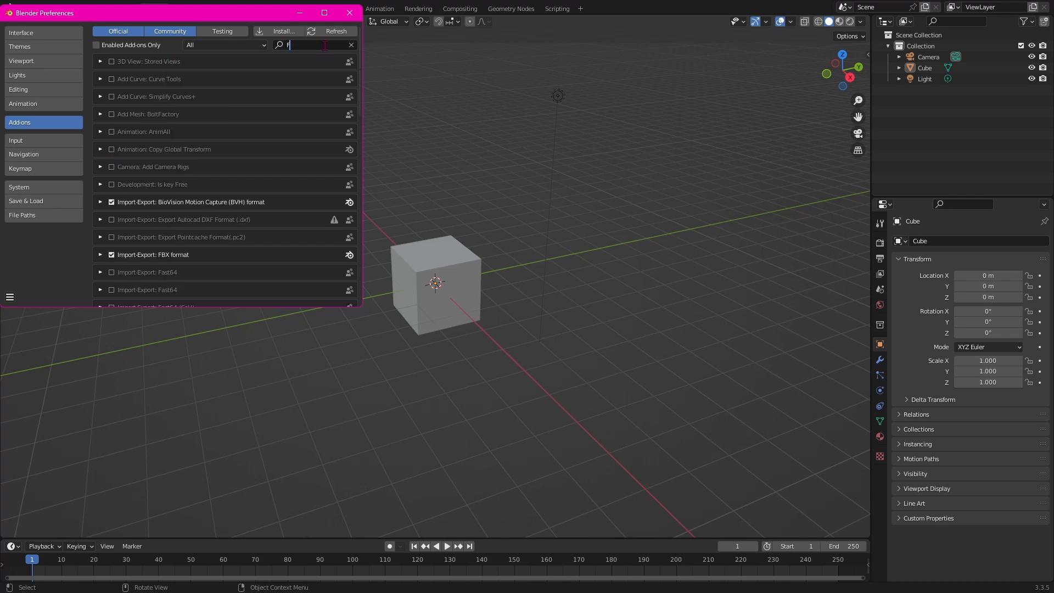
type("Fast64")
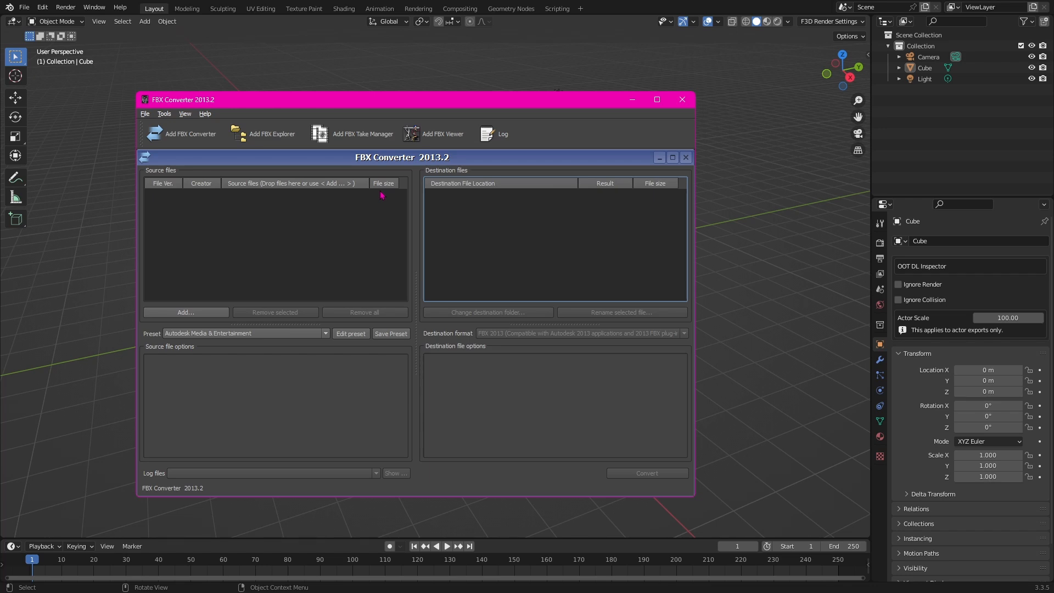
mouse_move(473, 95)
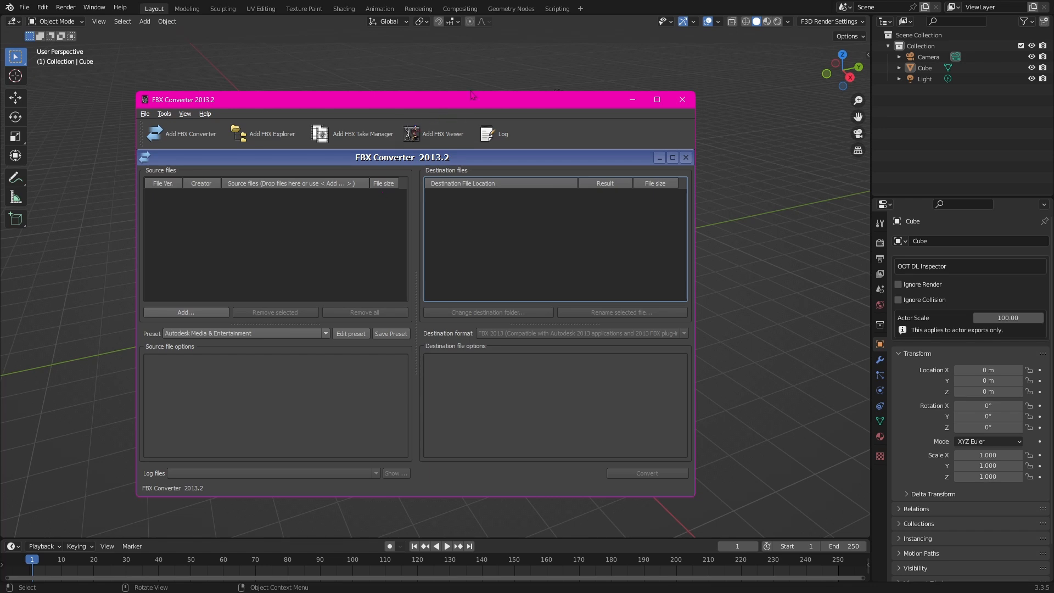
mouse_move(475, 91)
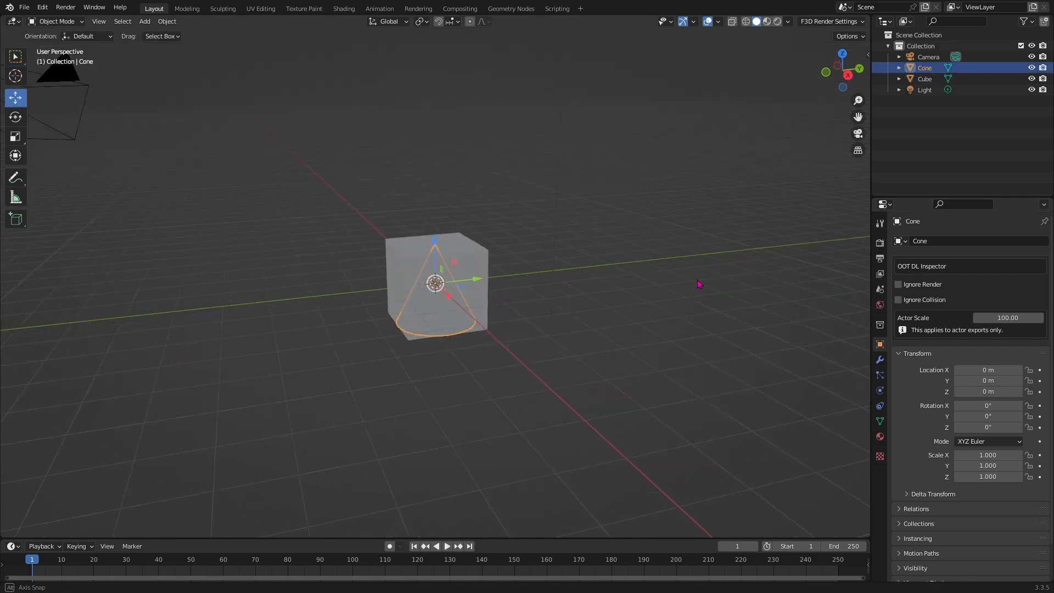
Raise the cone onto the cube and join all objects into one mesh
key("g")
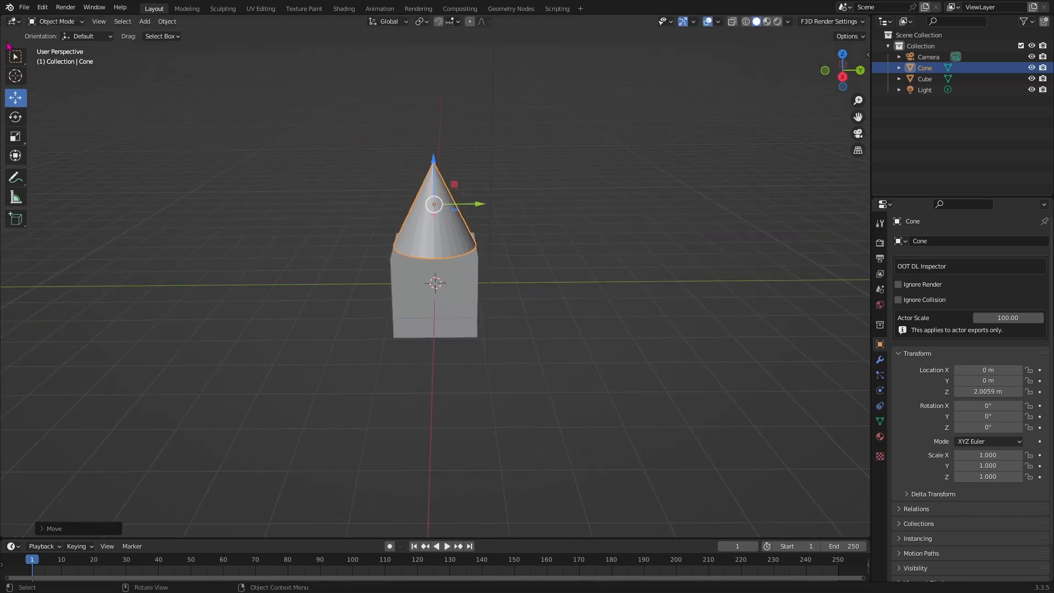
key("ctrl+j")
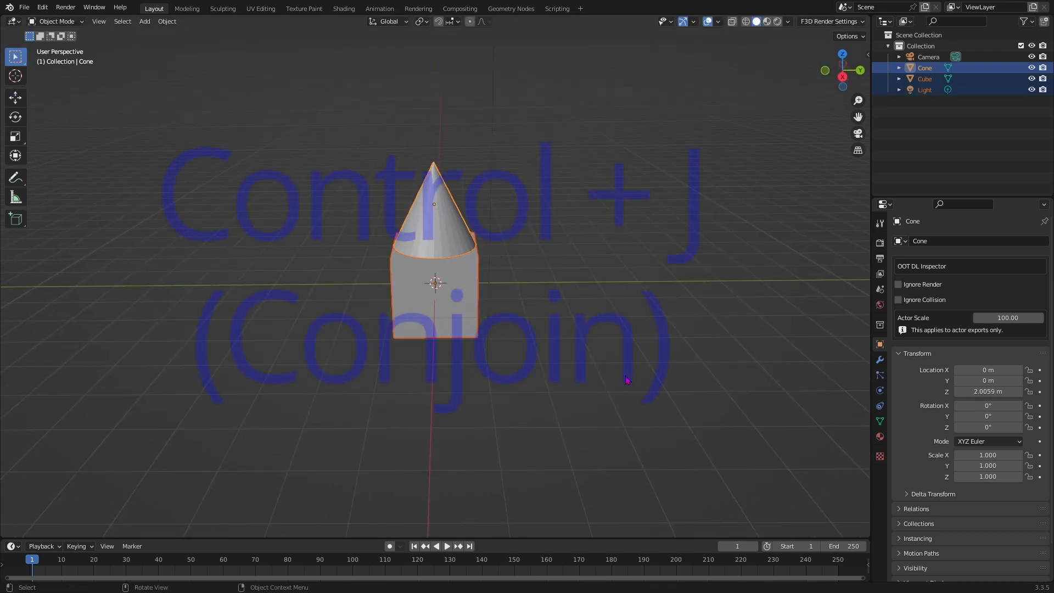
key("ctrl+j")
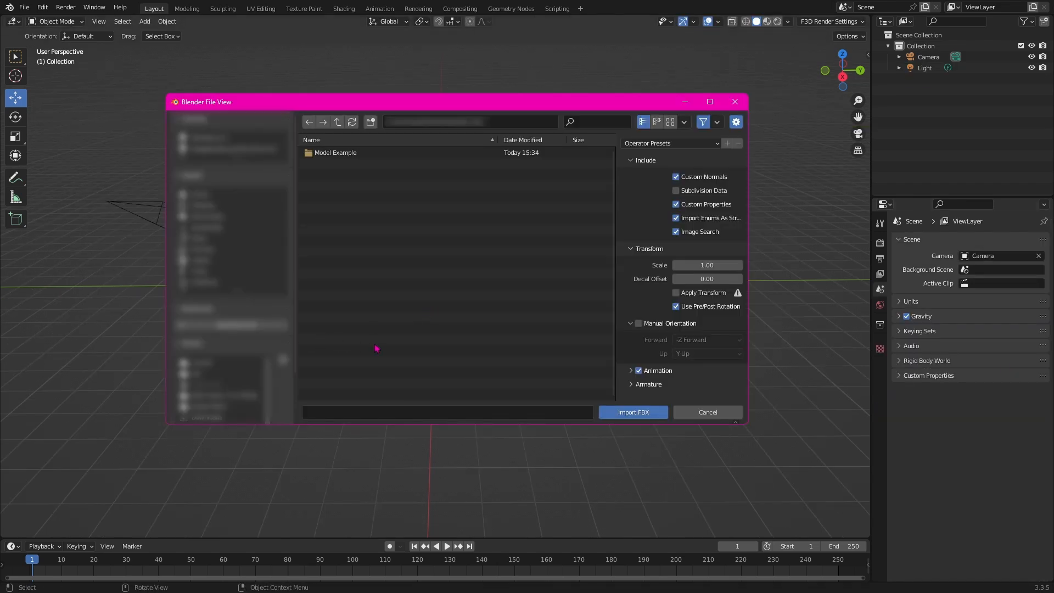
mouse_move(481, 289)
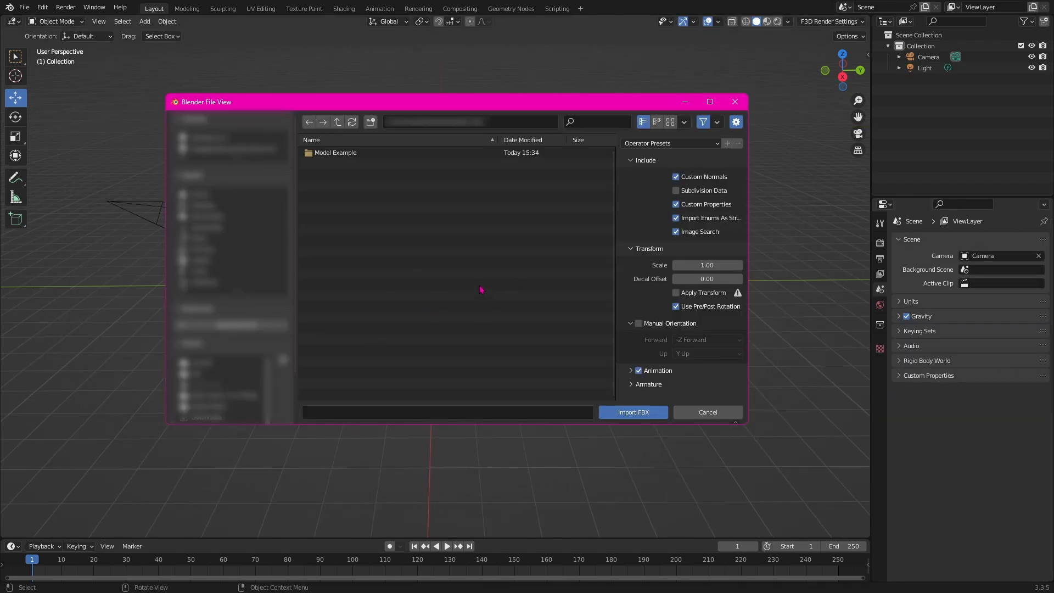
Import Lucario.FBX from Model Example > Pokemon XY and select the whole model
double_click(336, 151)
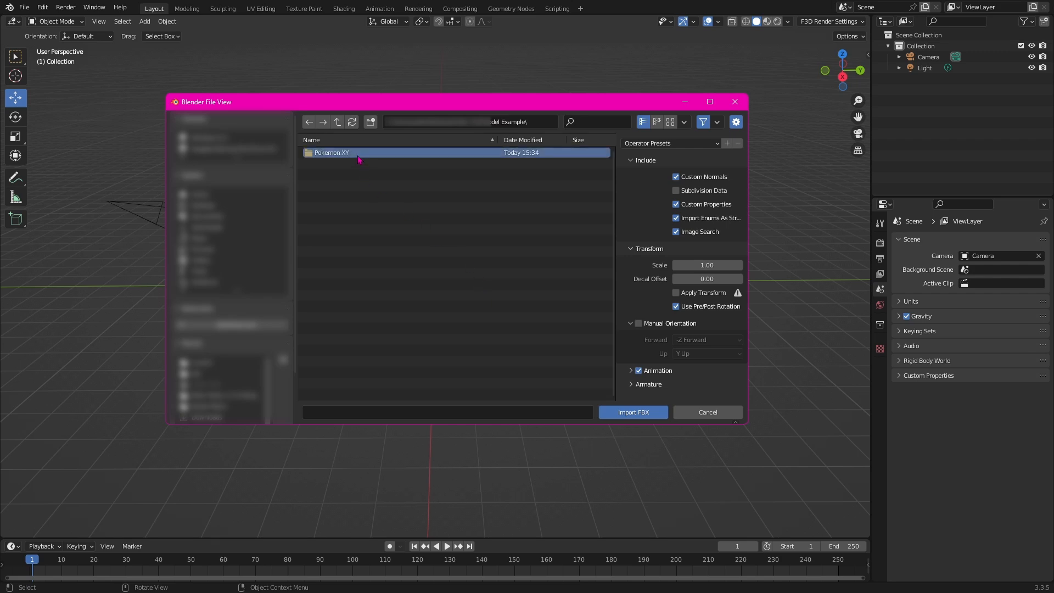
double_click(330, 152)
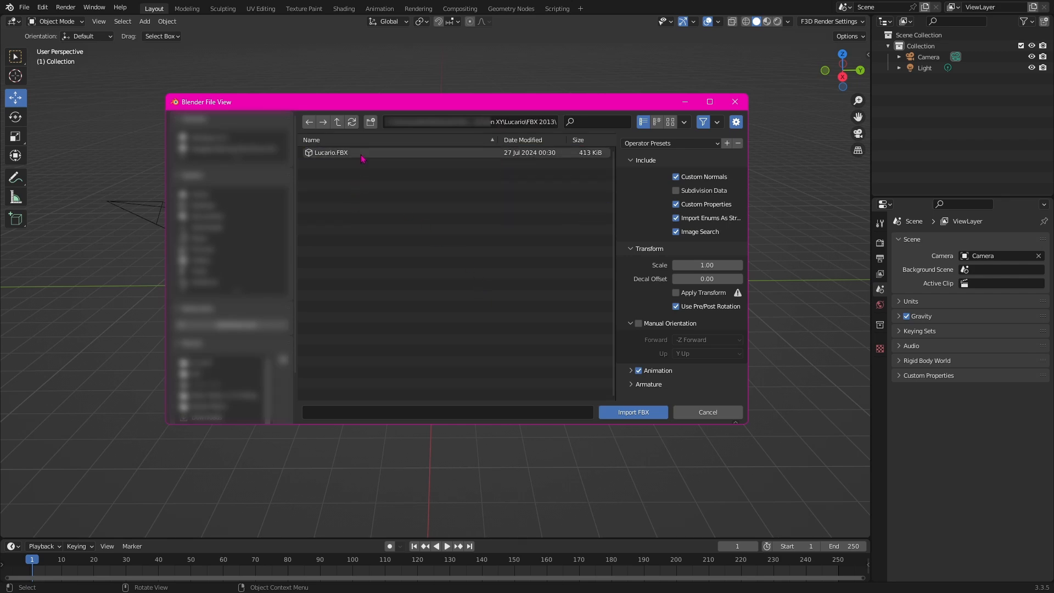
left_click(632, 412)
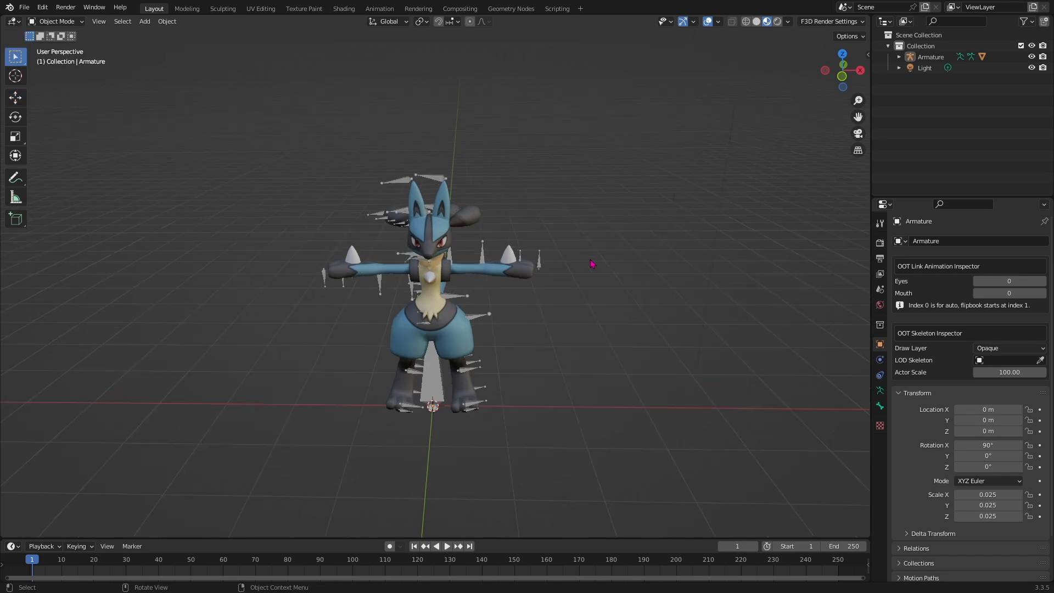
left_click(430, 269)
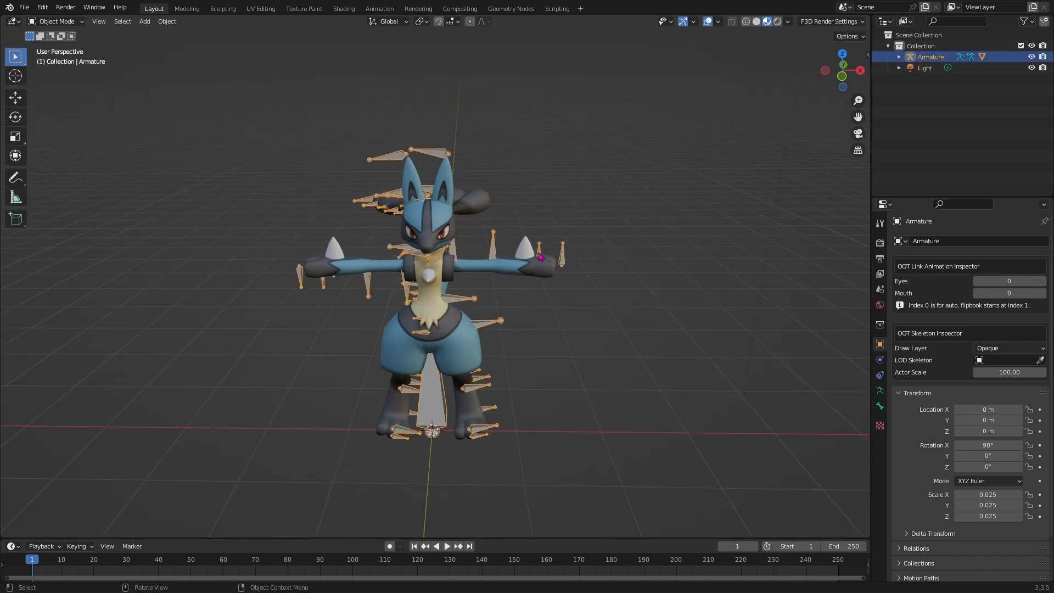
mouse_move(551, 253)
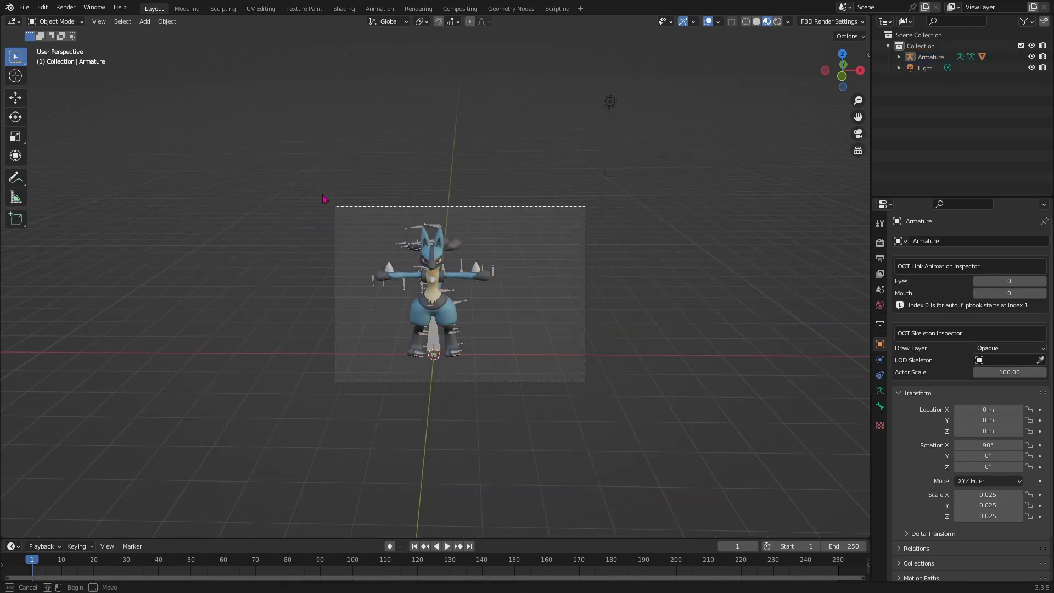
left_click(434, 289)
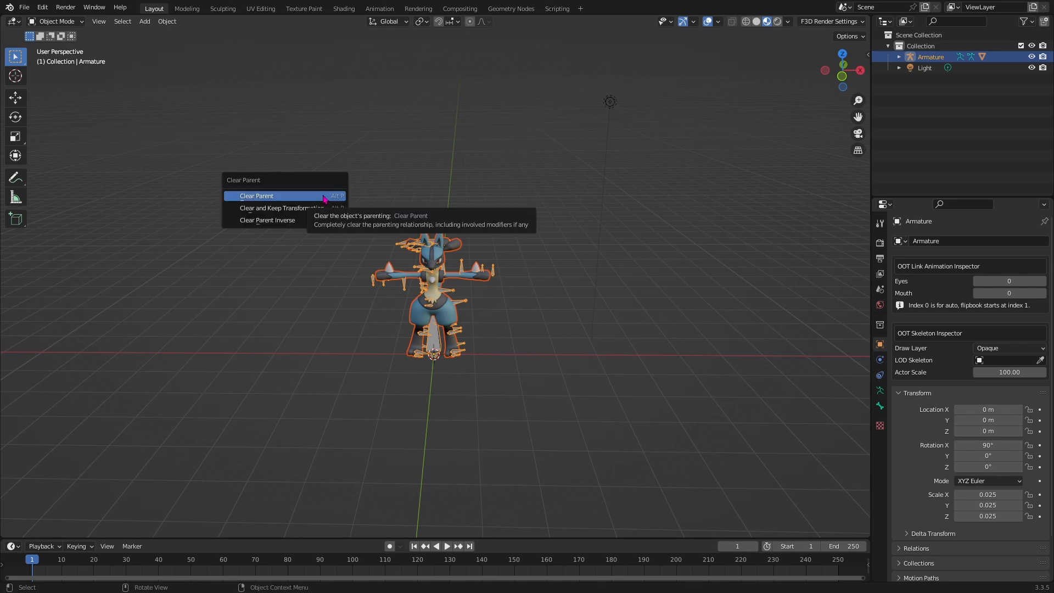
Clear the Lucario mesh's parent so it is detached from the armature
left_click(257, 196)
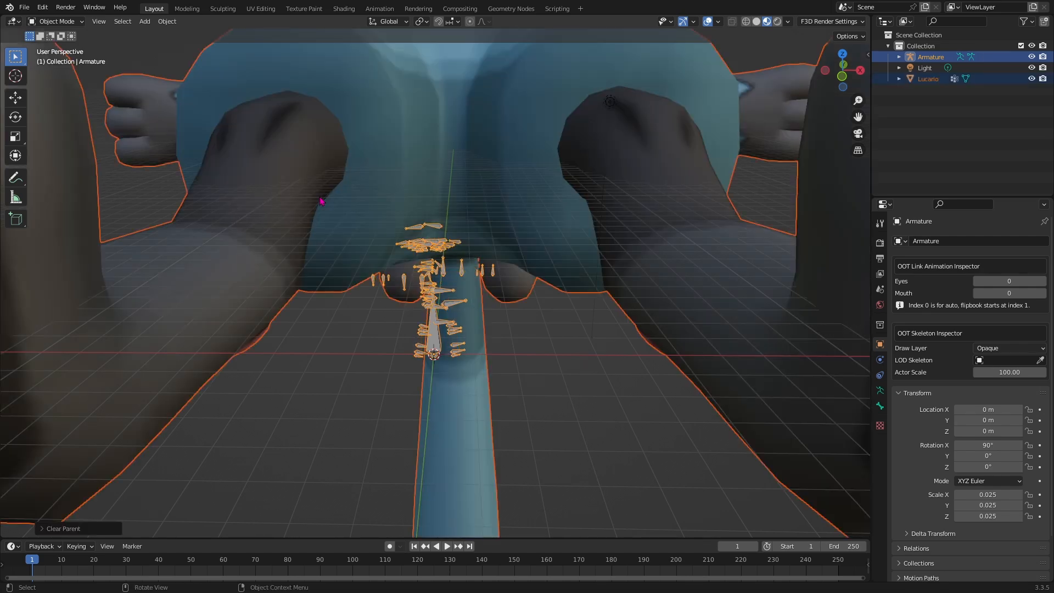
left_click(923, 67)
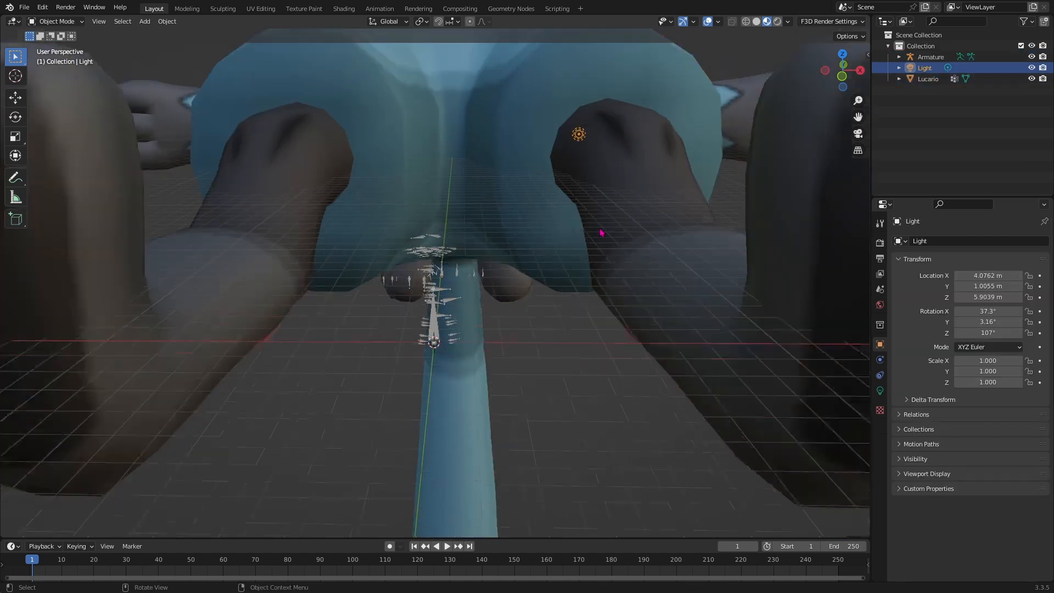
scroll("down", 3)
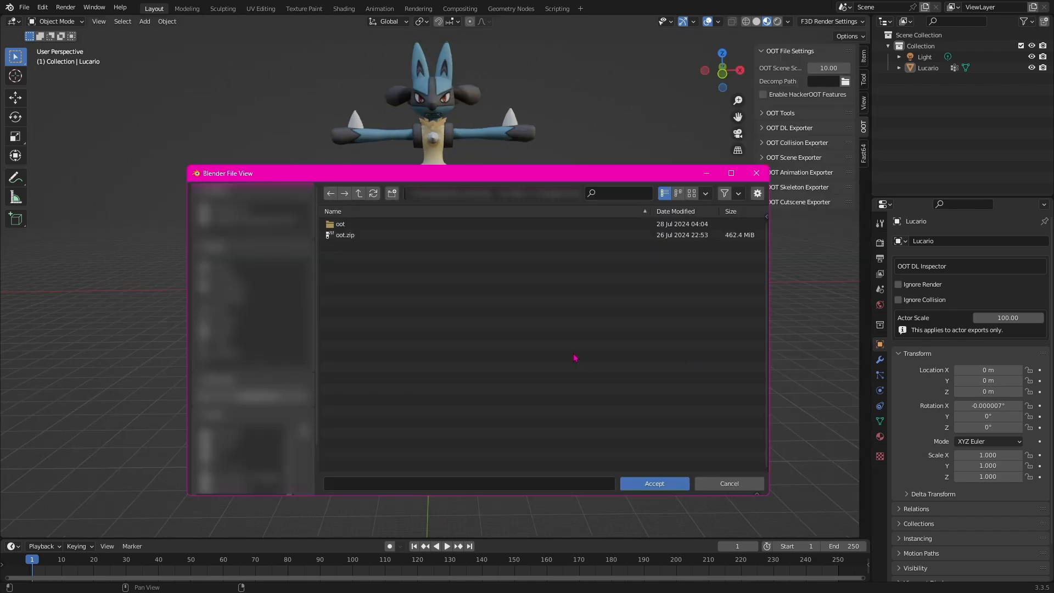
mouse_move(578, 357)
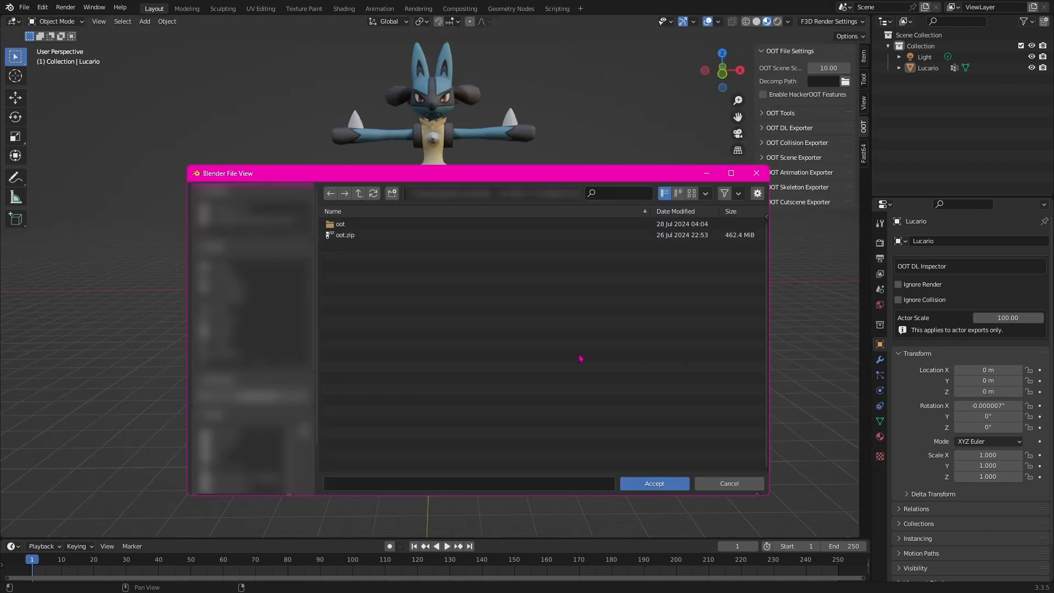
mouse_move(580, 352)
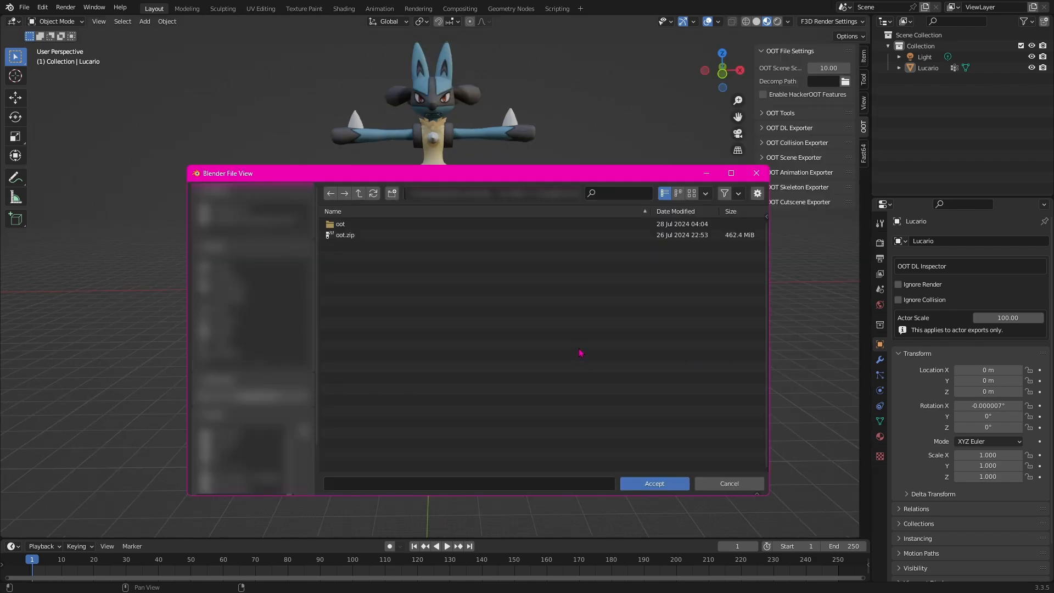
Set the OoT Decomp Path to the oot decompilation folder
left_click(340, 223)
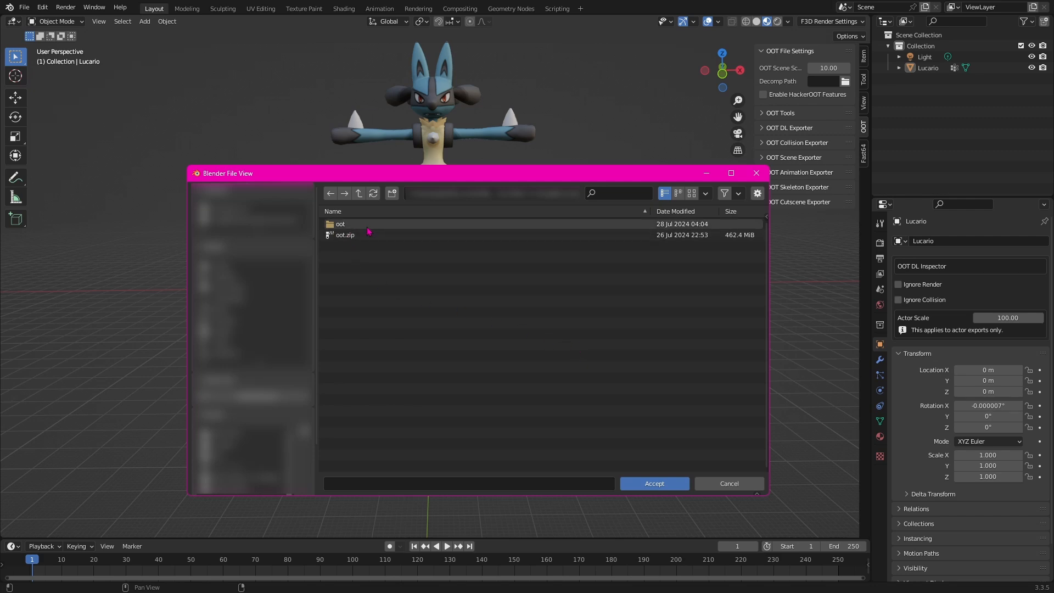
double_click(340, 223)
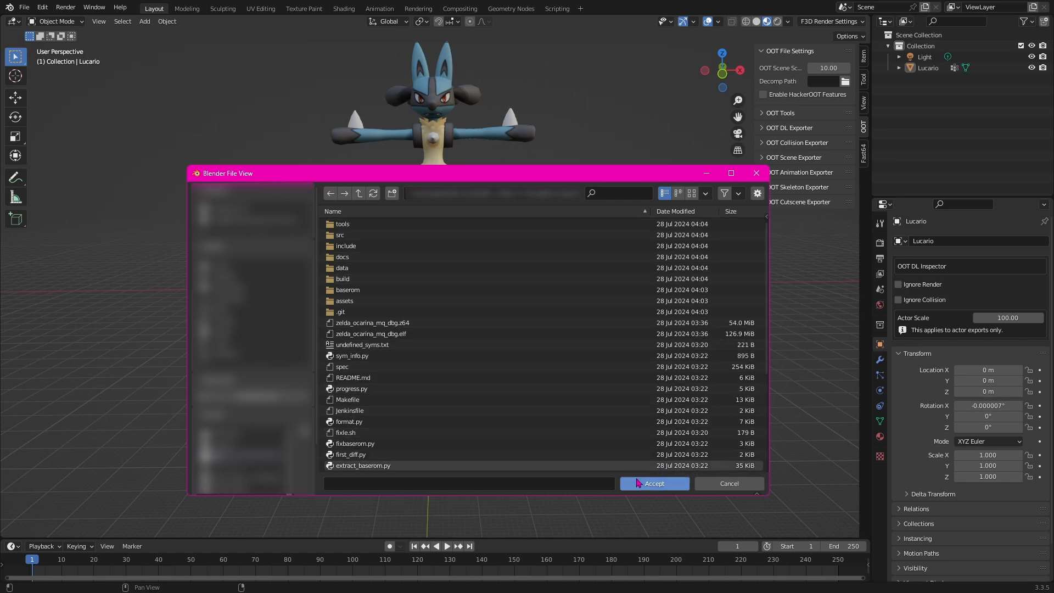
left_click(652, 483)
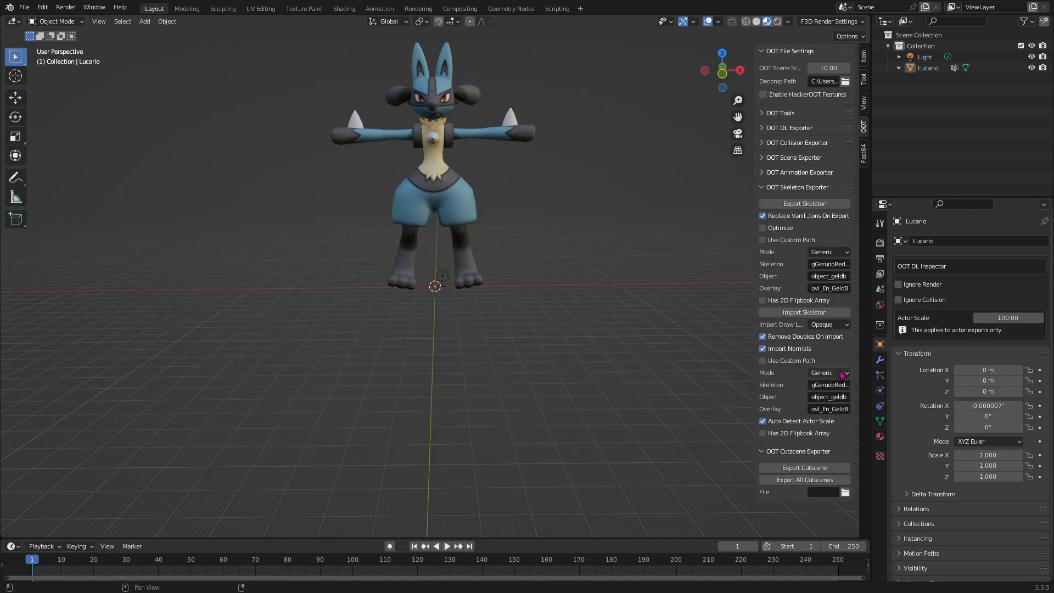
Import the skeleton with the importer mode set to Adult Link
left_click(827, 372)
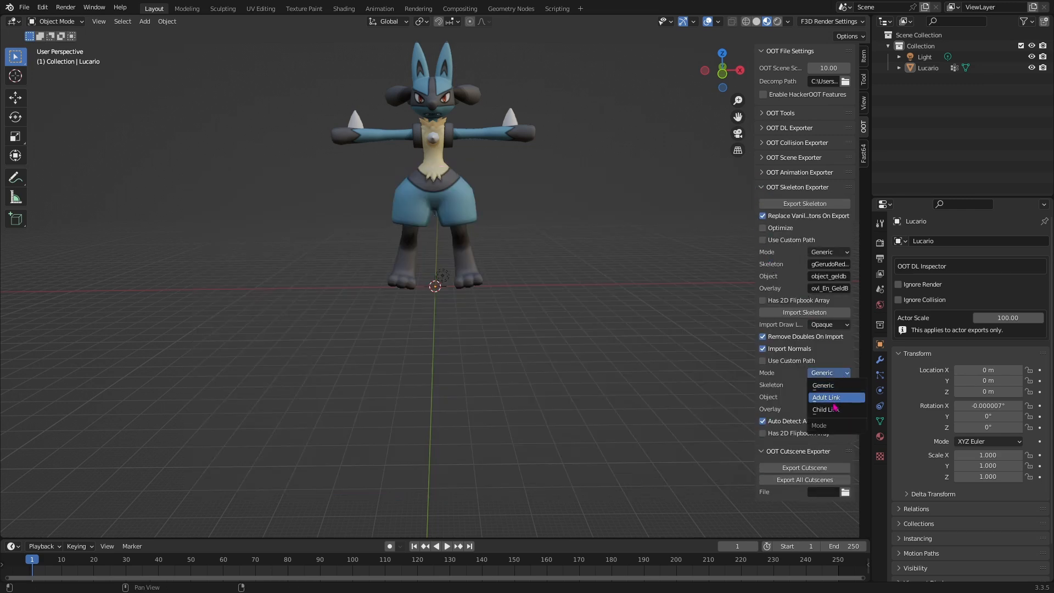
left_click(825, 396)
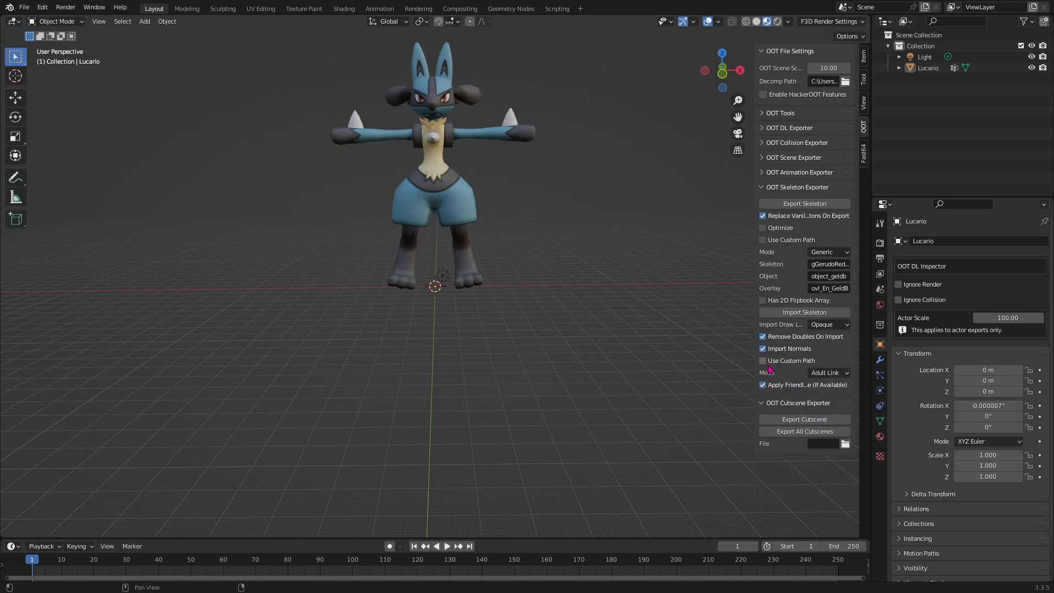
mouse_move(798, 332)
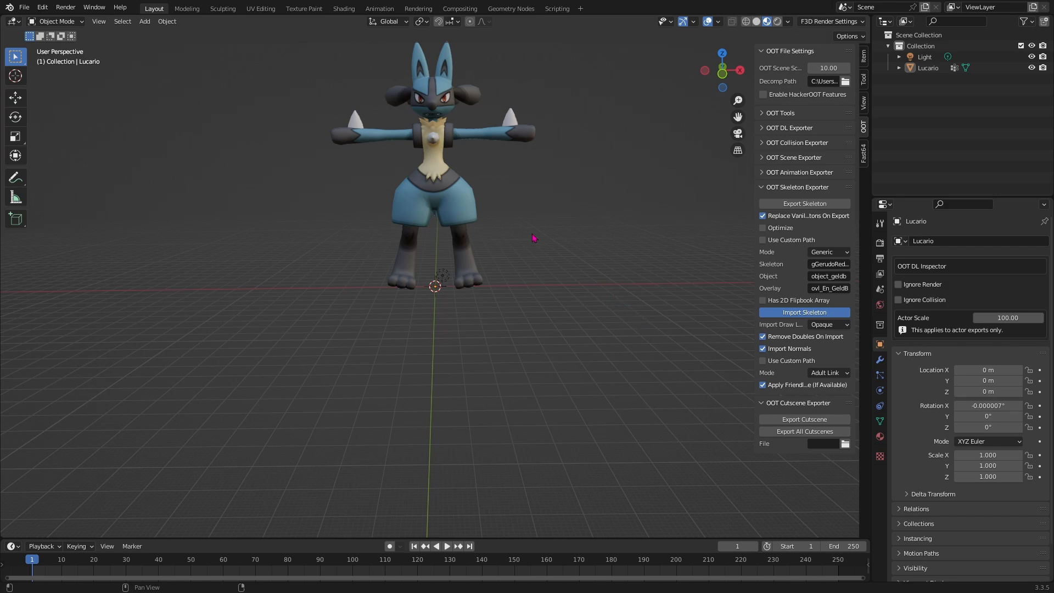
mouse_move(550, 237)
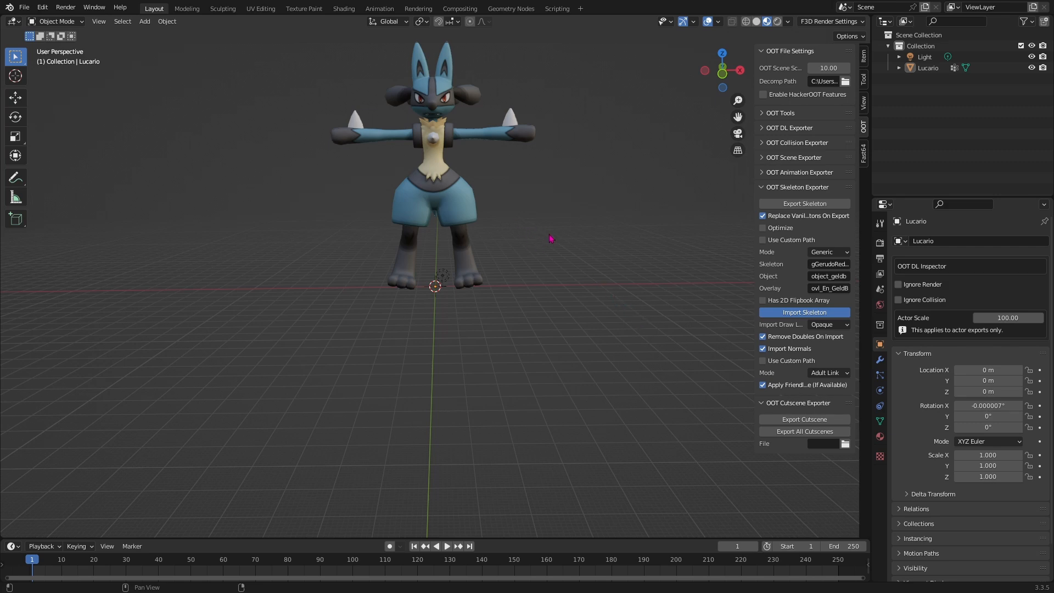
mouse_move(548, 238)
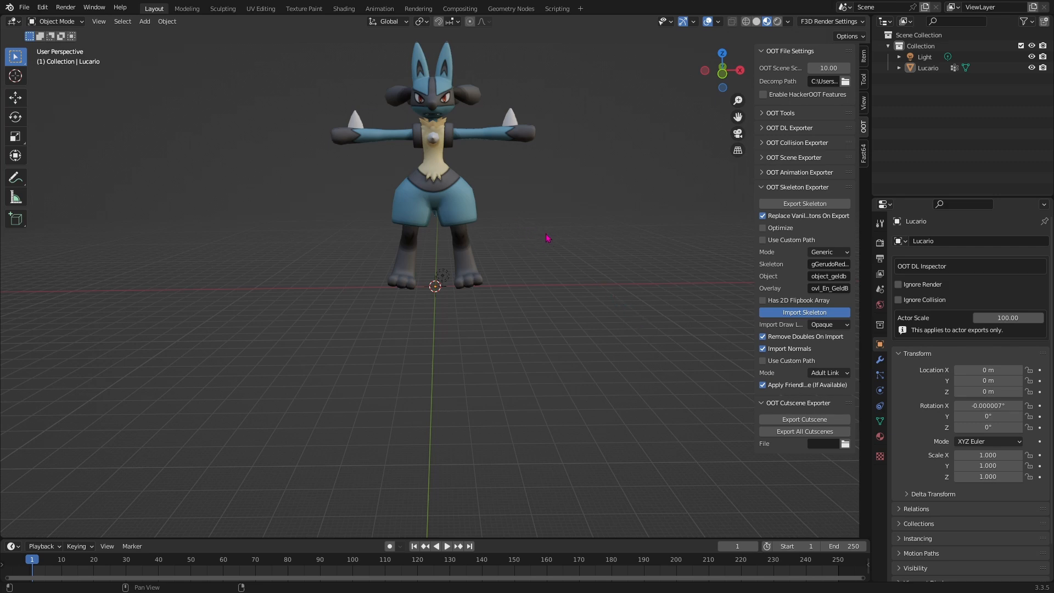
left_click(803, 311)
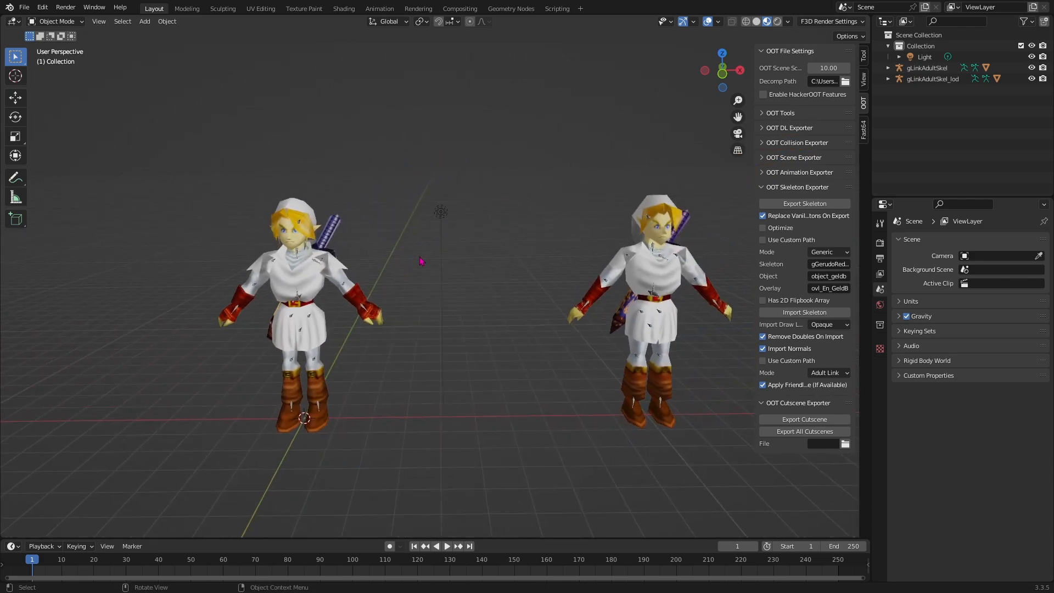
mouse_move(534, 303)
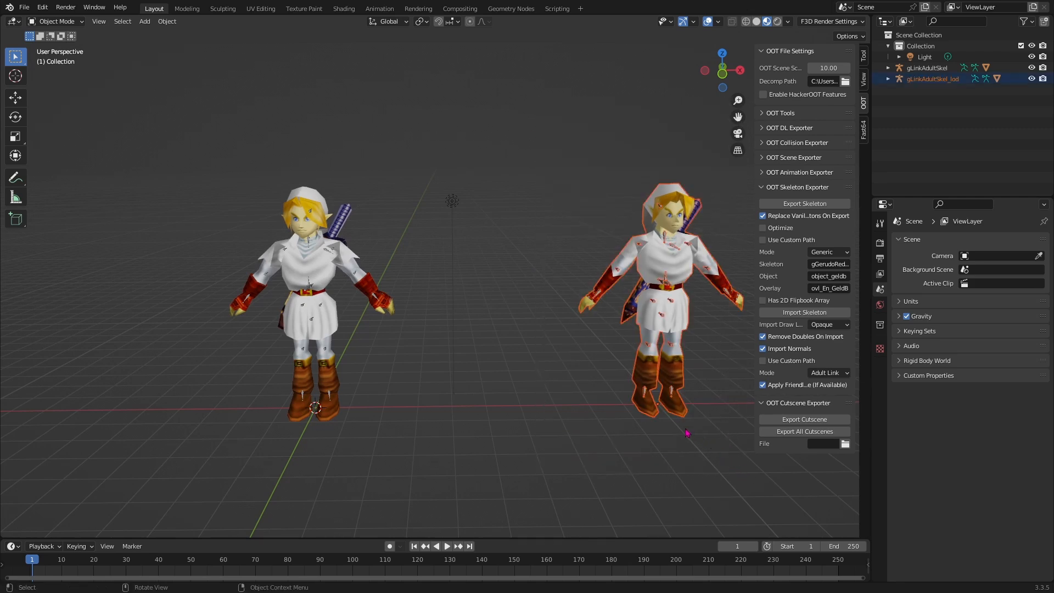
Delete gLinkAdultSkel_lod, check leftover lod data in Blender File mode, and return to View Layer
key("x")
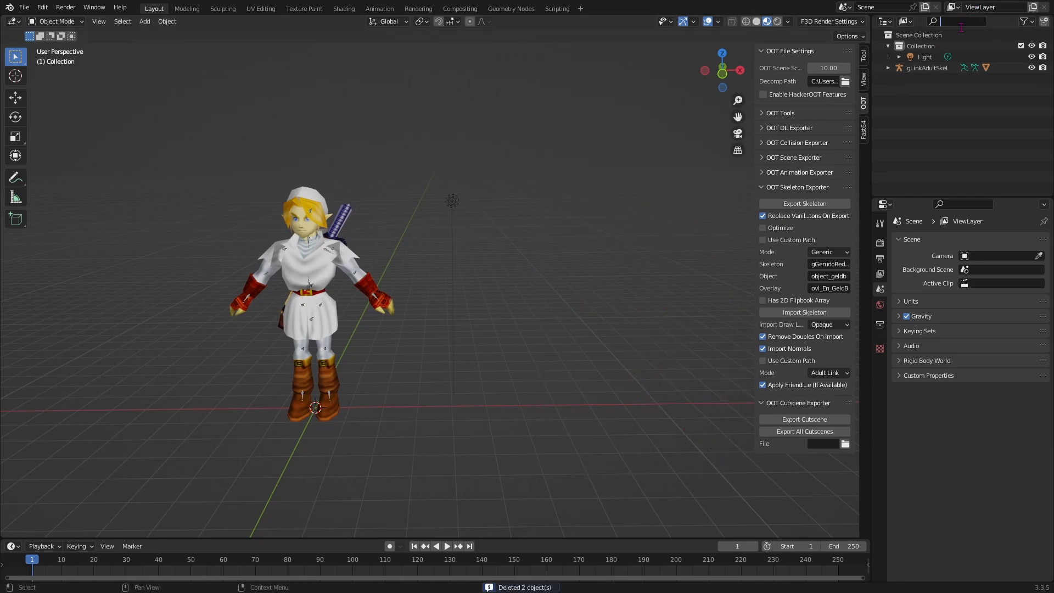
left_click(903, 21)
type("lod")
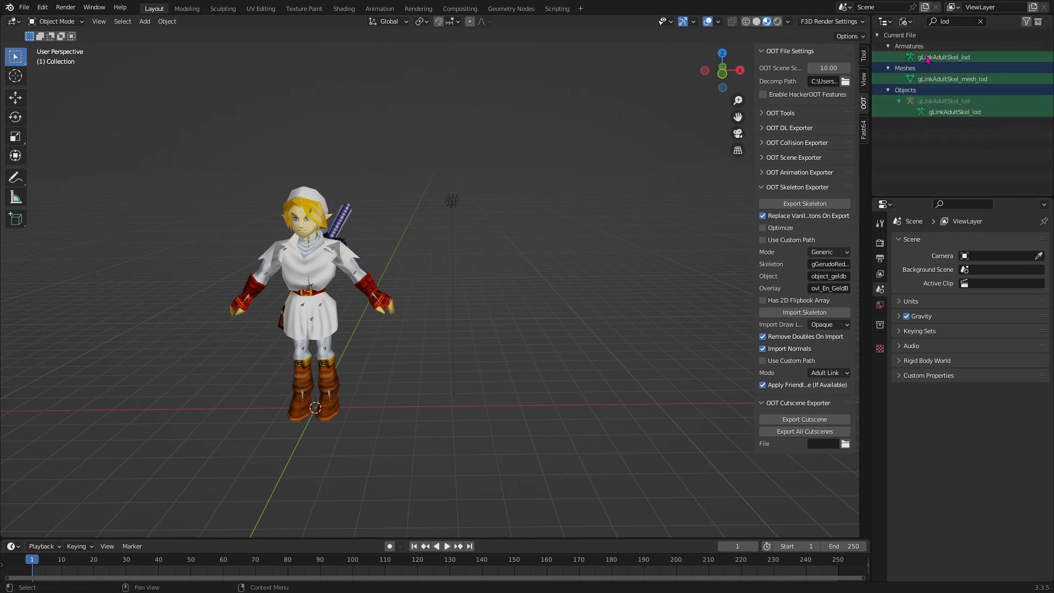
right_click(944, 56)
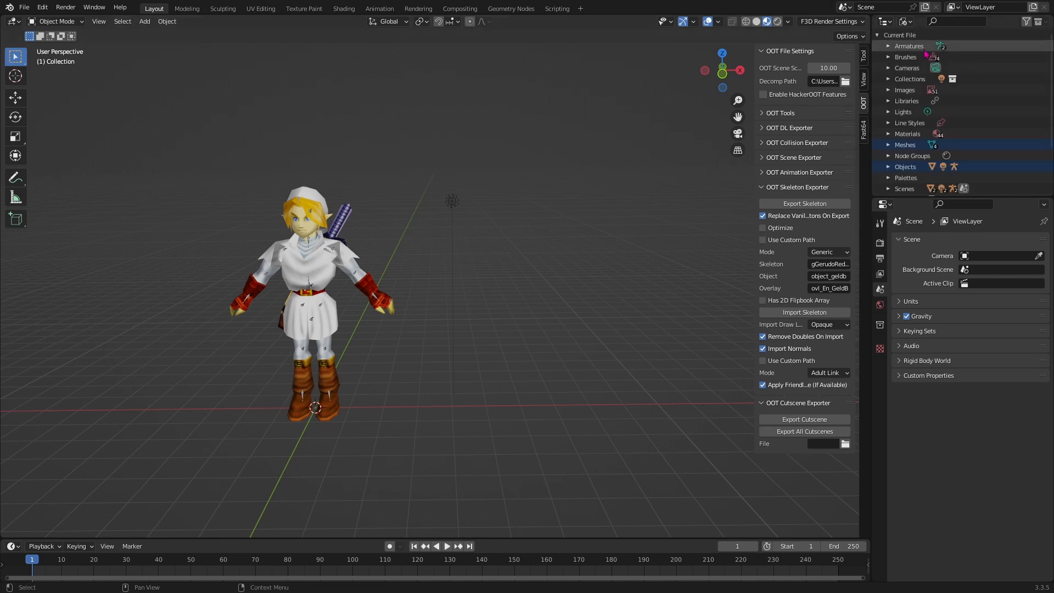
left_click(903, 22)
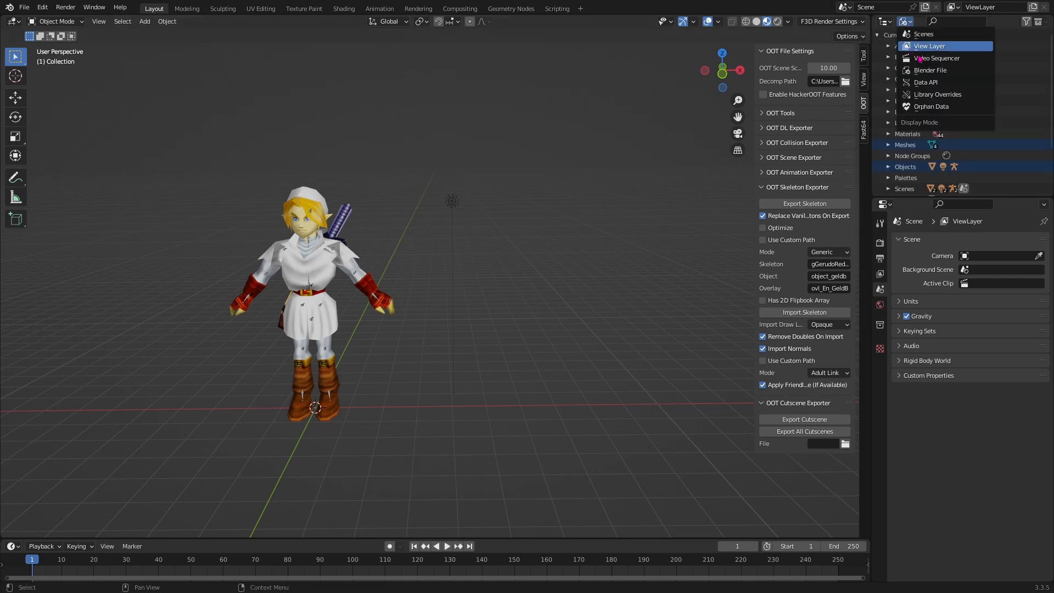
left_click(930, 47)
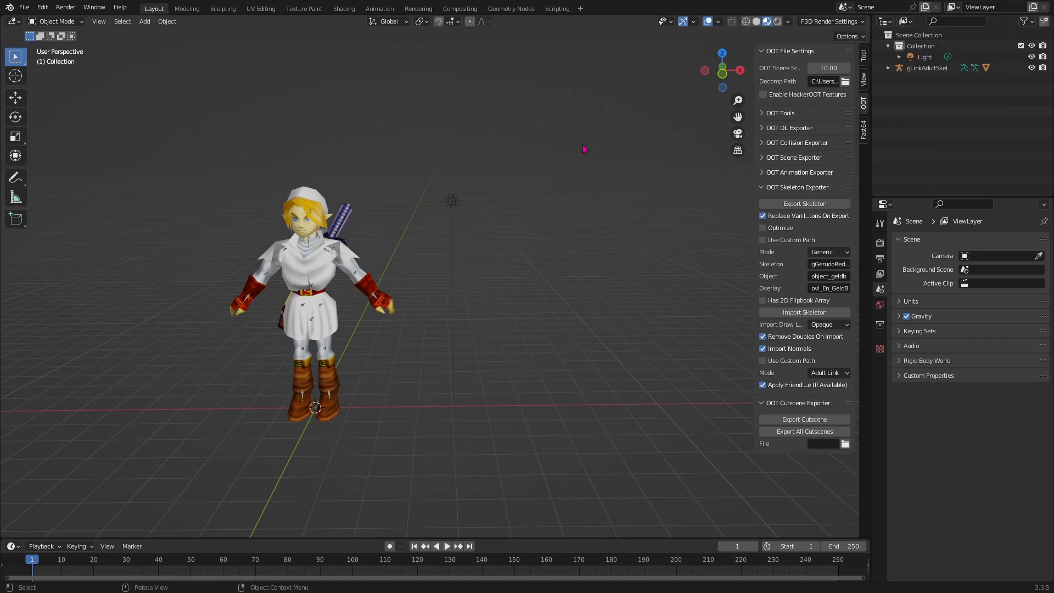
left_click(925, 67)
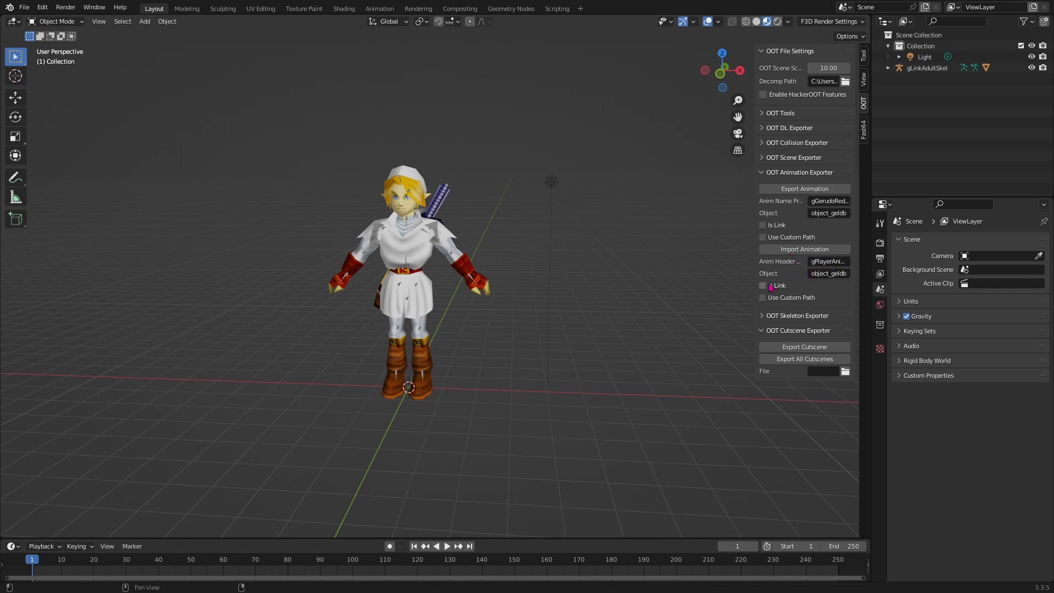
Tick Is Link and import the animation onto gLinkAdultSkel
left_click(761, 273)
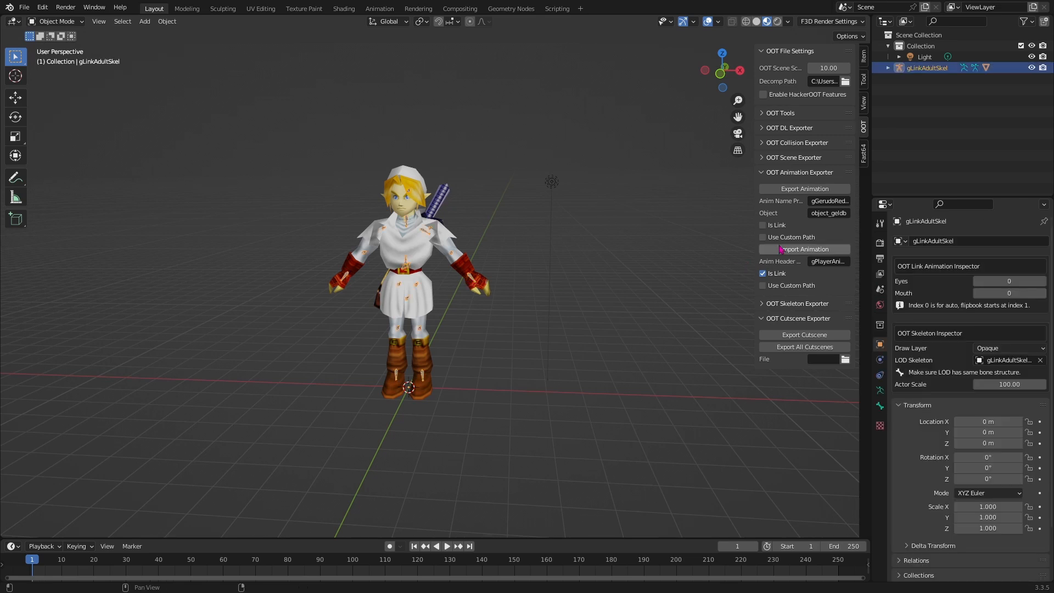
left_click(804, 249)
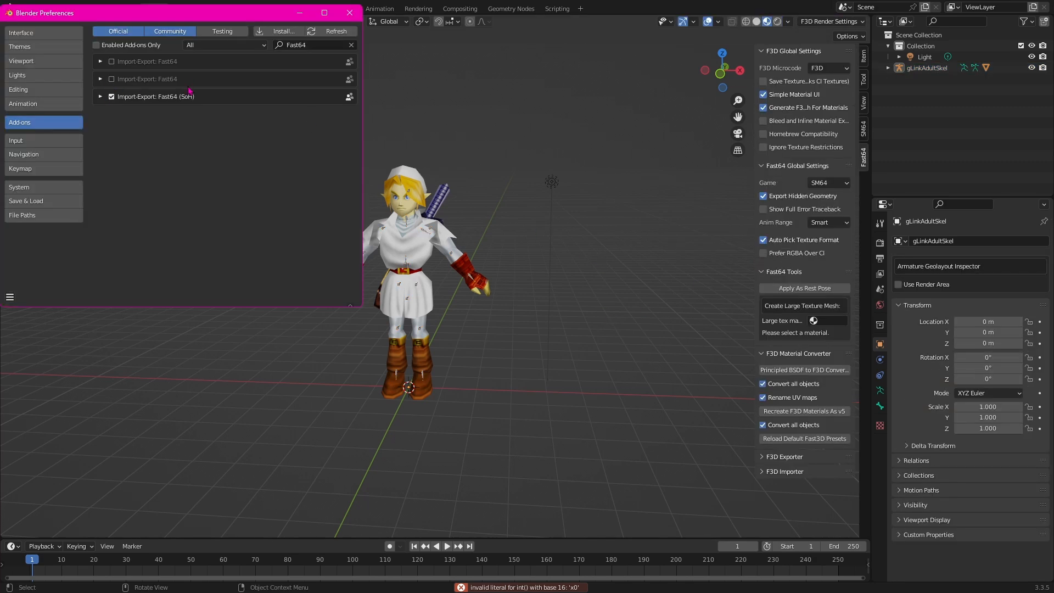
Close Preferences and set Fast64's target game from SM64 to OOT
left_click(349, 12)
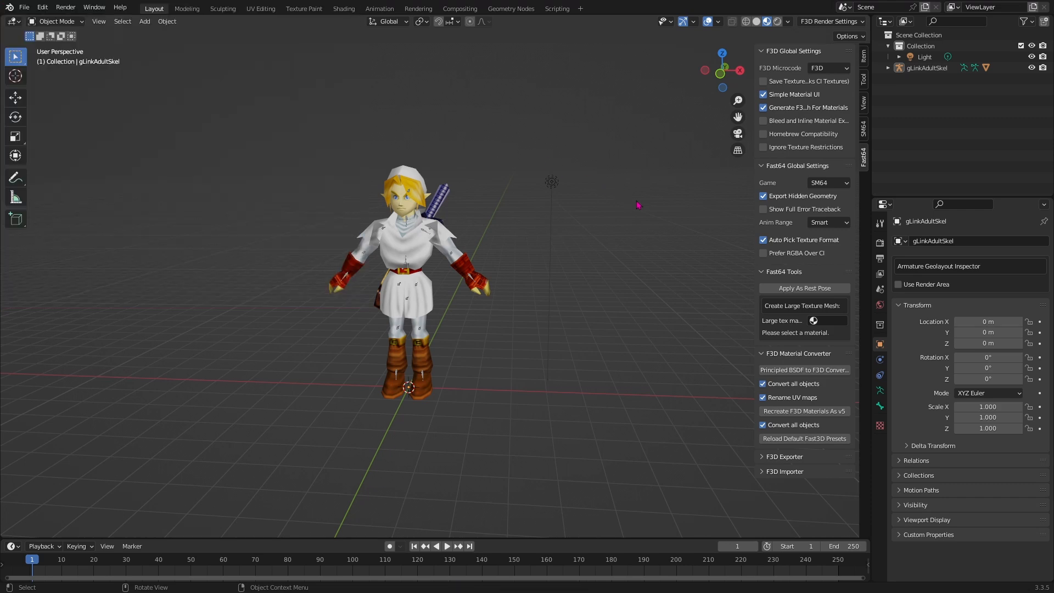
left_click(827, 182)
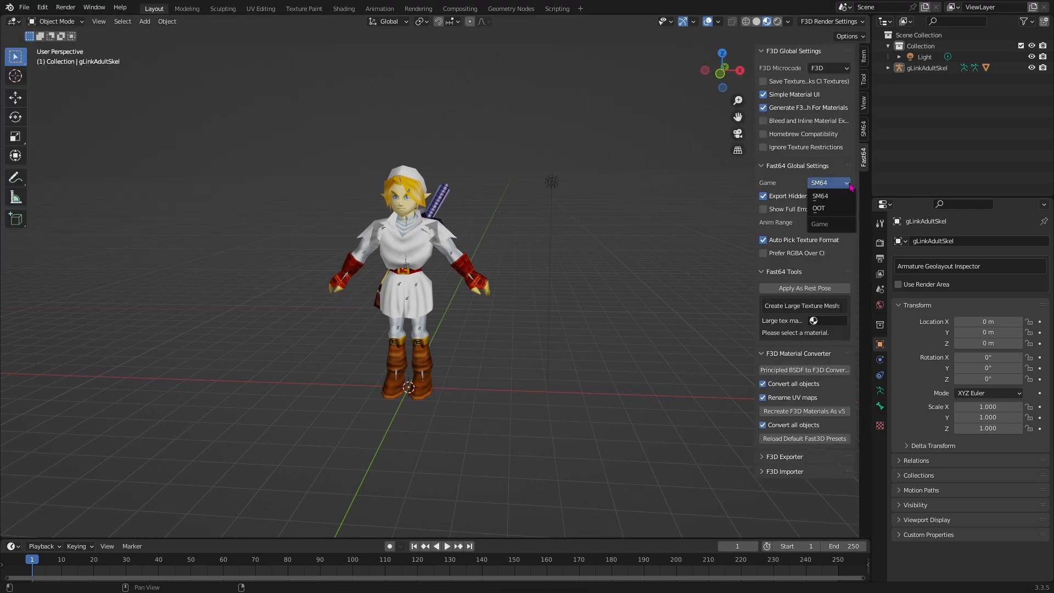
left_click(818, 207)
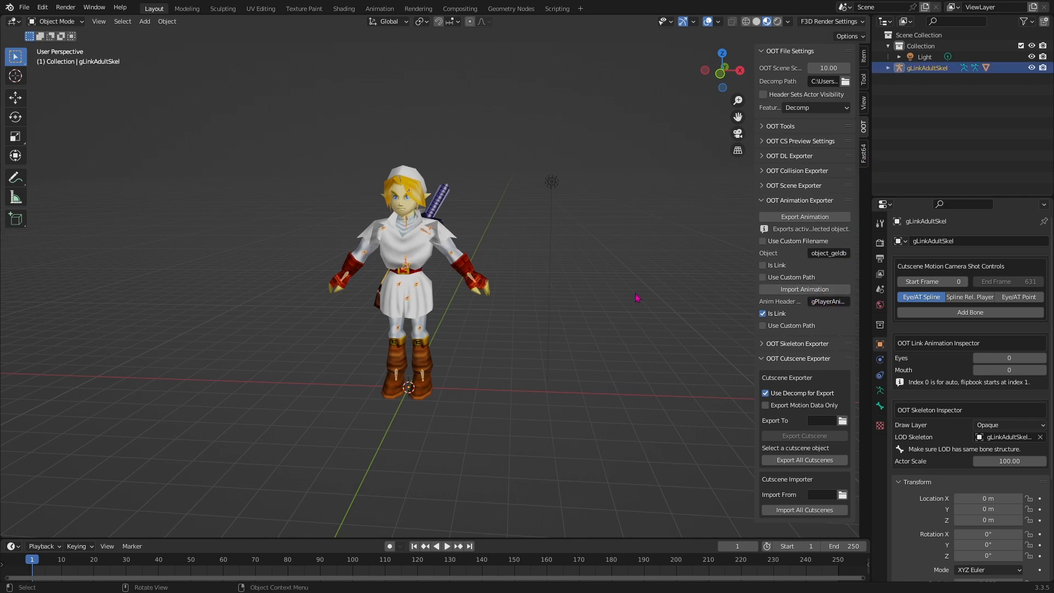
left_click(803, 289)
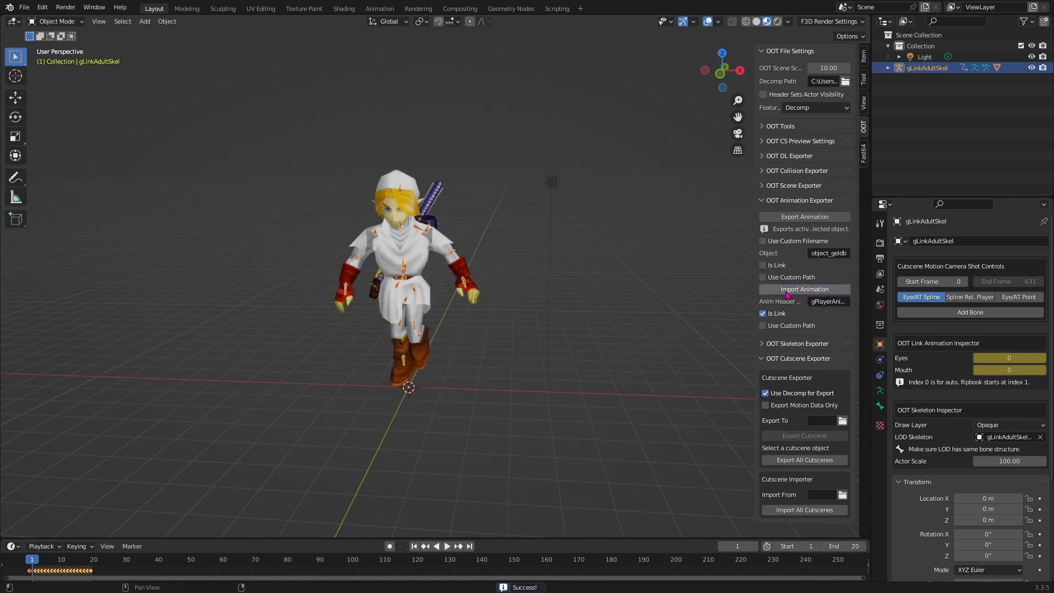
left_click(447, 546)
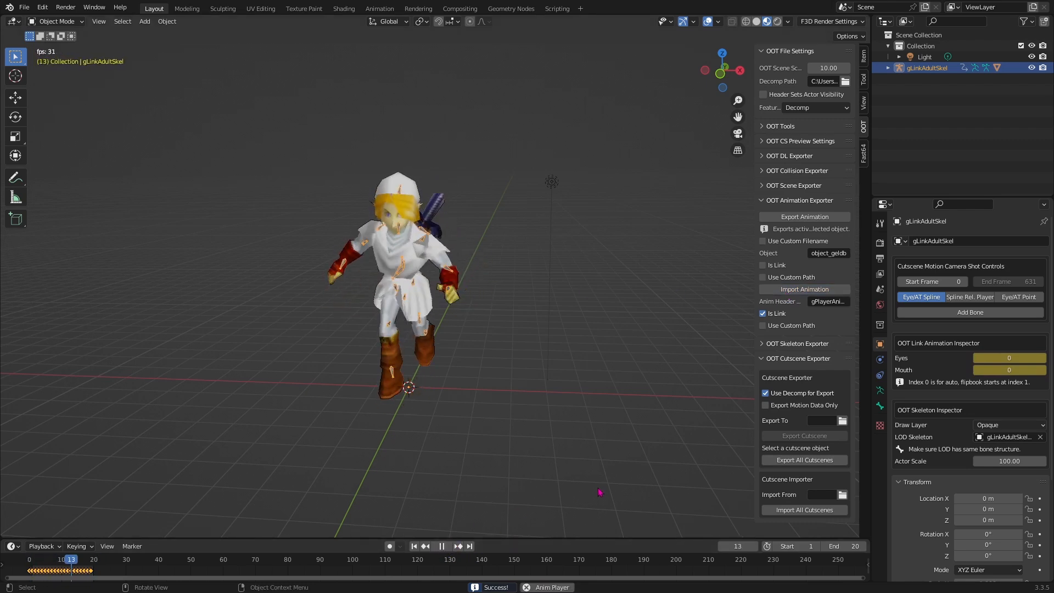
left_click(441, 545)
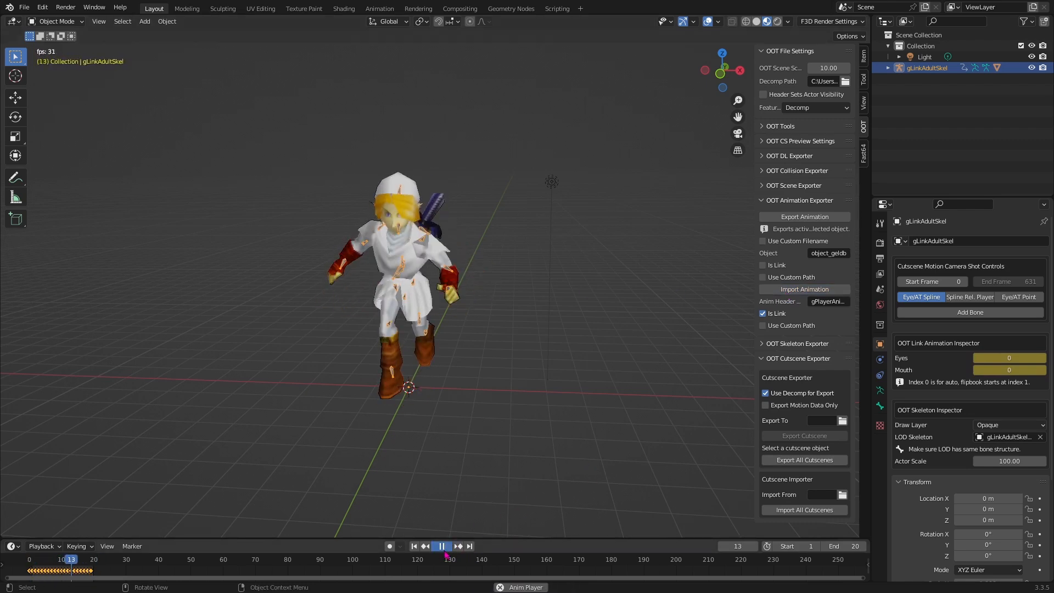
left_click(442, 546)
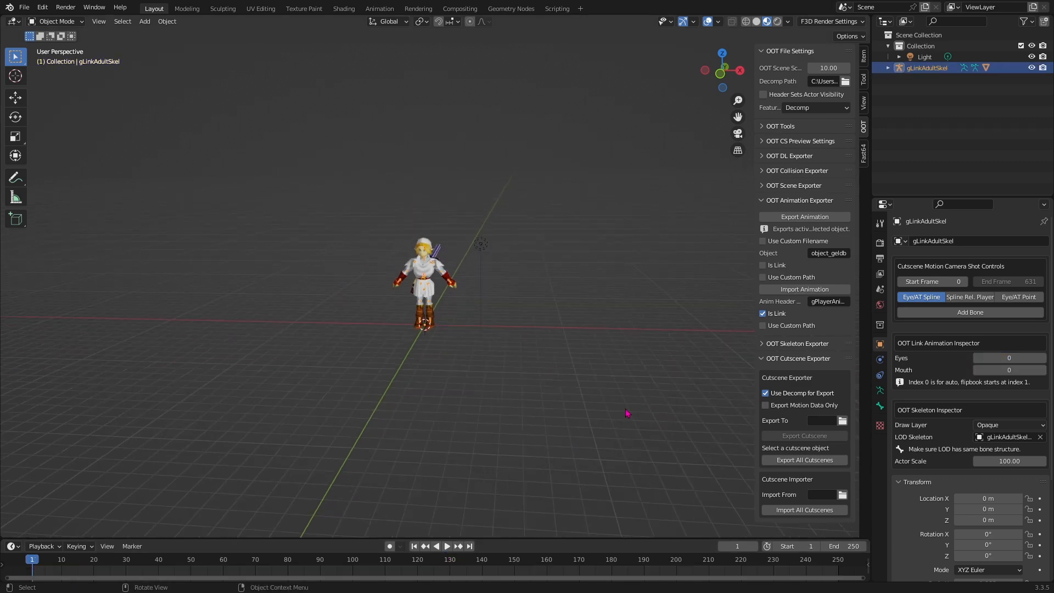
left_click(14, 116)
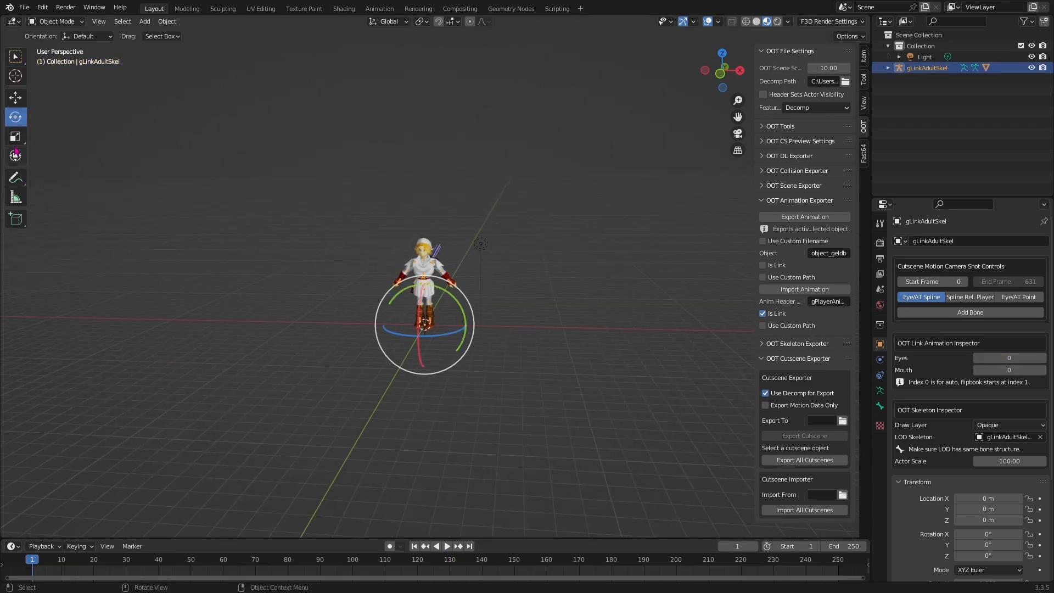
left_click(14, 137)
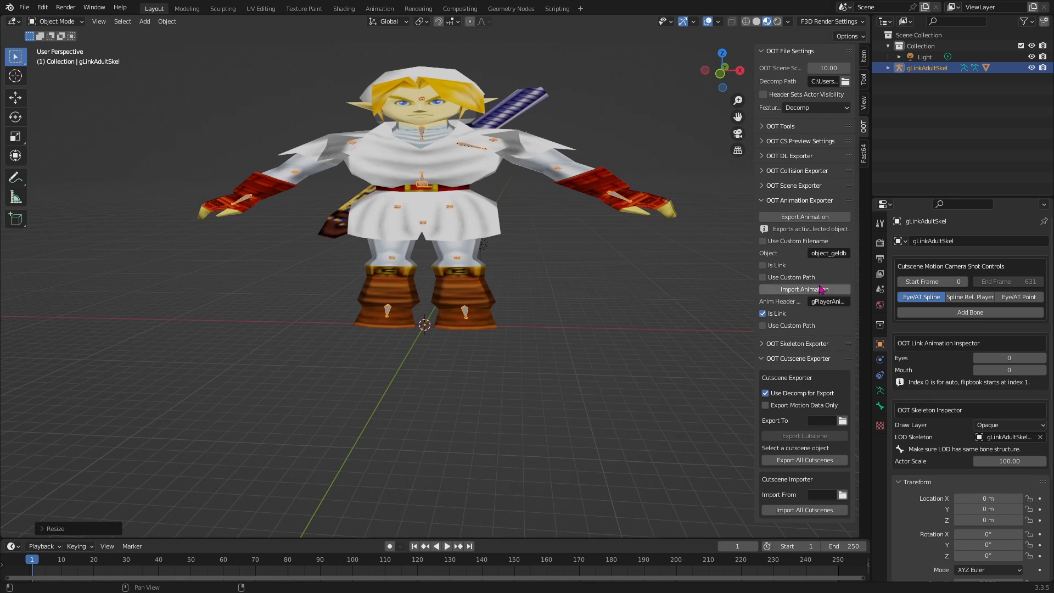
Re-import the Link animation, play it, then stretch the Link mesh along Y to 13.963
left_click(803, 289)
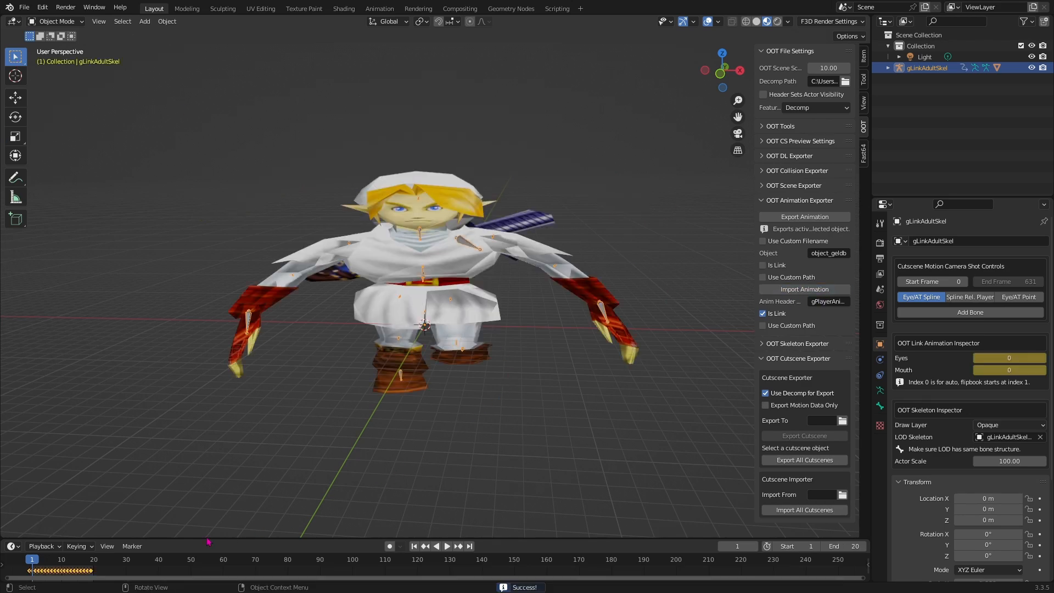
left_click(447, 546)
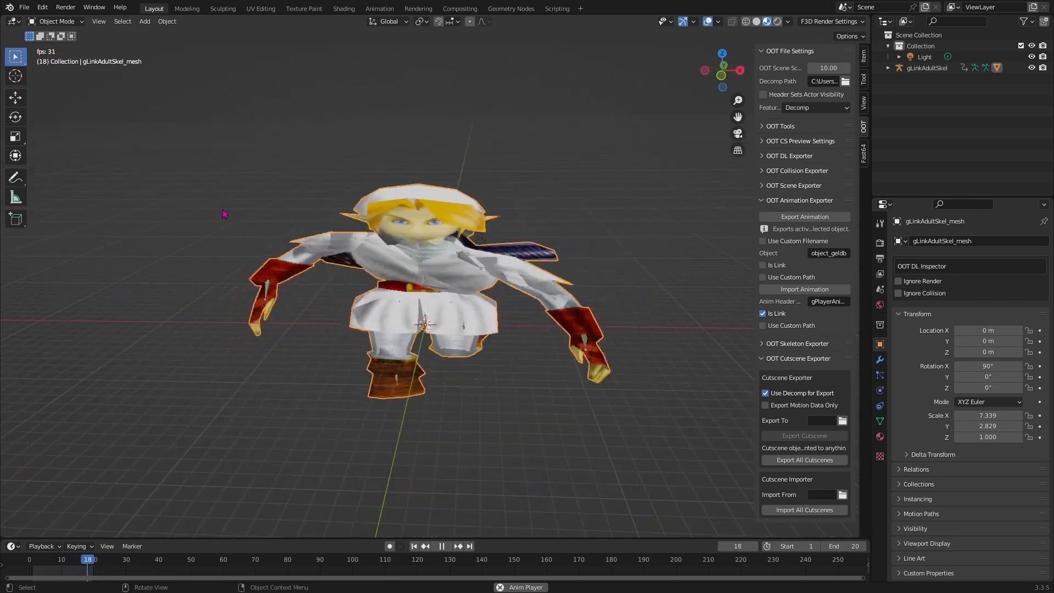
left_click(665, 320)
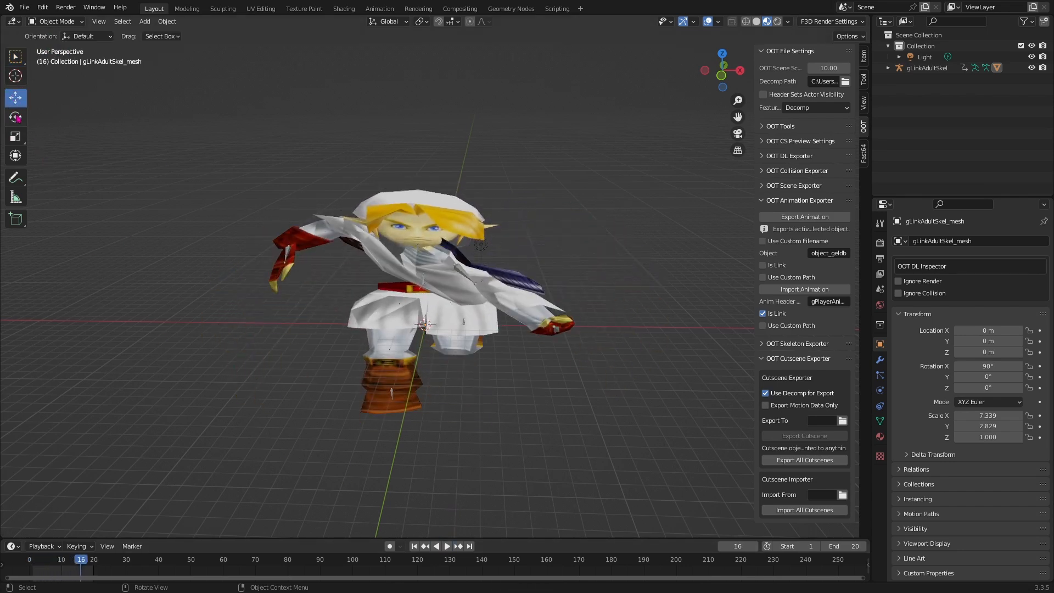
left_click(15, 136)
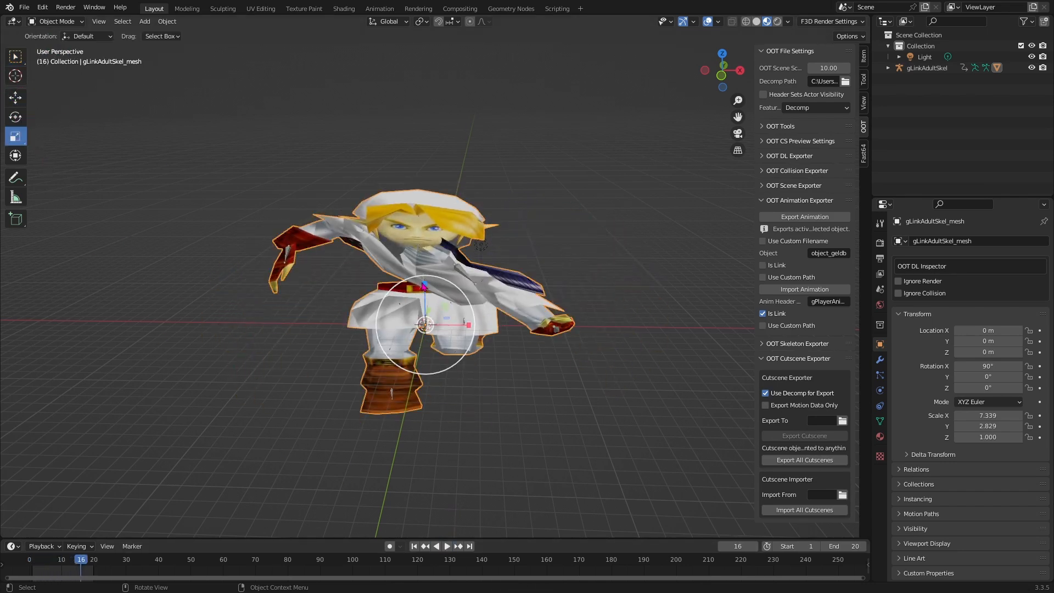
key("s")
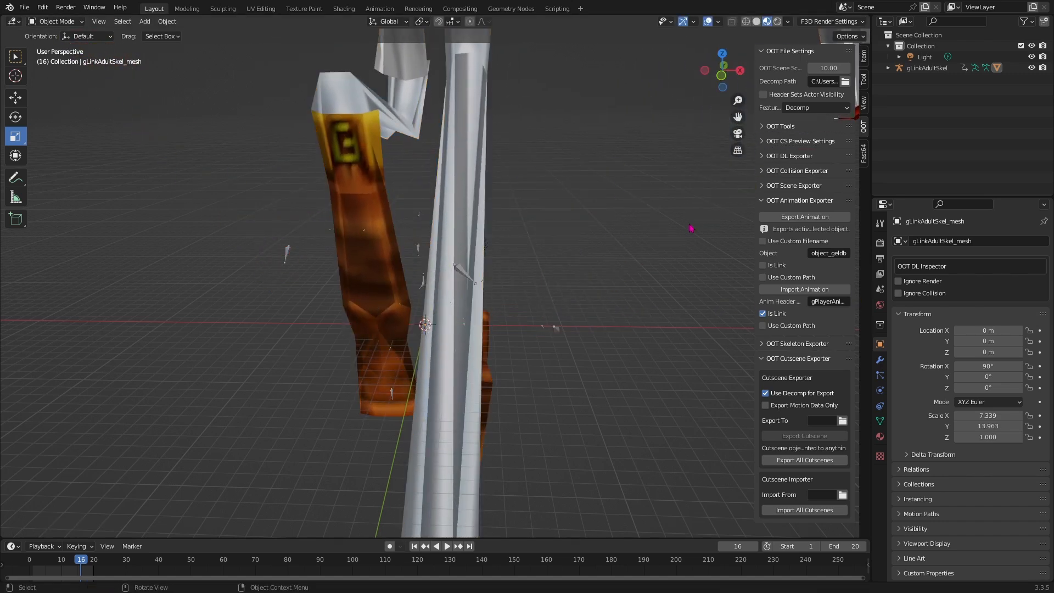
mouse_move(649, 233)
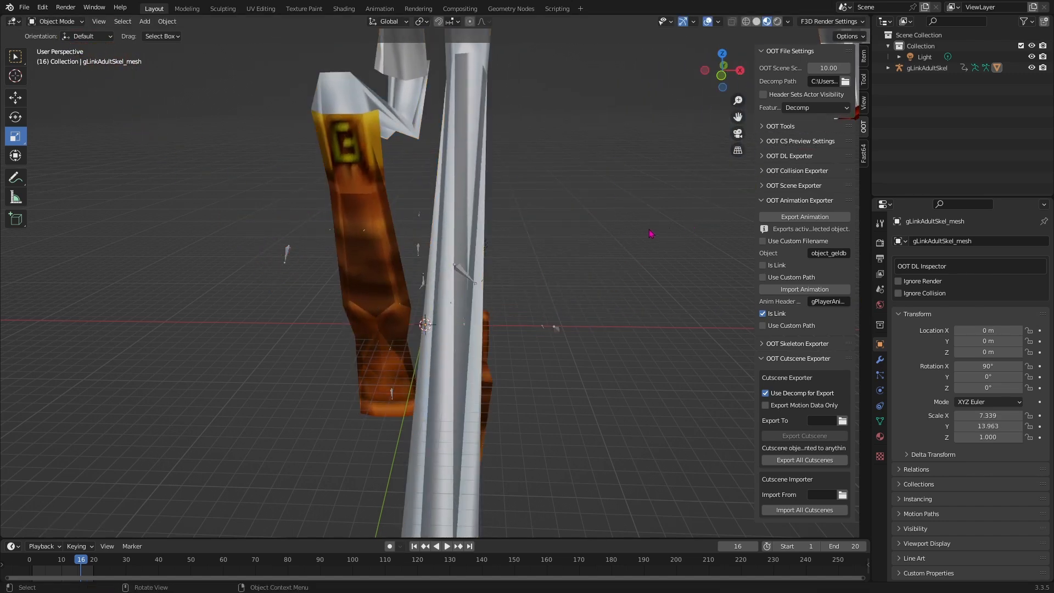
mouse_move(647, 221)
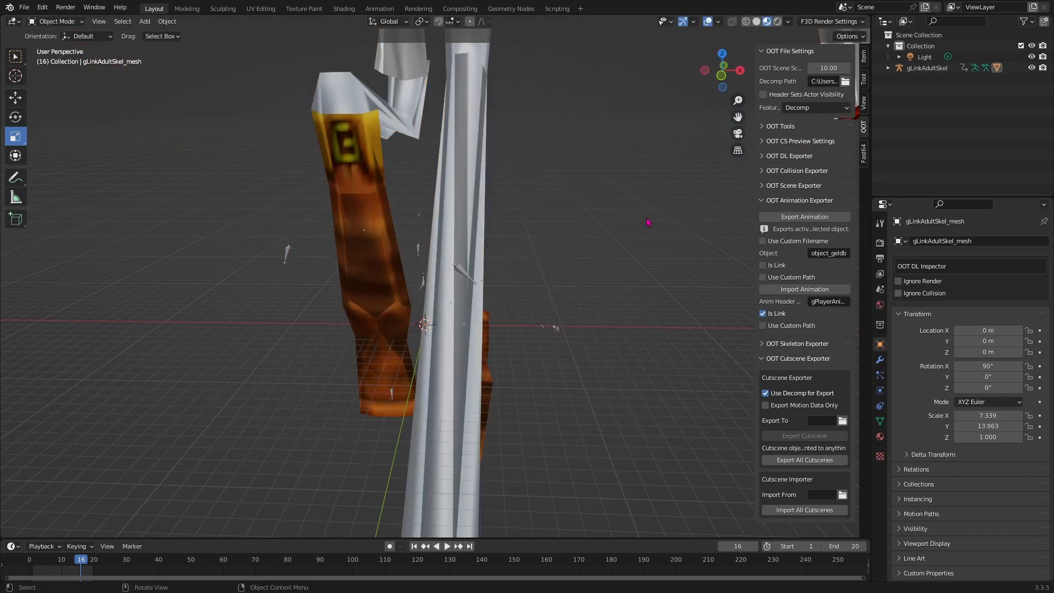